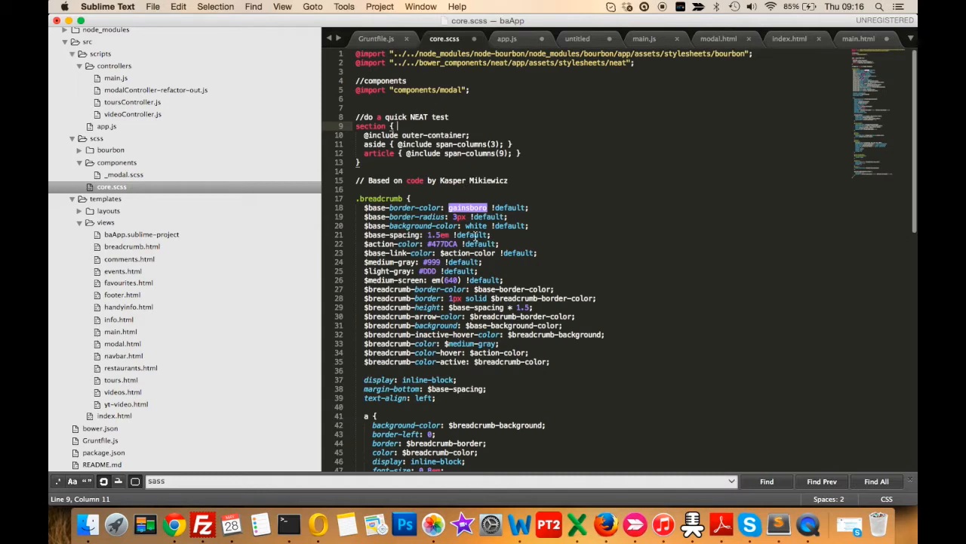
Step: Review core.scss briefly, then switch to Chrome and show the Bitters documentation page
scroll(down, 3)
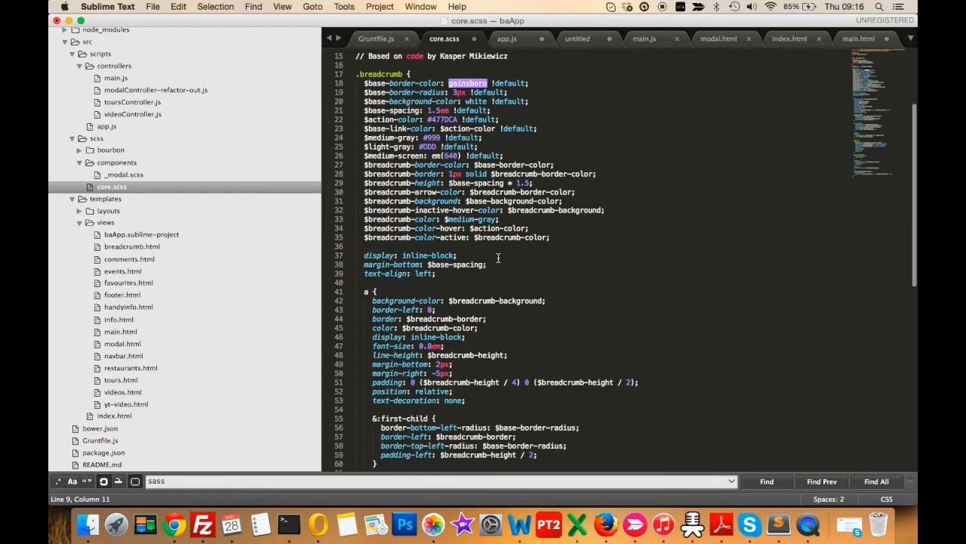
scroll(up, 3)
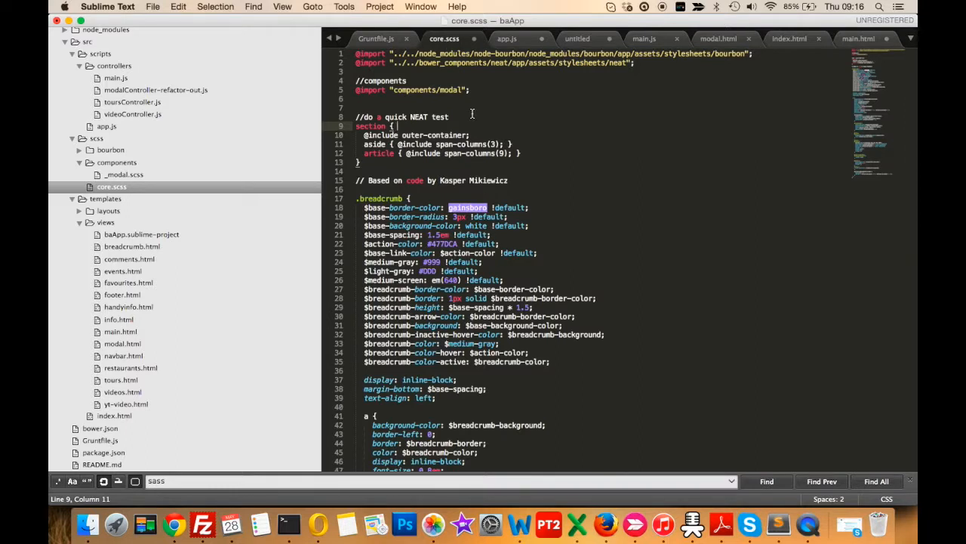
mouse_move(471, 175)
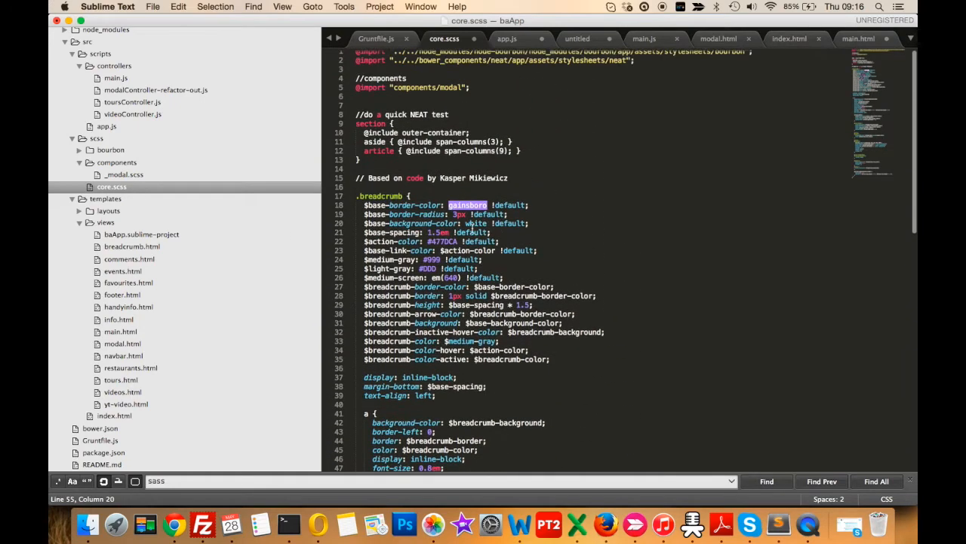
click(172, 523)
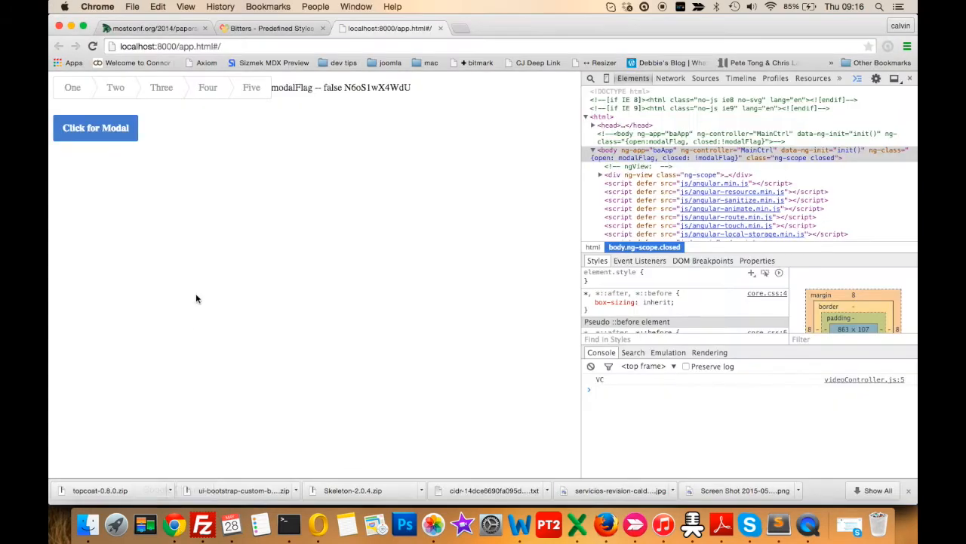
click(272, 28)
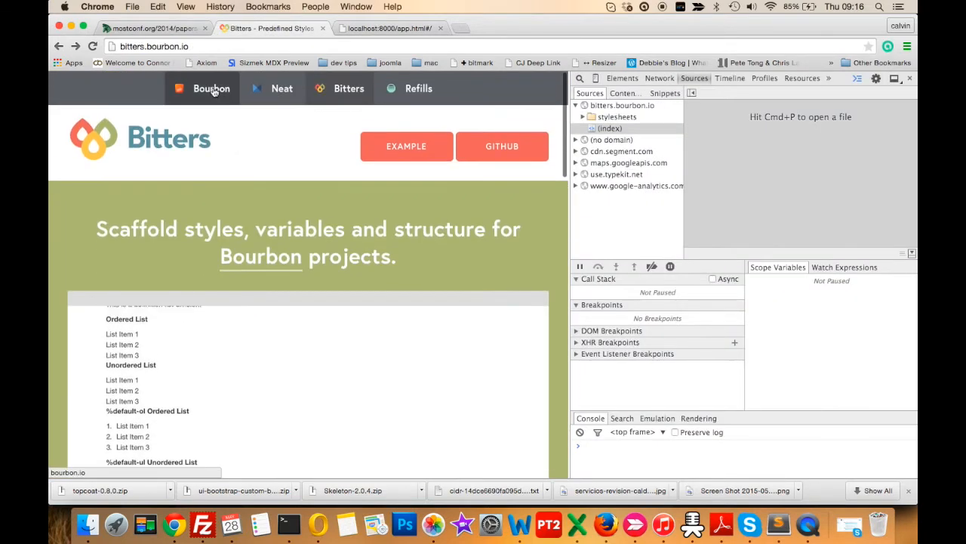
Step: Go to the Refills site and open its Components catalogue page
click(419, 88)
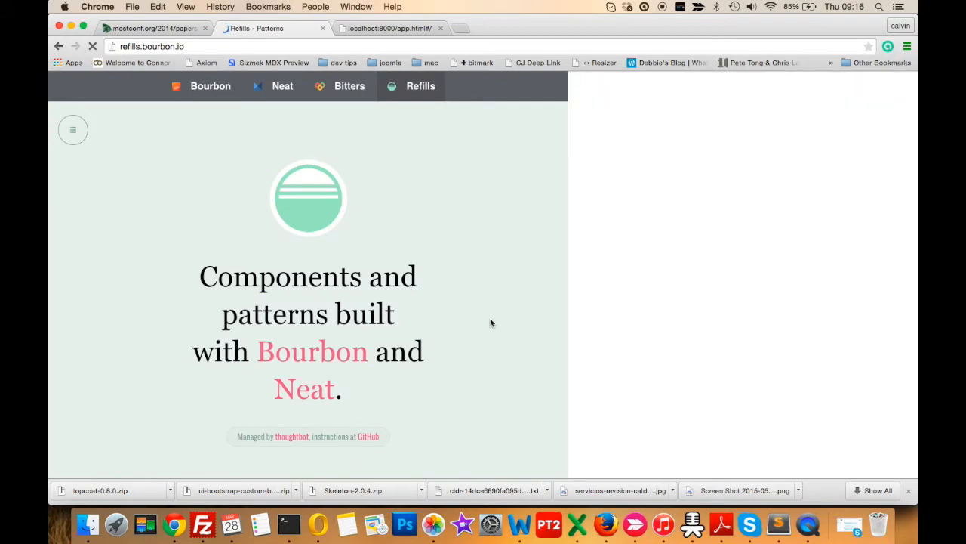
scroll(down, 3)
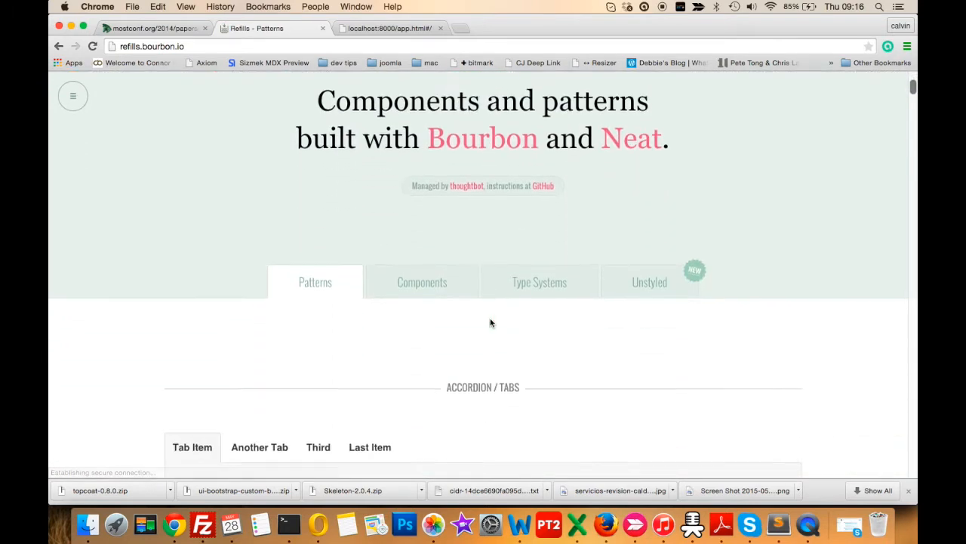
scroll(down, 3)
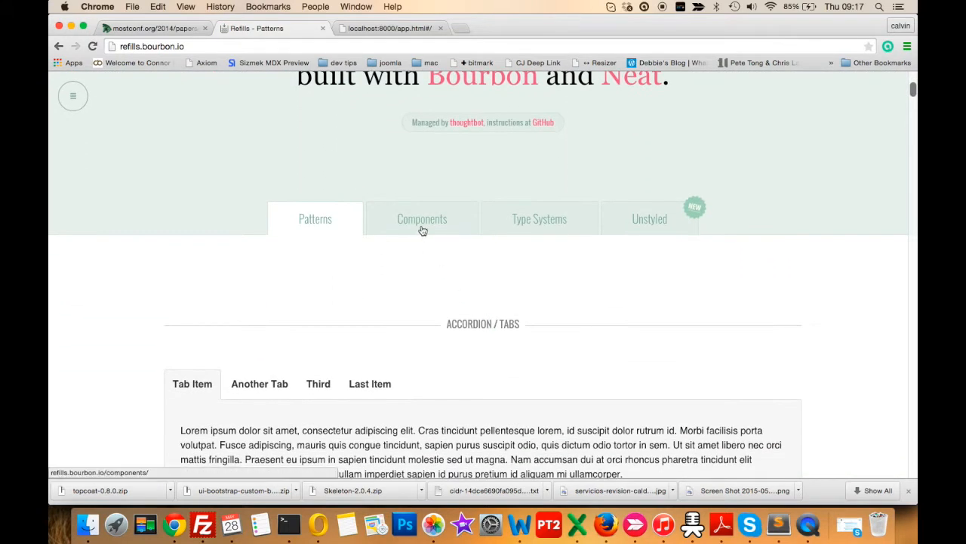
click(423, 218)
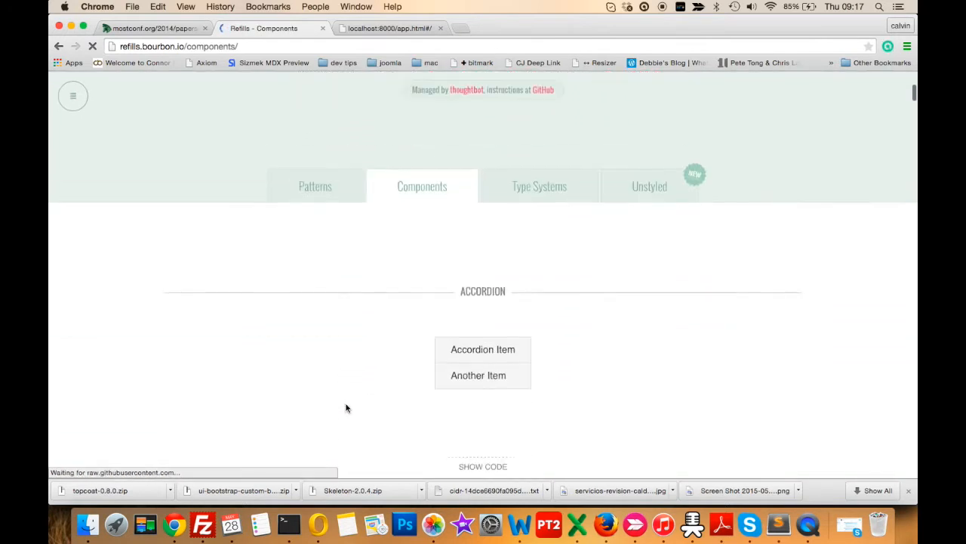
scroll(up, 3)
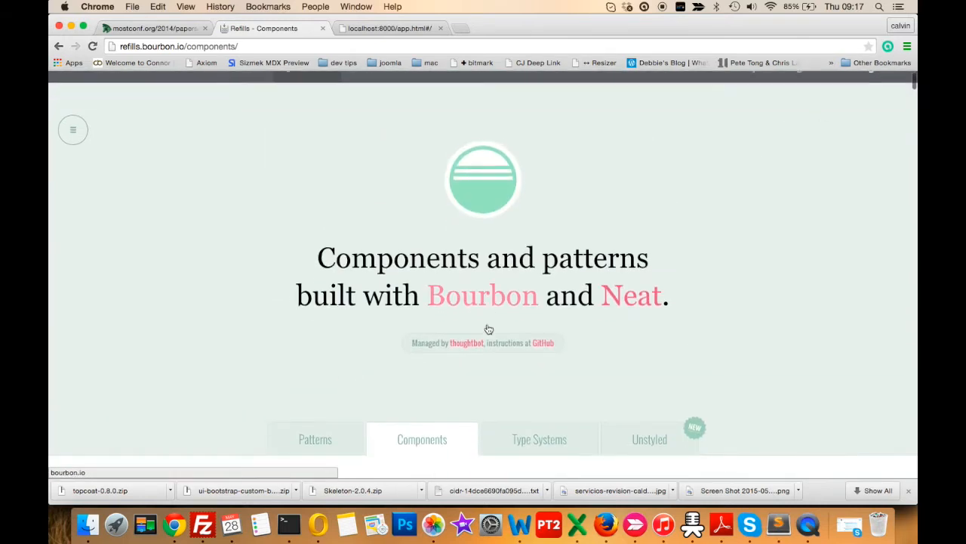
Step: Scroll through the component examples and dismiss the example modal window
scroll(down, 3)
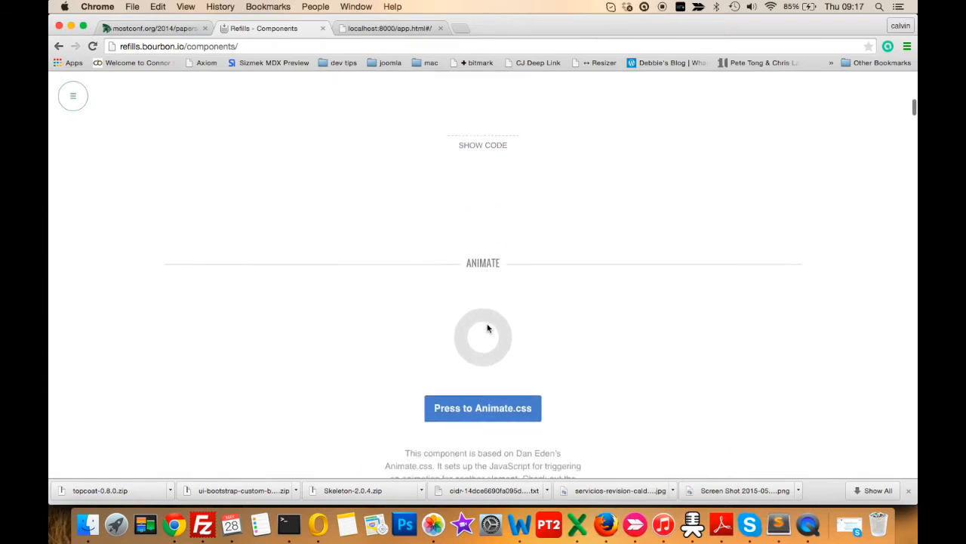
scroll(down, 3)
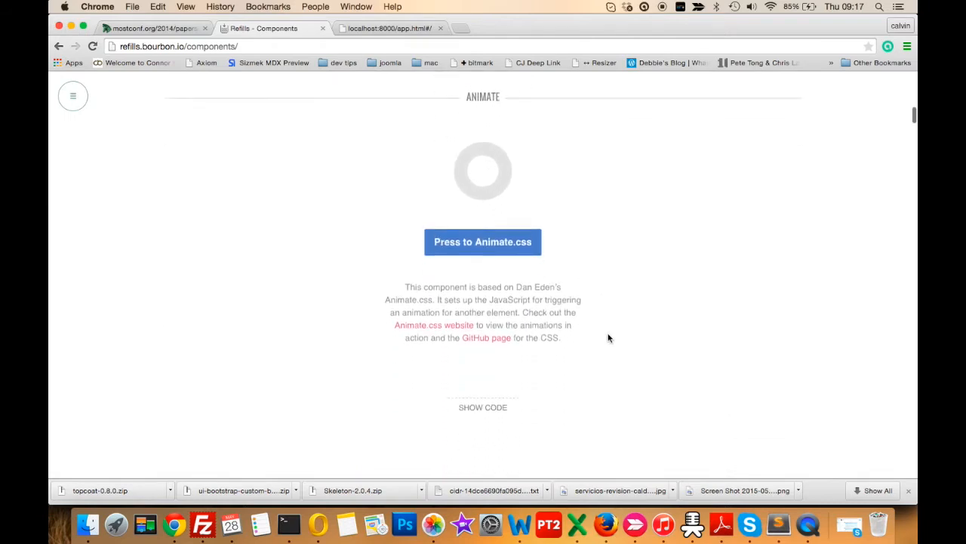
scroll(down, 3)
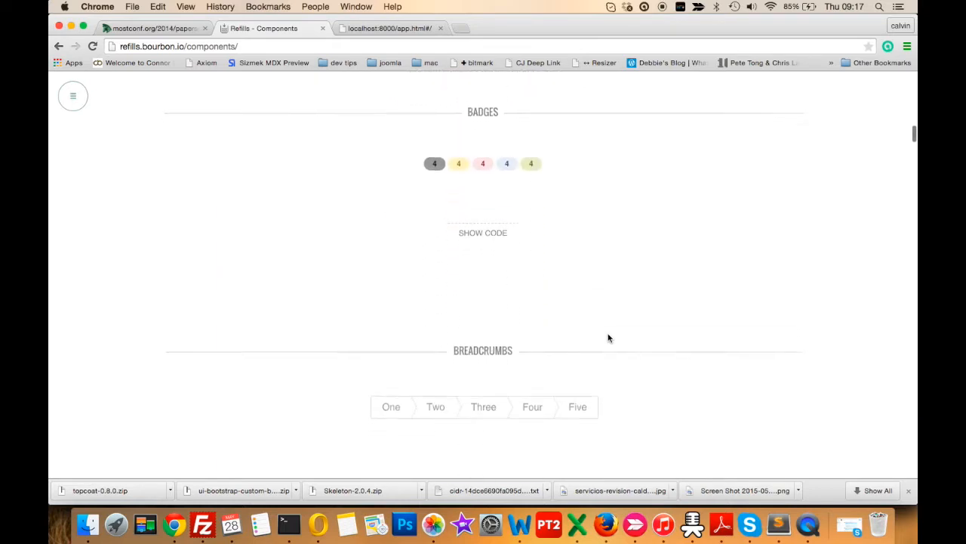
scroll(down, 3)
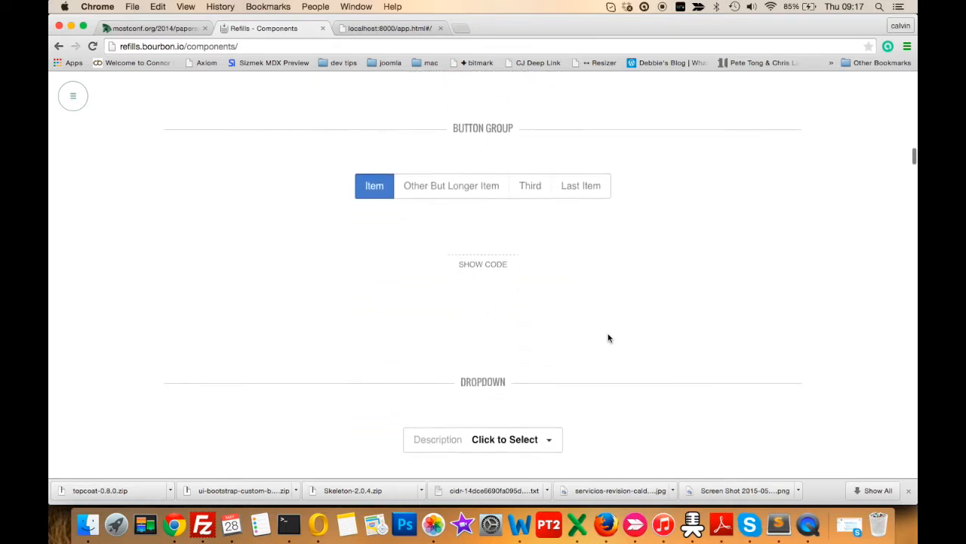
scroll(down, 3)
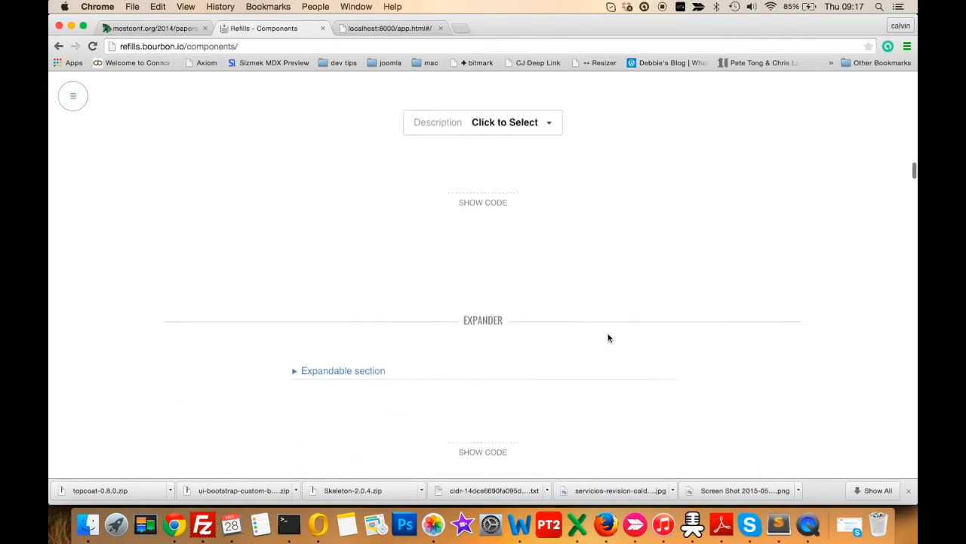
scroll(down, 3)
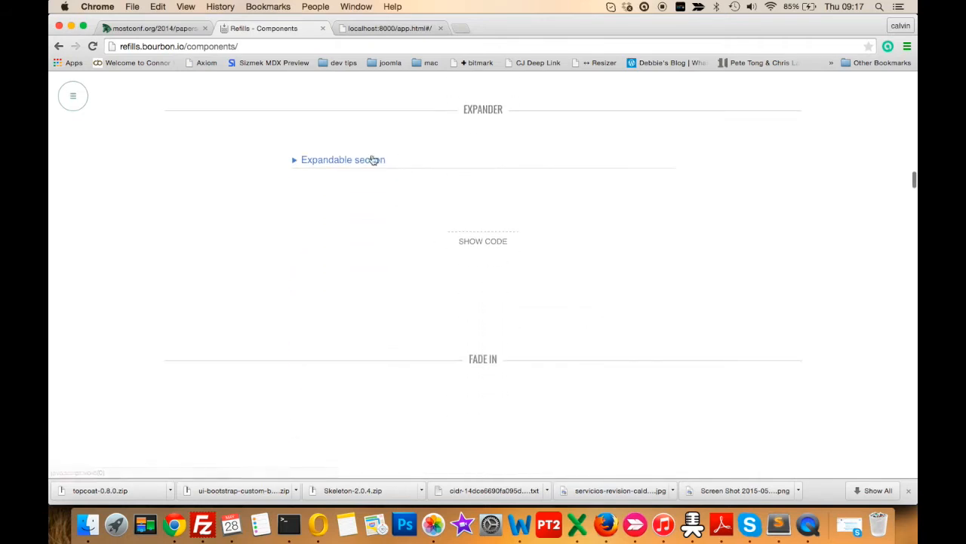
scroll(down, 3)
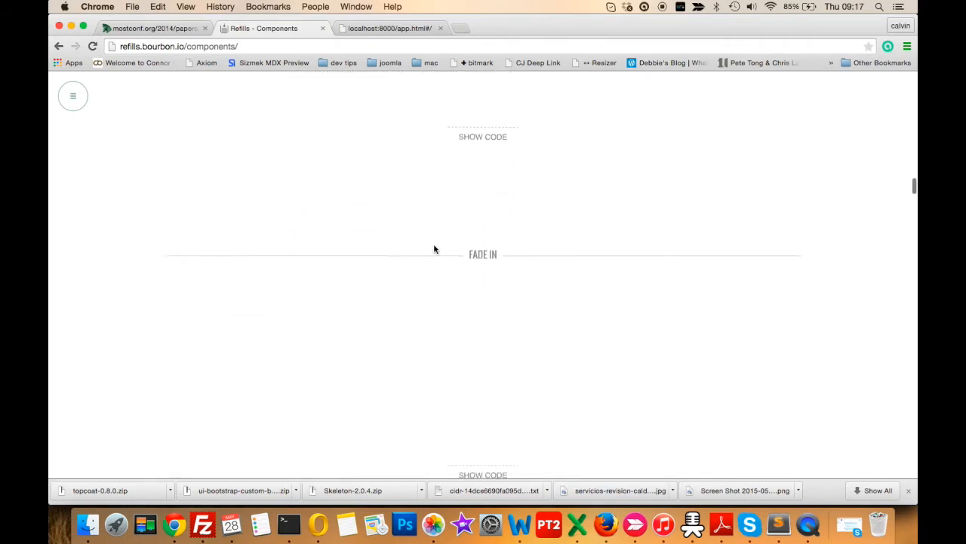
scroll(down, 3)
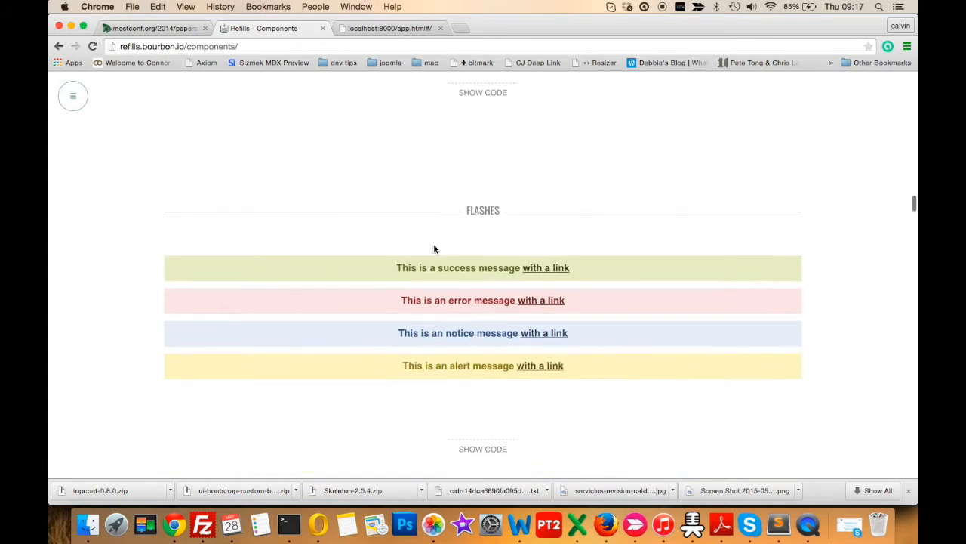
scroll(down, 3)
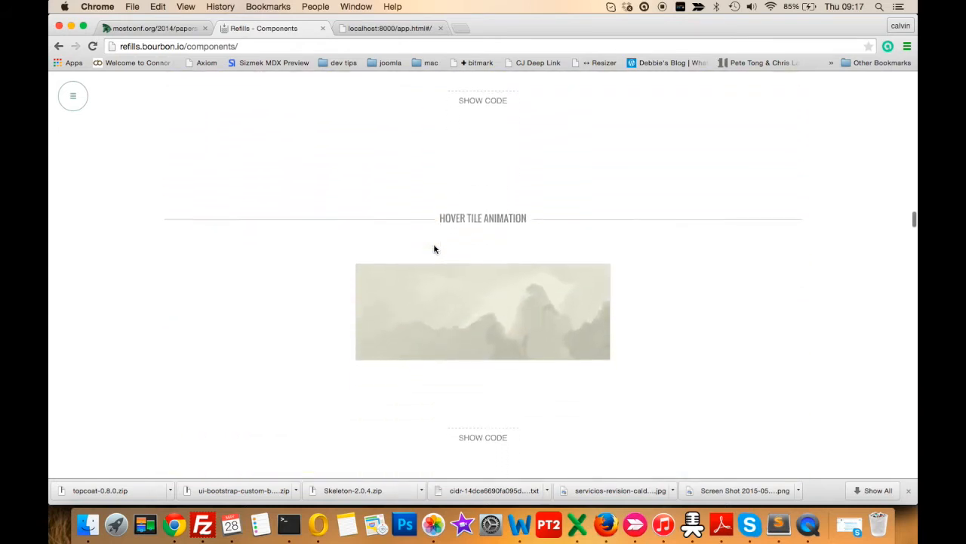
scroll(down, 3)
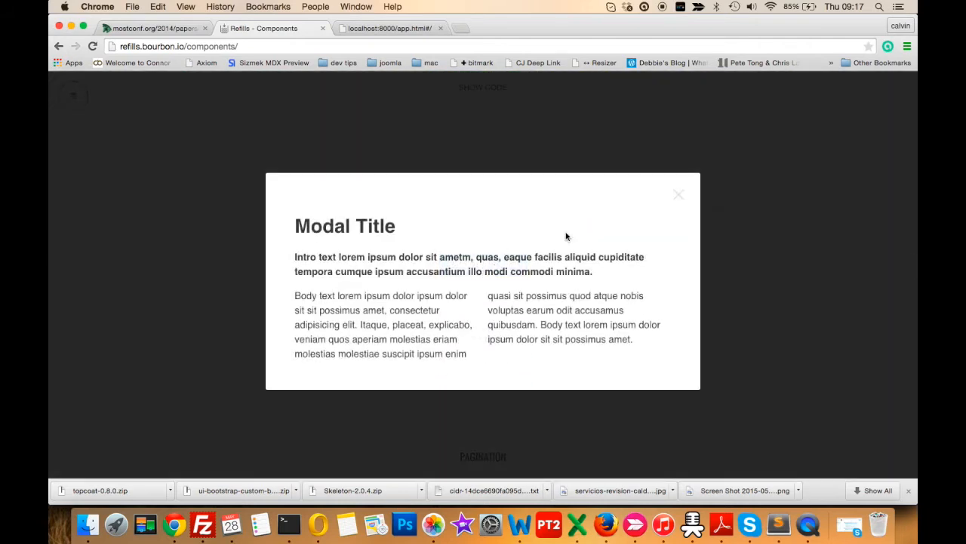
click(678, 193)
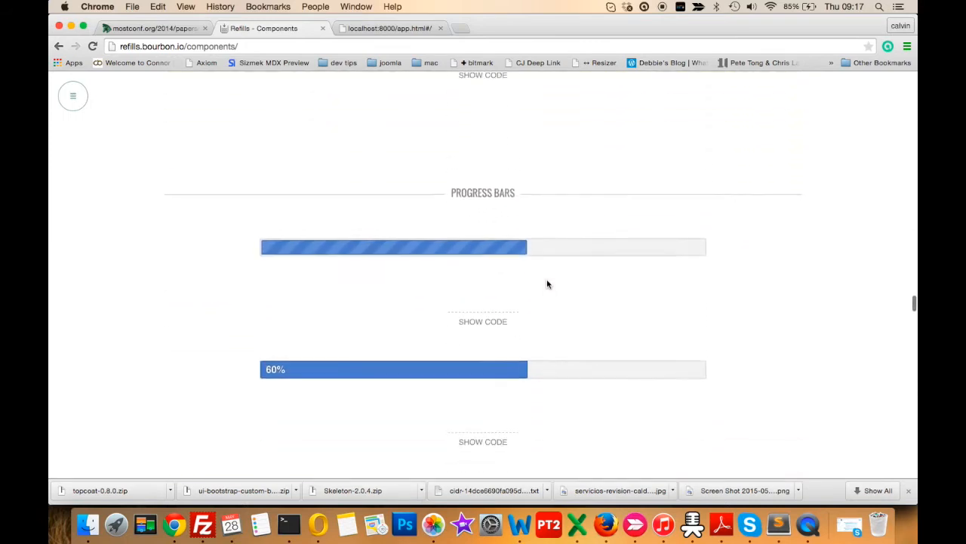
Step: Continue browsing the remaining components down to the accordion and back
scroll(down, 3)
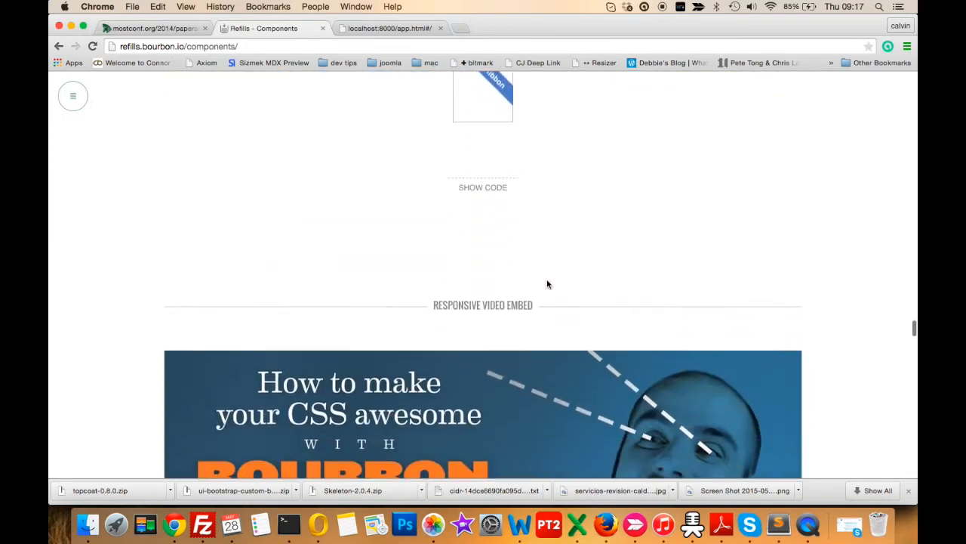
scroll(down, 3)
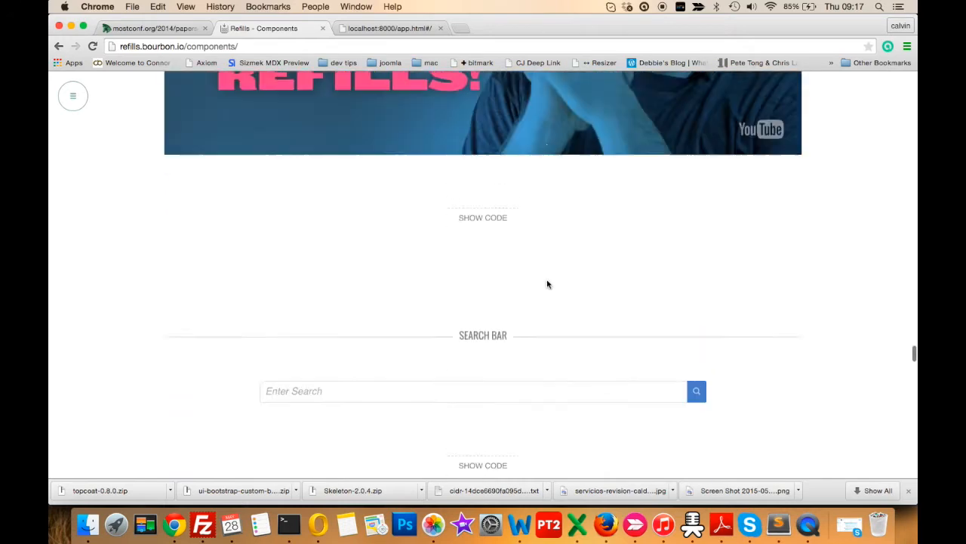
scroll(up, 3)
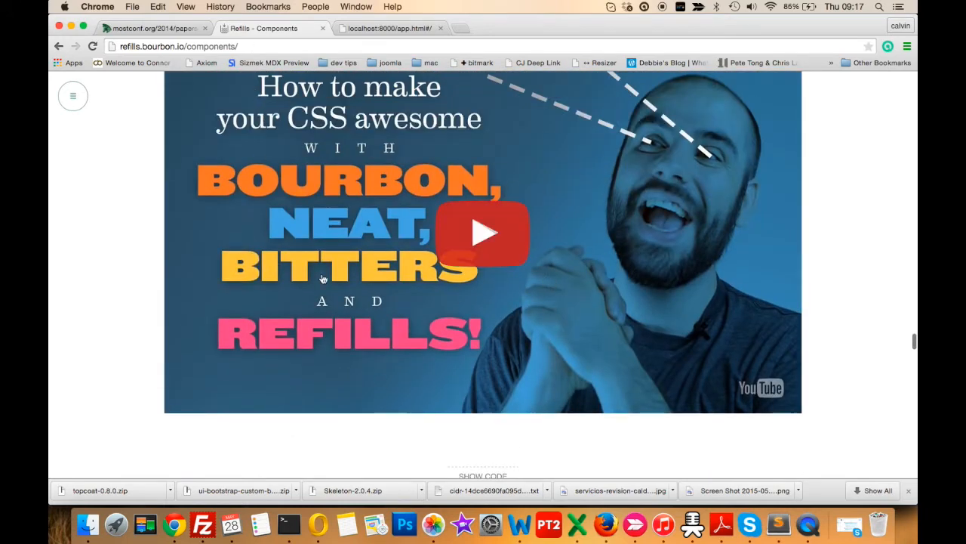
scroll(down, 3)
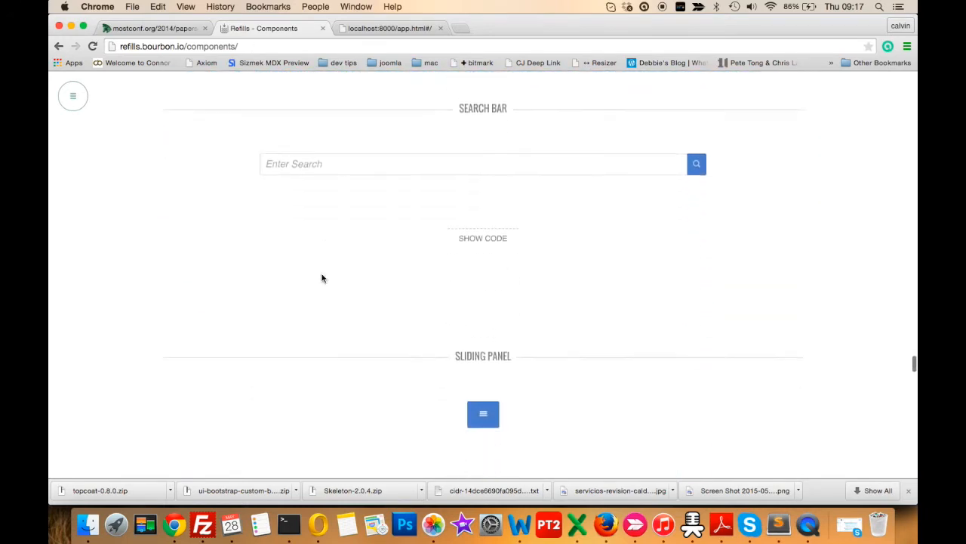
scroll(down, 3)
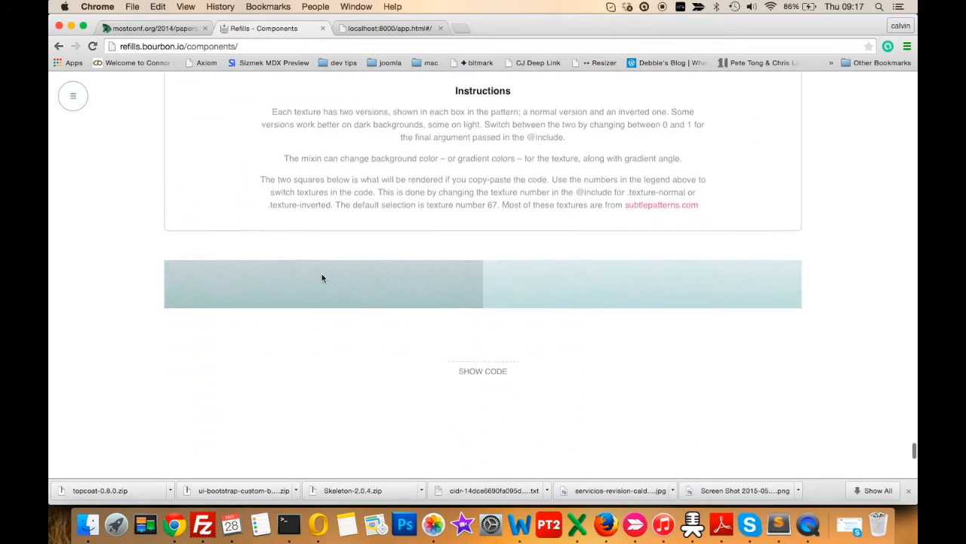
scroll(down, 3)
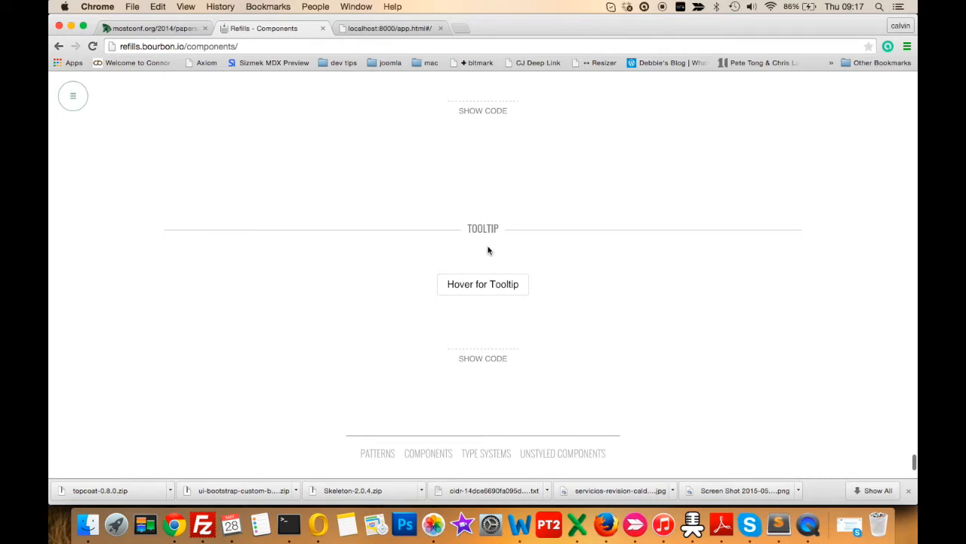
scroll(down, 3)
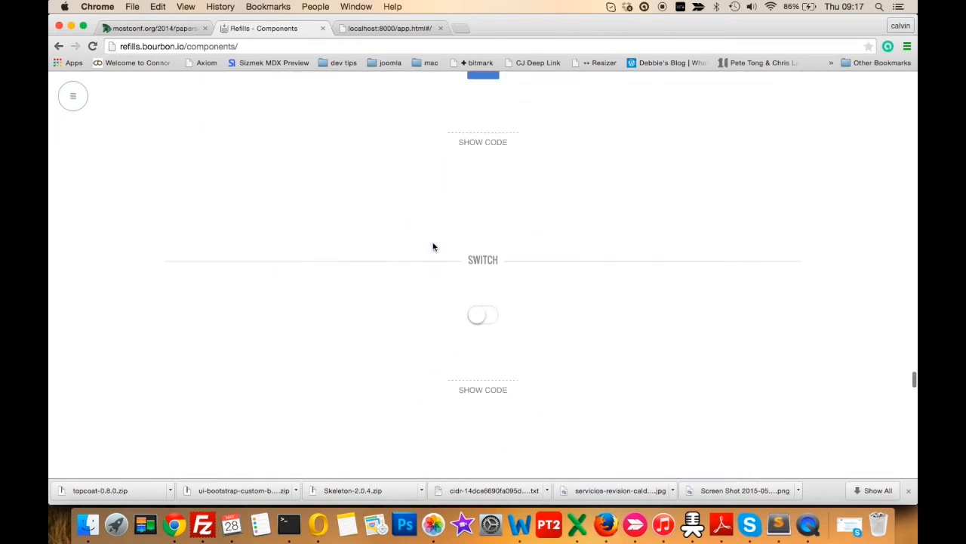
scroll(down, 3)
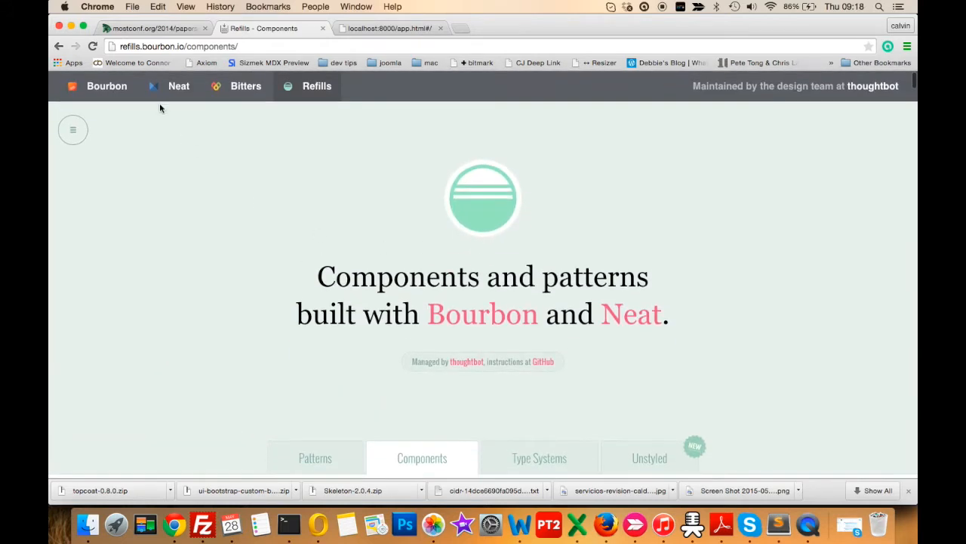
mouse_move(178, 85)
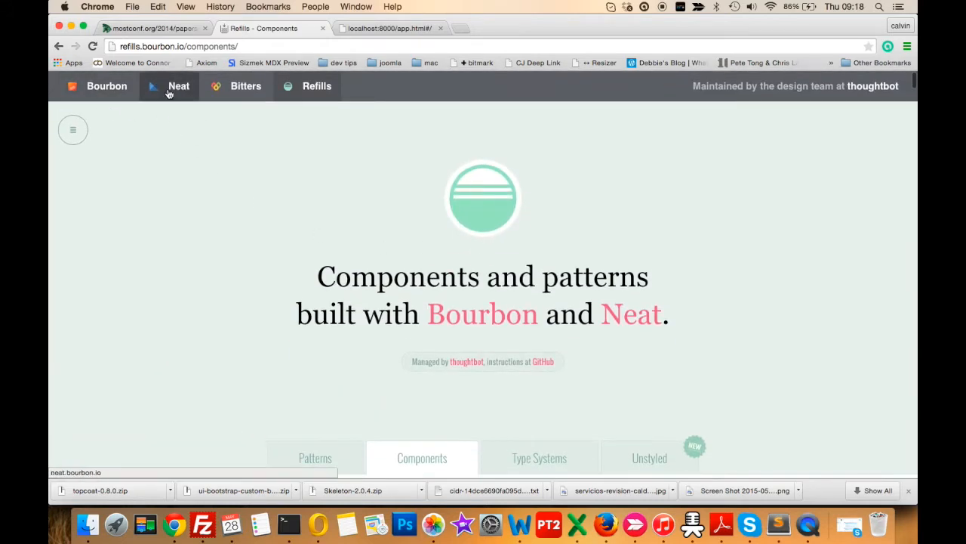
scroll(down, 3)
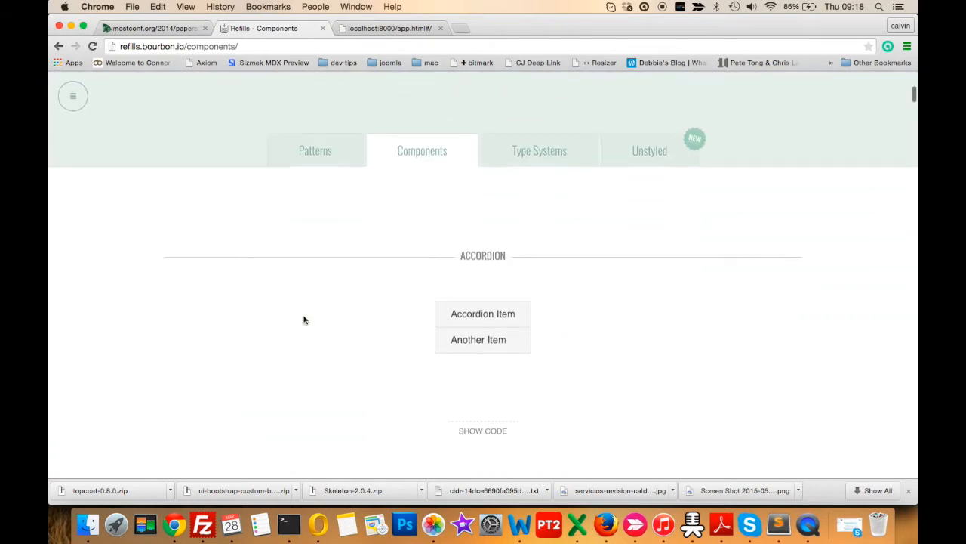
scroll(up, 3)
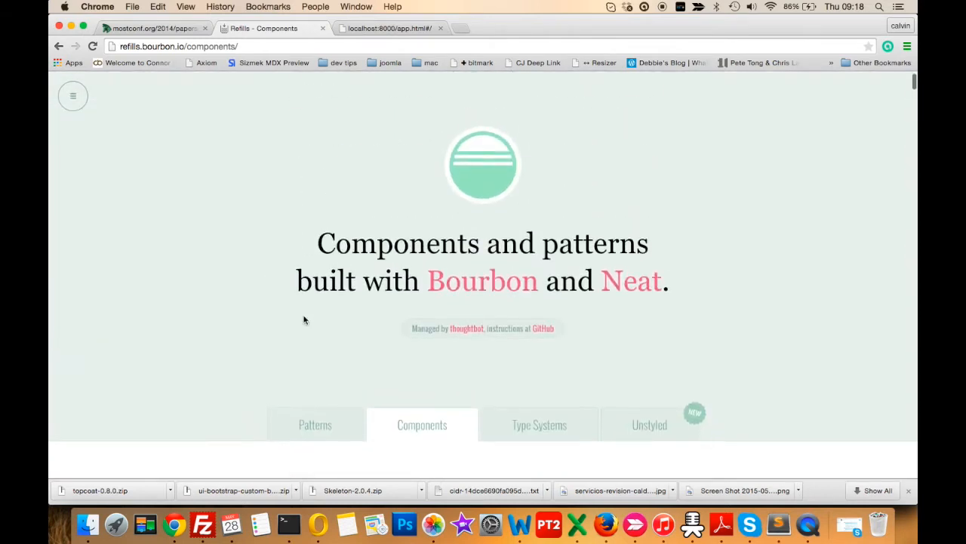
Step: Load the Refills Patterns page and reveal the code for the Accordion / Tabs pattern
click(314, 424)
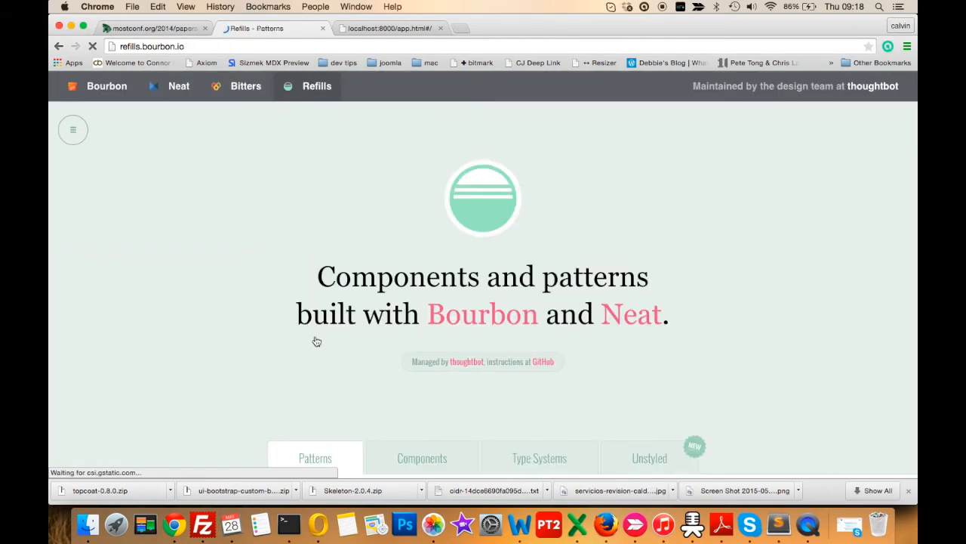
scroll(down, 3)
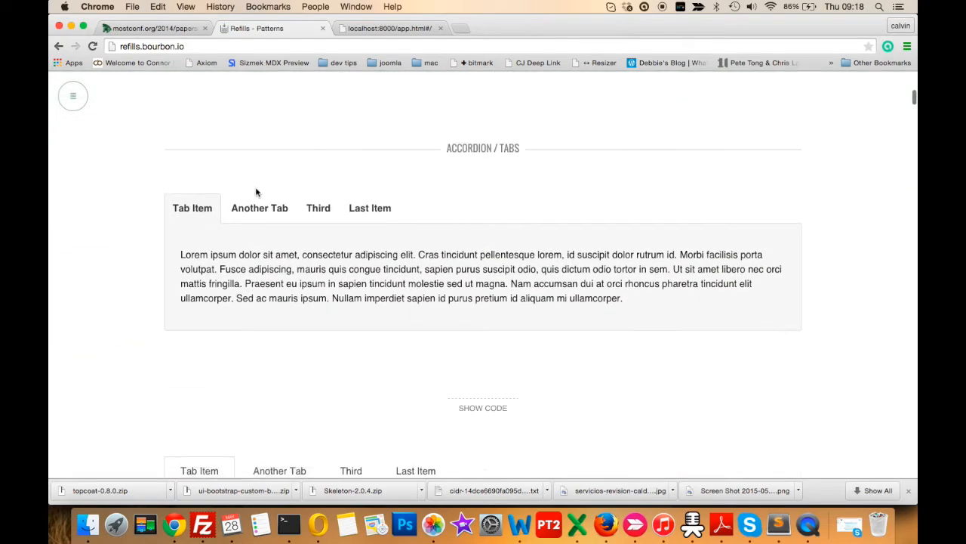
click(483, 408)
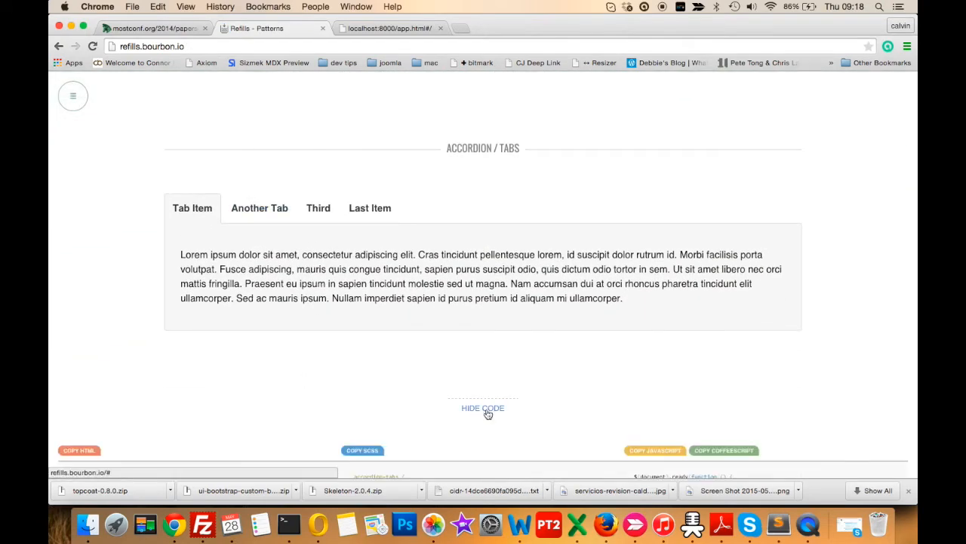
click(484, 408)
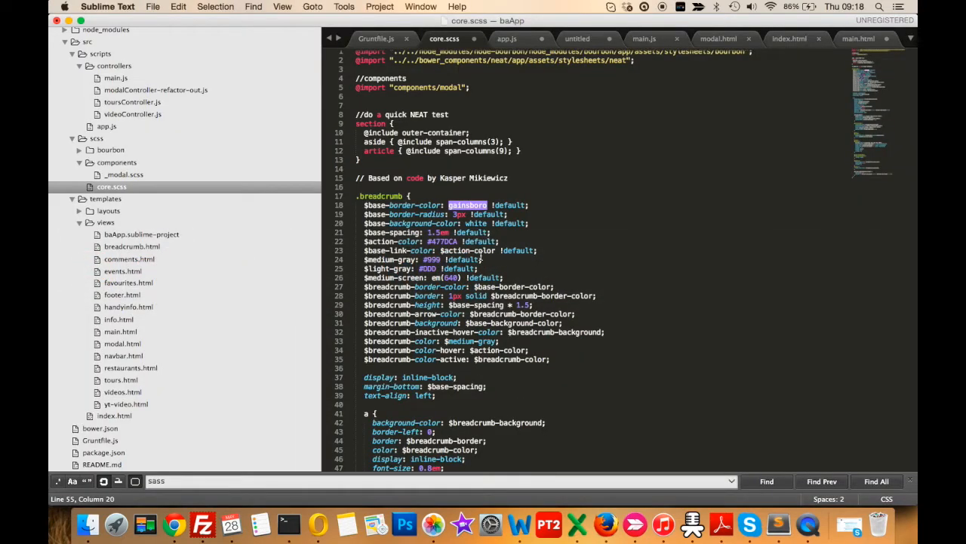
Step: Select and cut the whole .breadcrumb block from core.scss, then target the components folder
click(411, 188)
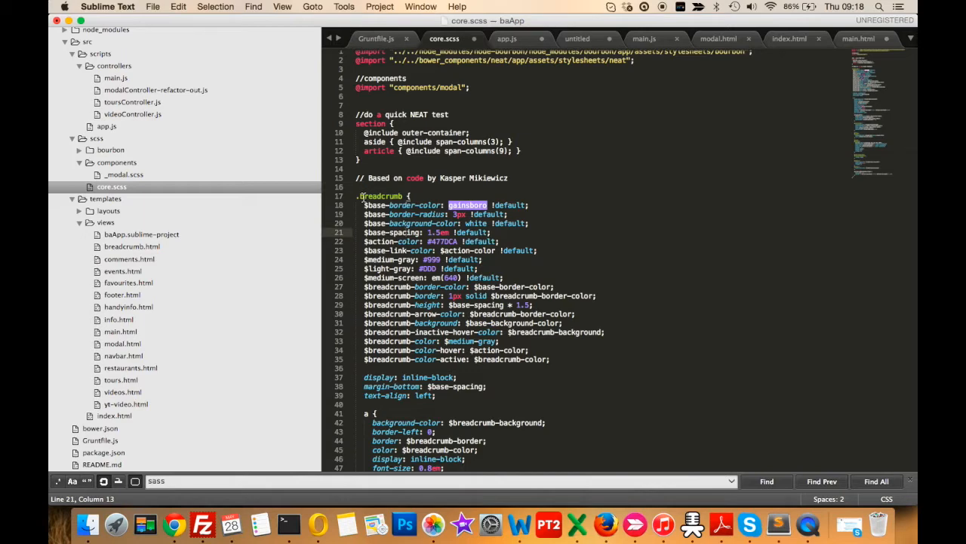
drag(362, 205, 408, 294)
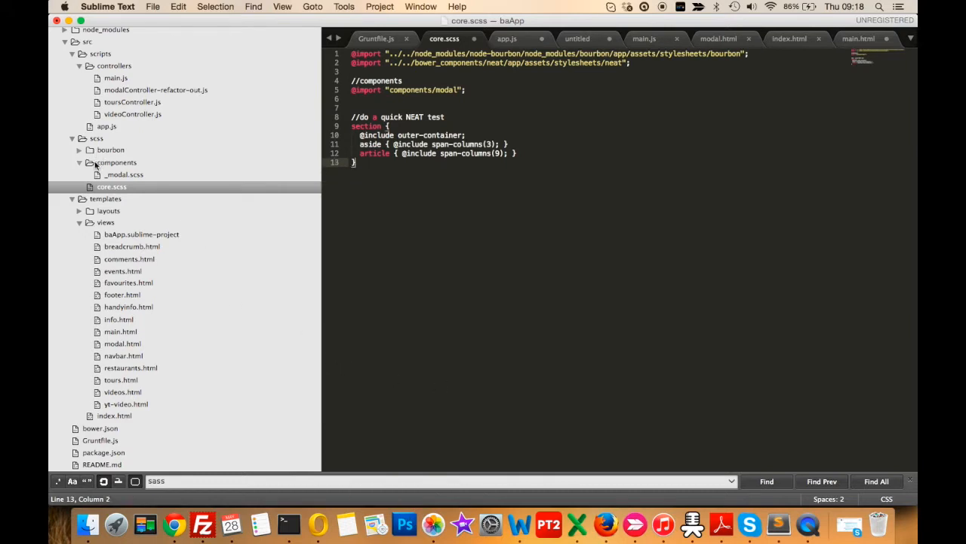
scroll(up, 3)
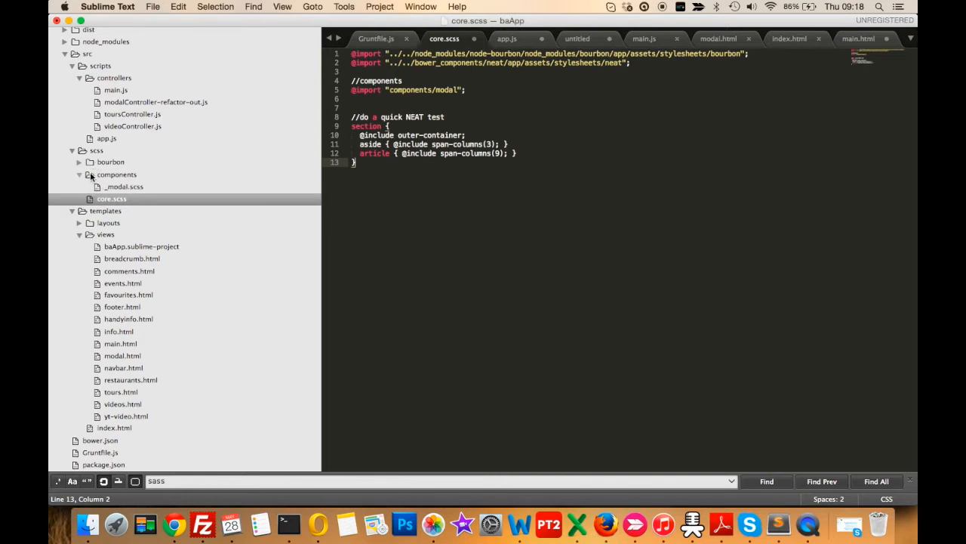
click(118, 176)
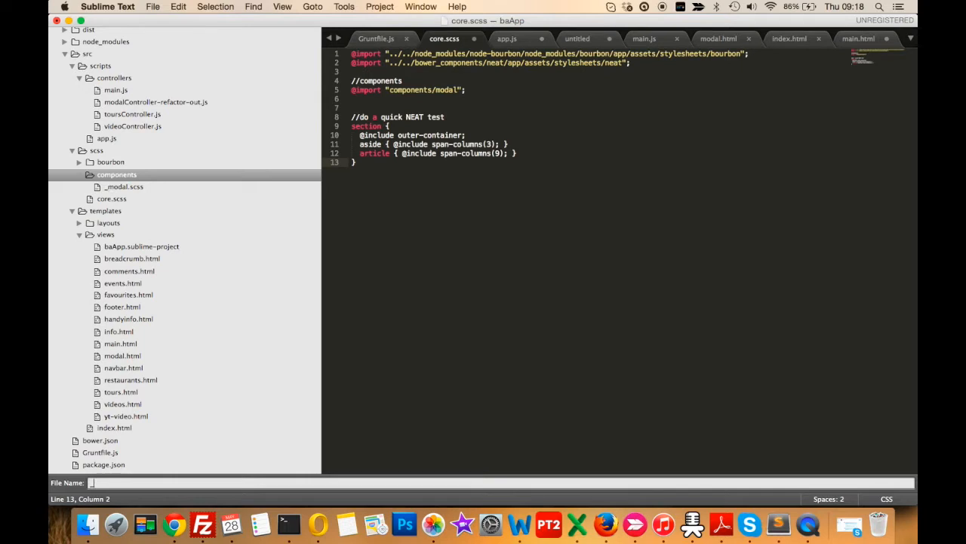
Step: Create and save _breadcrumb.scss in components holding the breadcrumb styles, then return to core.scss
text(_breadcrumb)
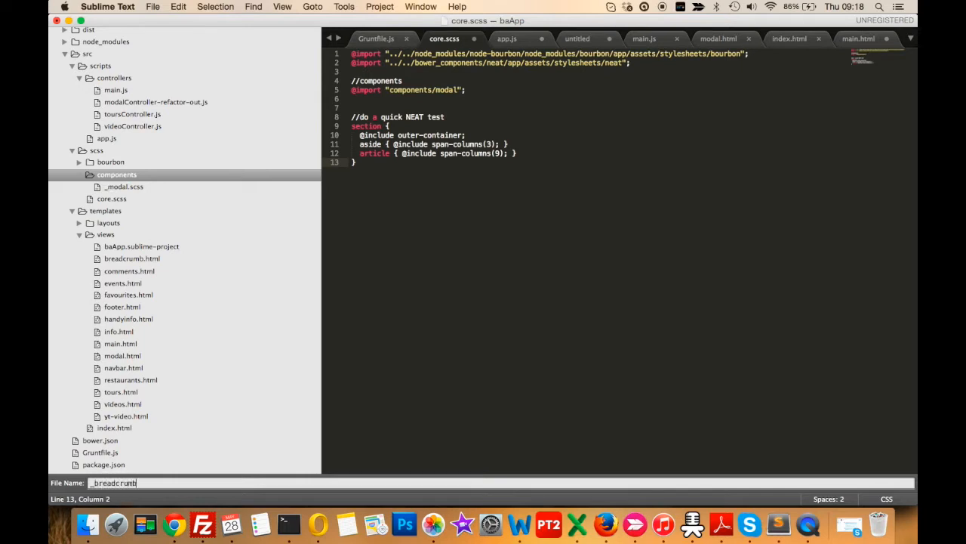
text(.scss)
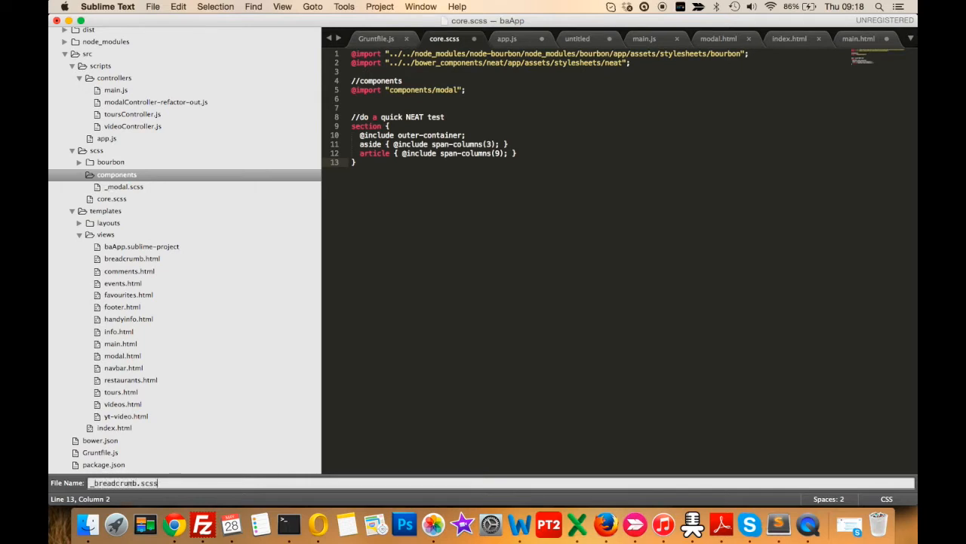
key(Return)
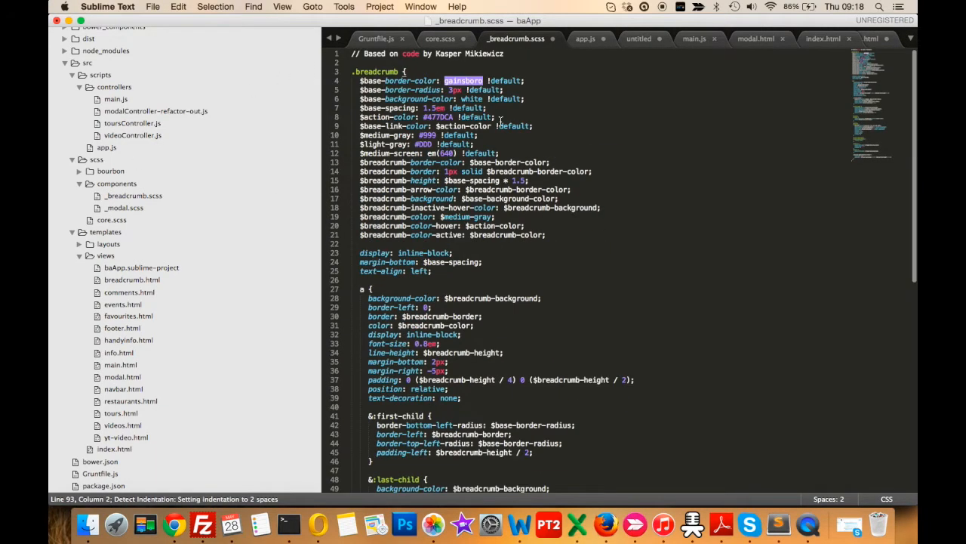
key(cmd+s)
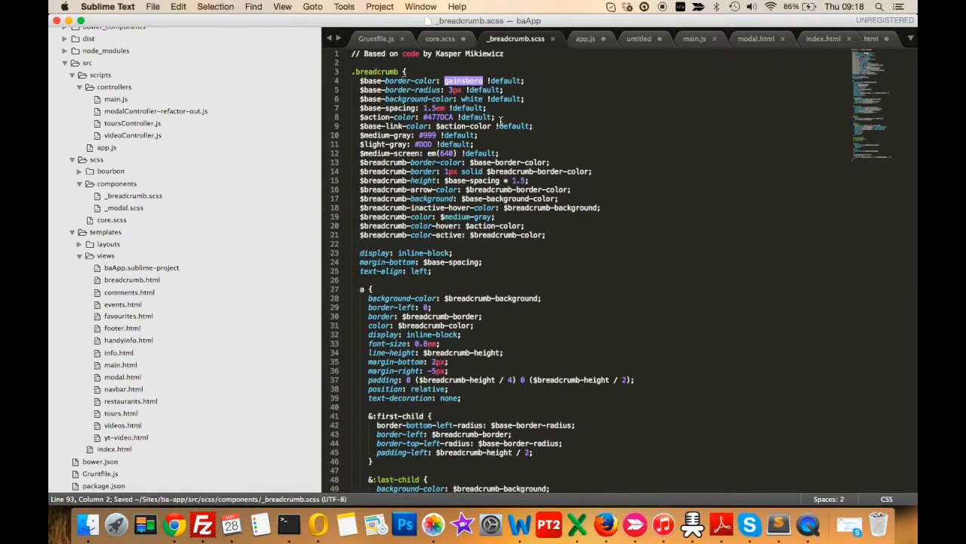
click(444, 39)
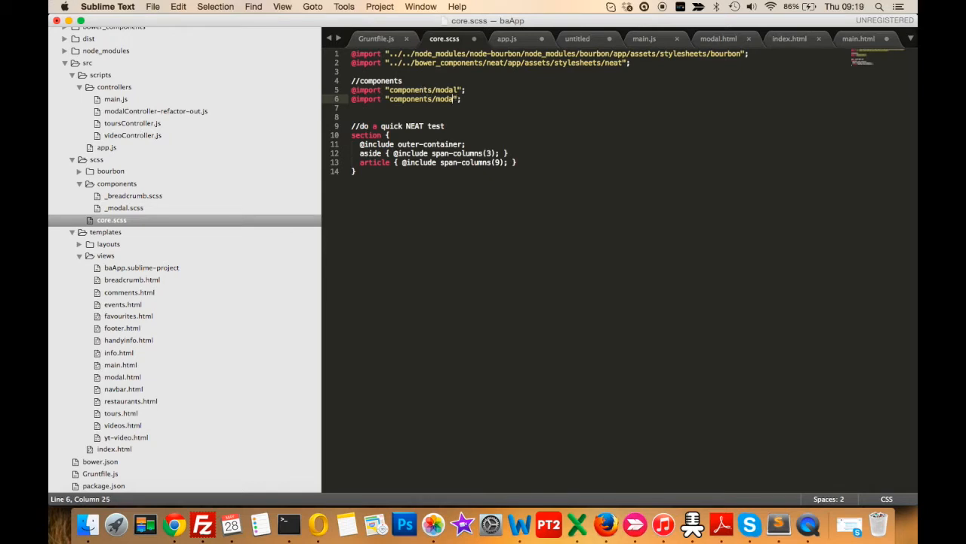
key(backspace)
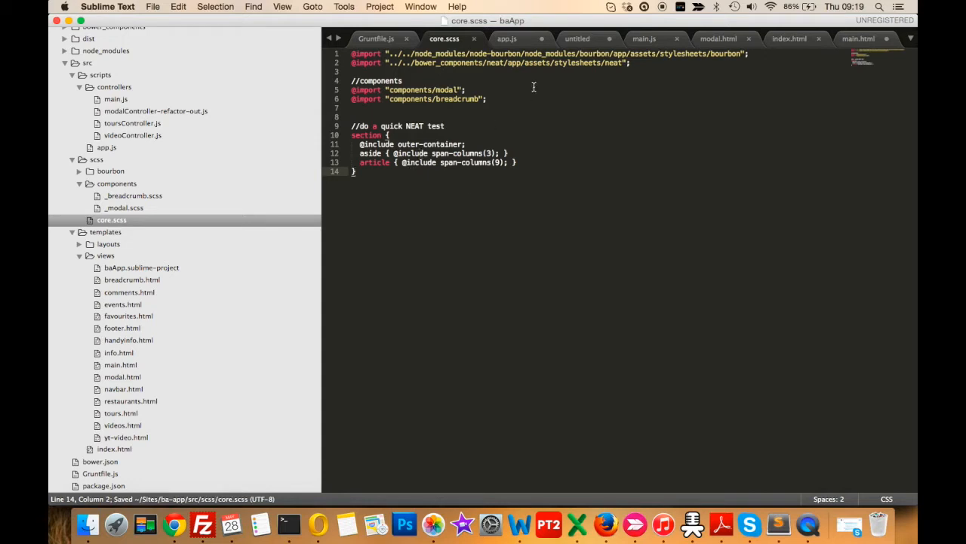
mouse_move(622, 78)
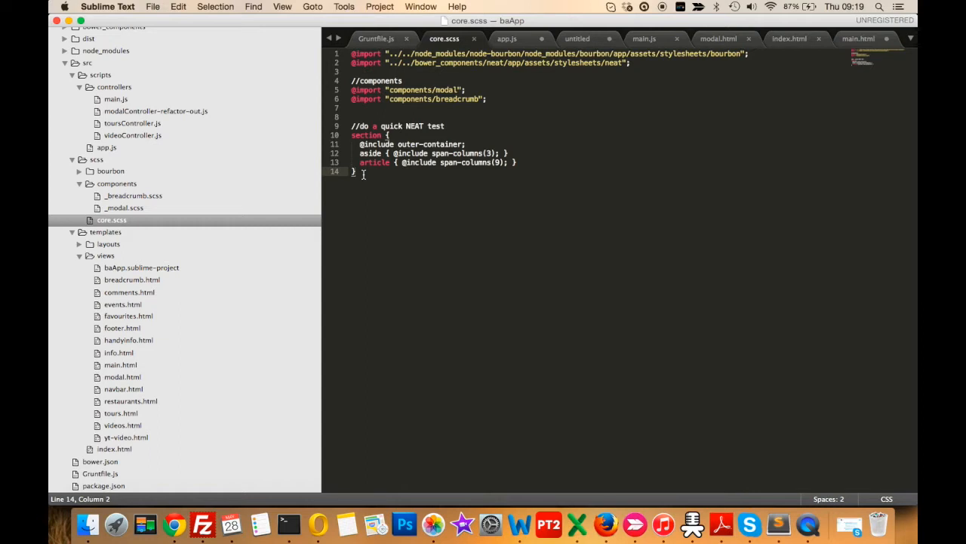
mouse_move(511, 72)
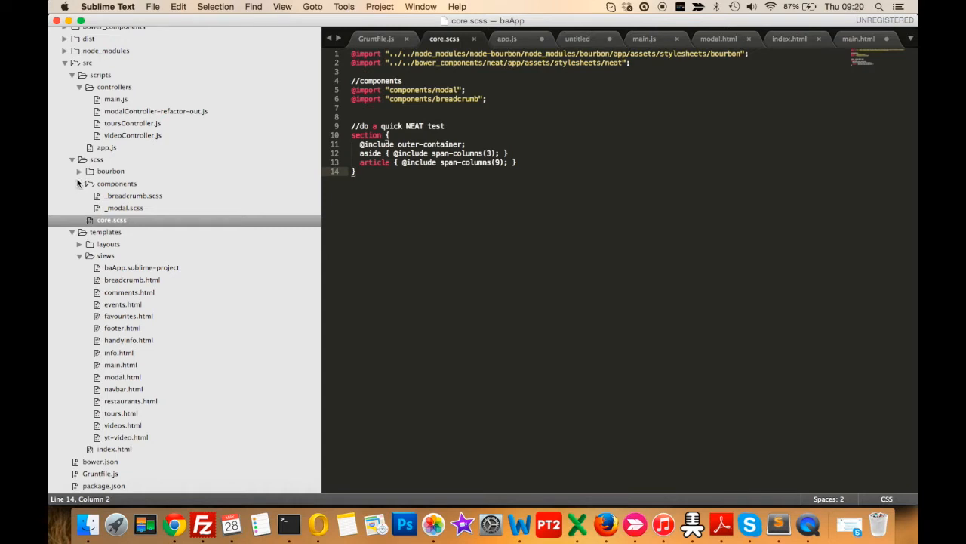
Step: Expand bower_components and its bourbon package in the sidebar to compare with scss/bourbon
click(78, 195)
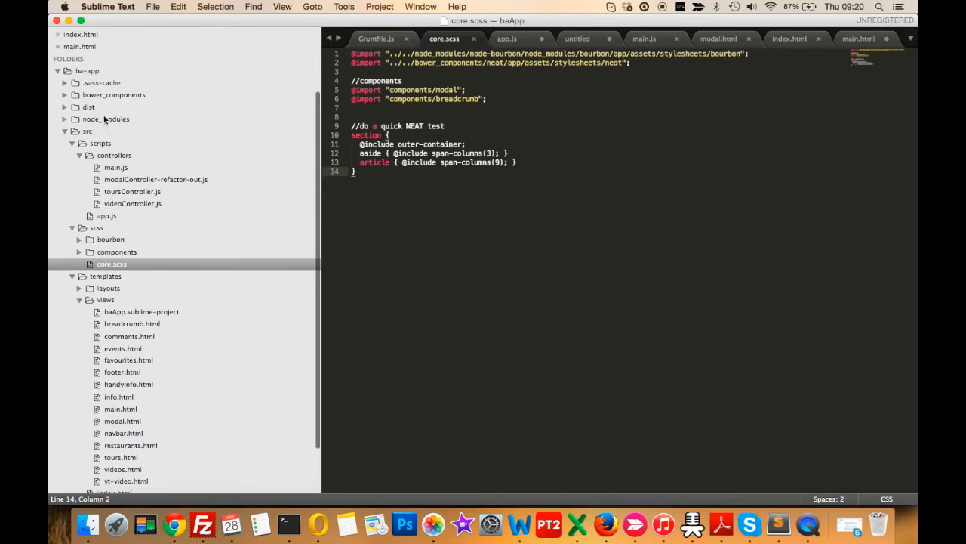
click(65, 93)
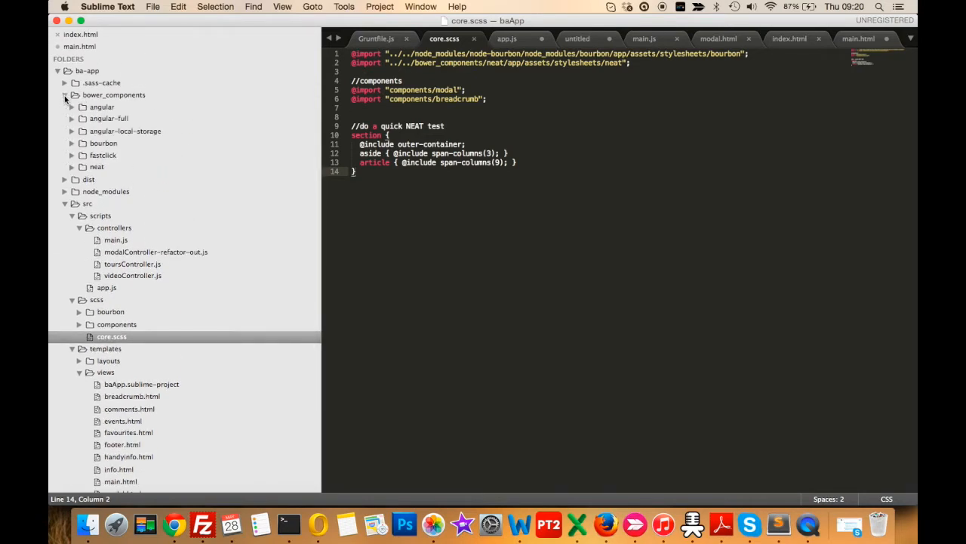
click(72, 142)
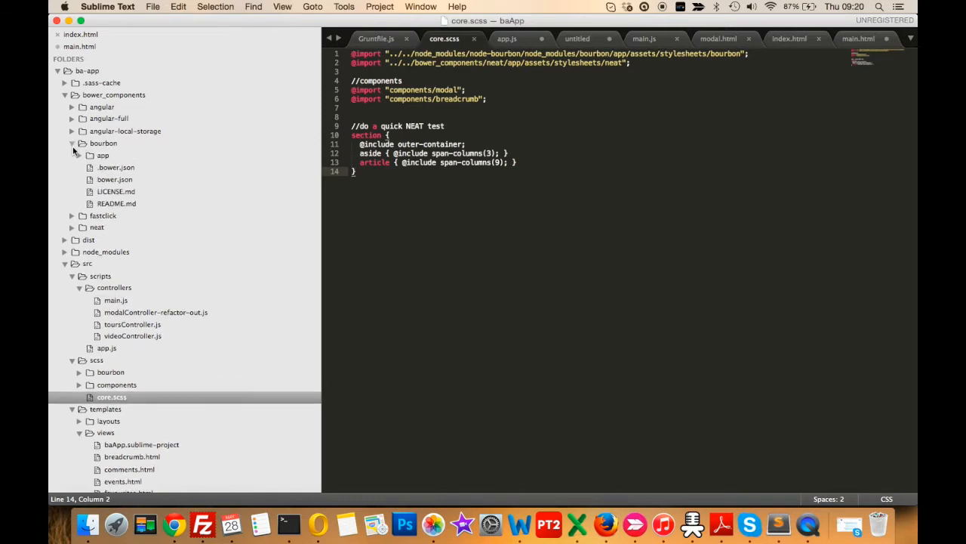
click(73, 142)
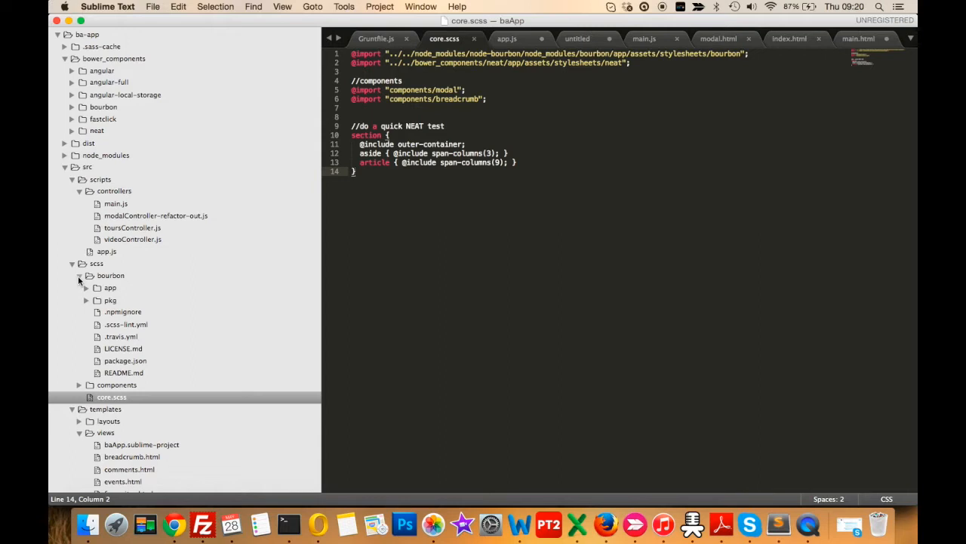
click(78, 275)
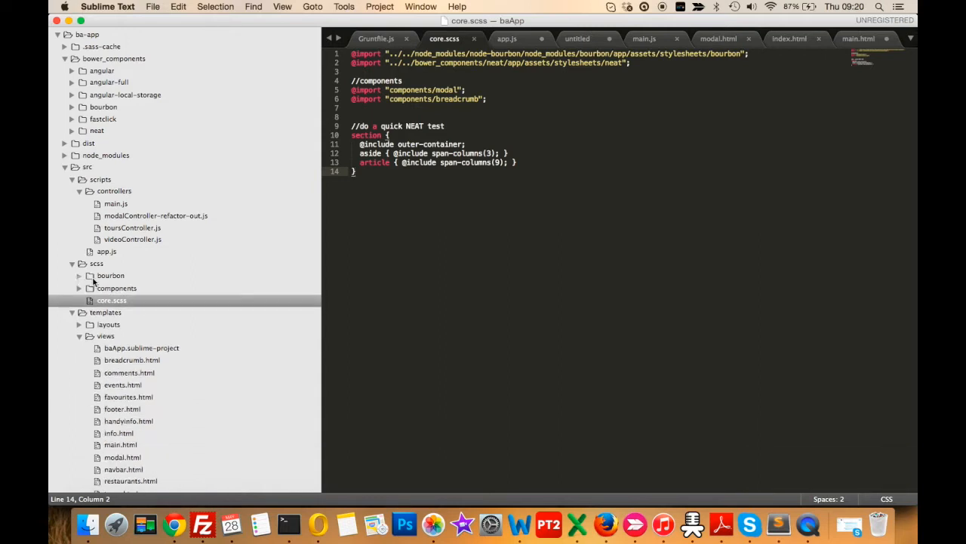
Step: Delete the bourbon folder inside scss via the sidebar context menu
right_click(112, 275)
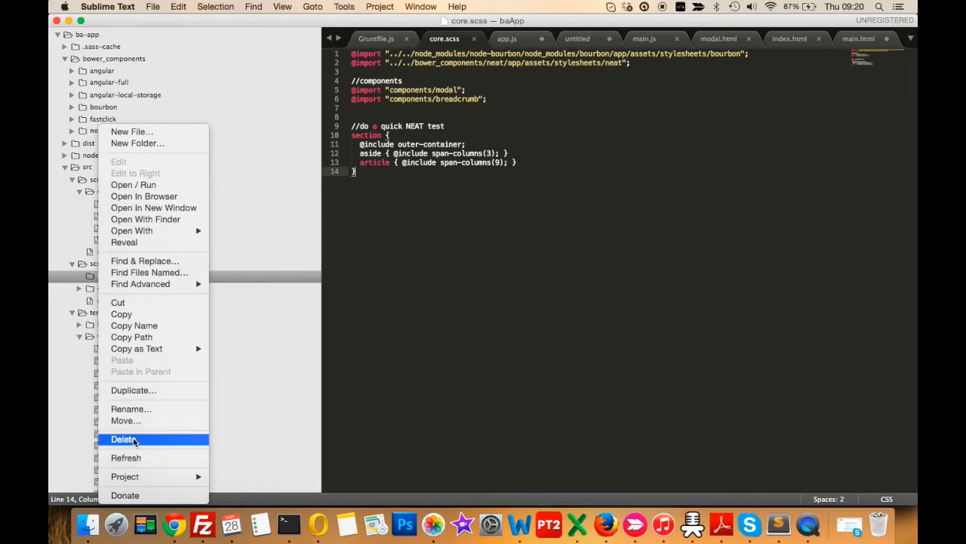
click(124, 438)
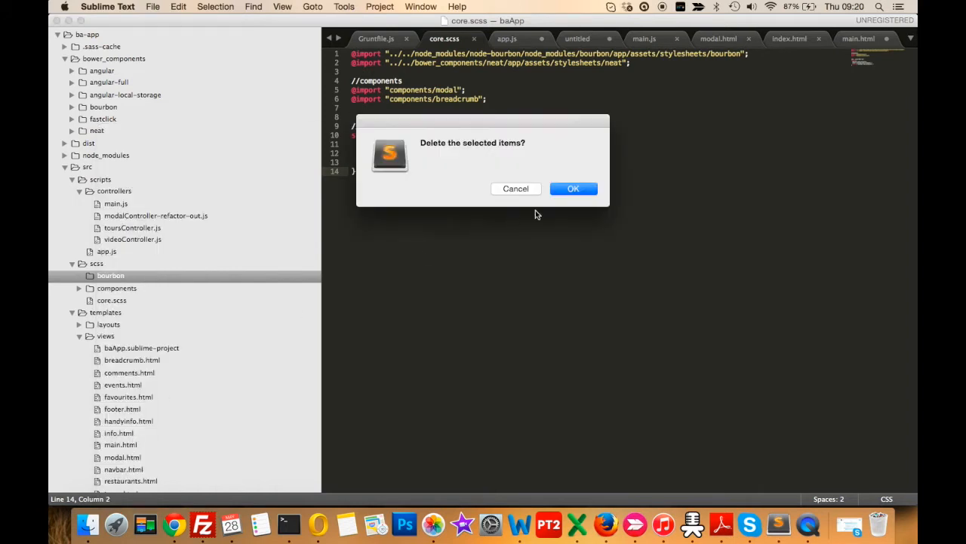
click(574, 187)
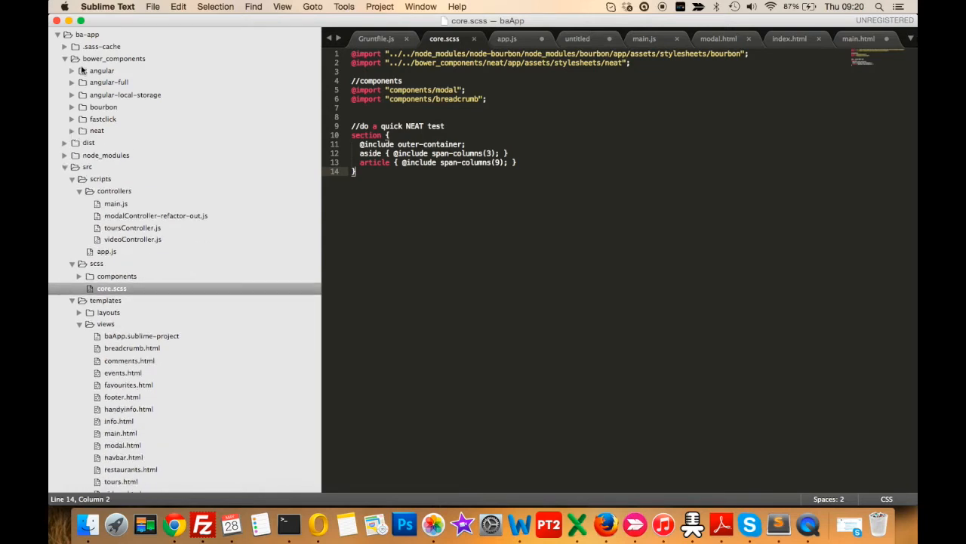
Step: Collapse bower_components so the src scripts and scss folders are in view
click(71, 71)
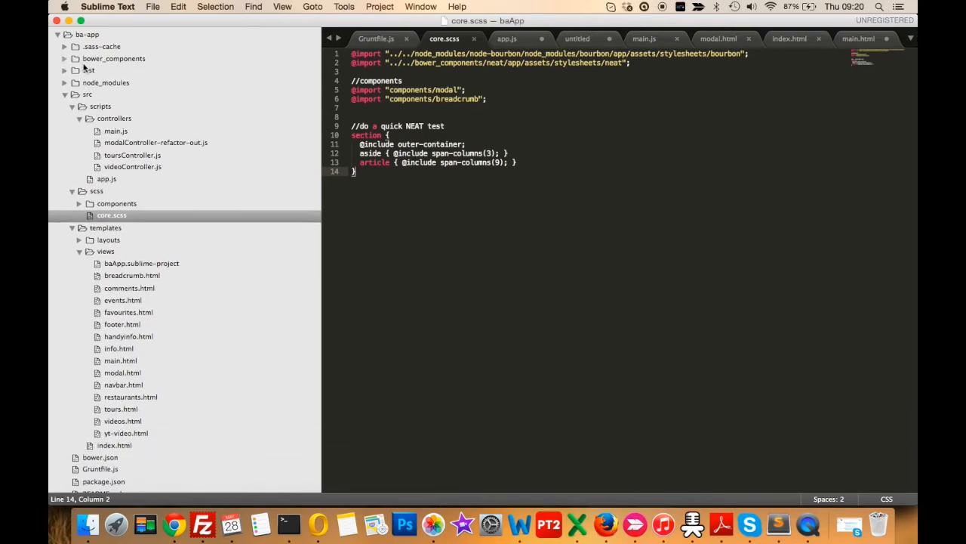
click(65, 57)
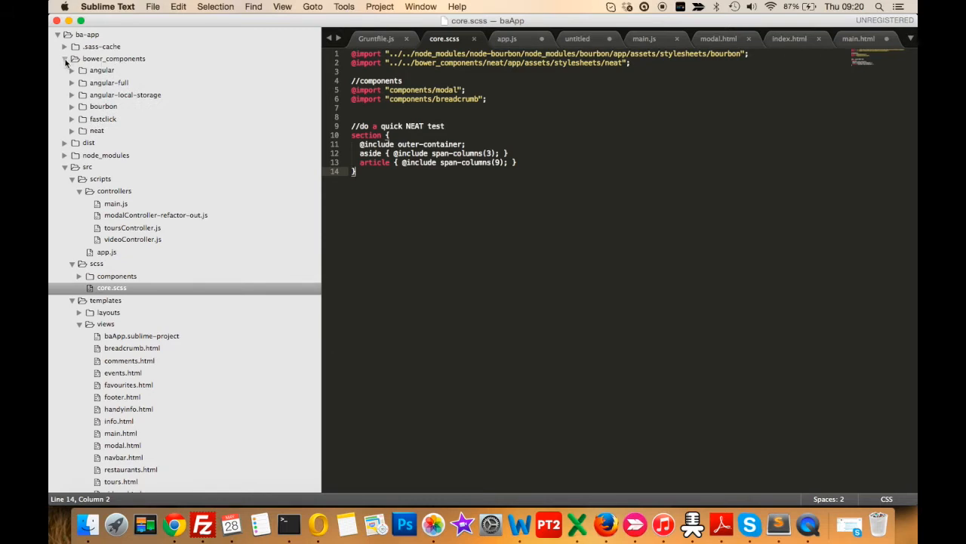
click(65, 57)
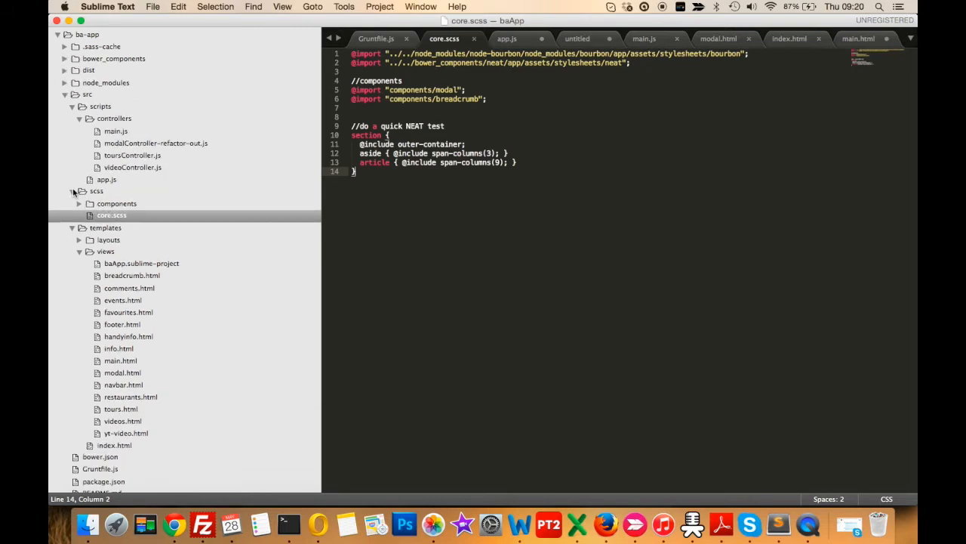
mouse_move(98, 173)
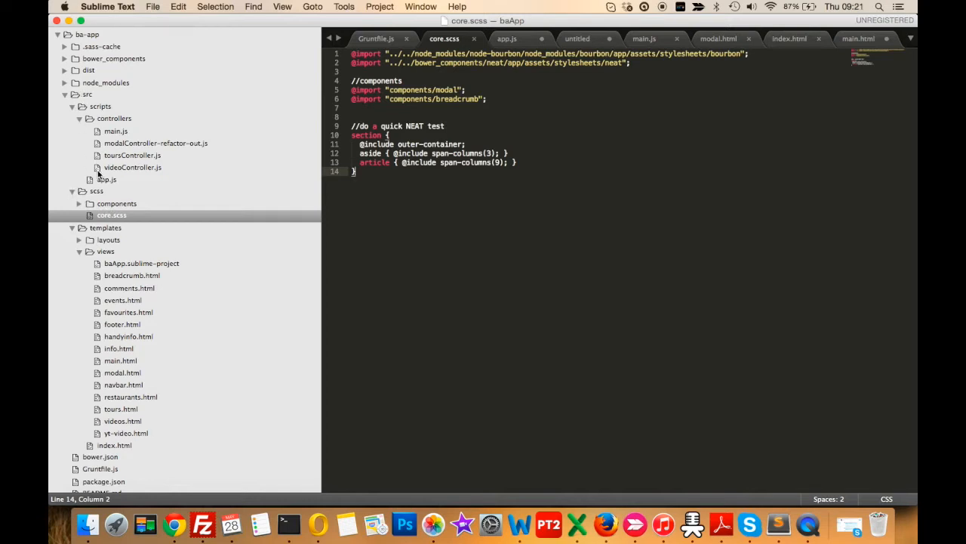
mouse_move(85, 211)
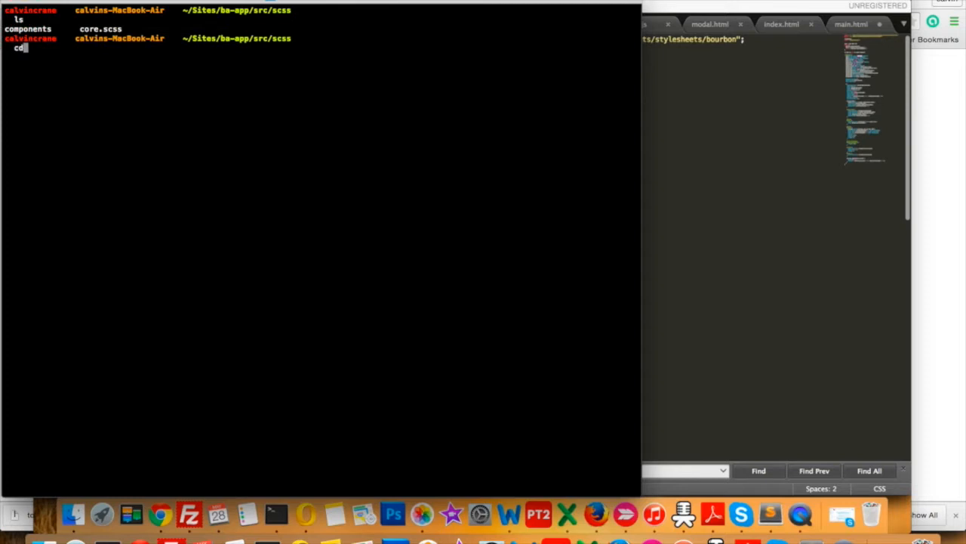
Step: In Terminal, cd up twice to the ba-app root and enter the grunt command
key(Return)
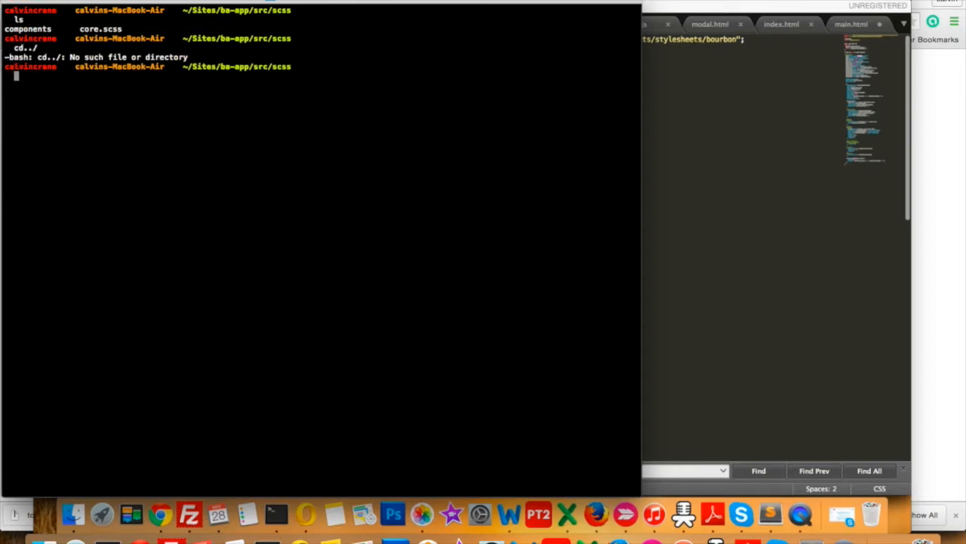
key(Return)
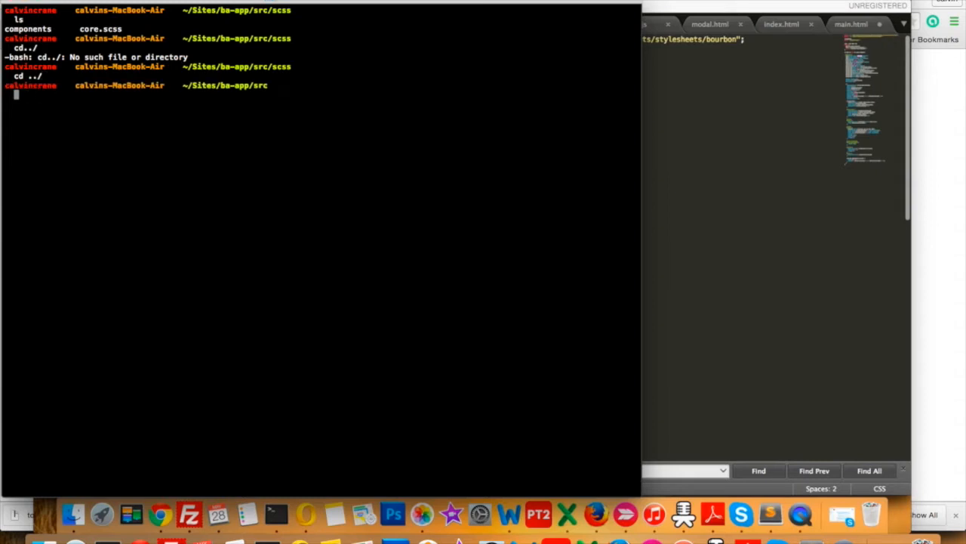
key(Return)
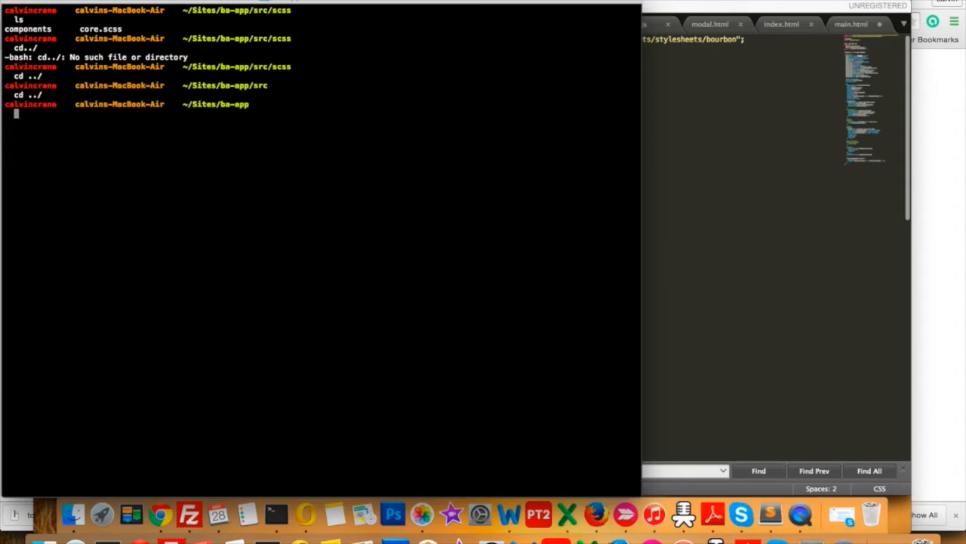
text(grunt)
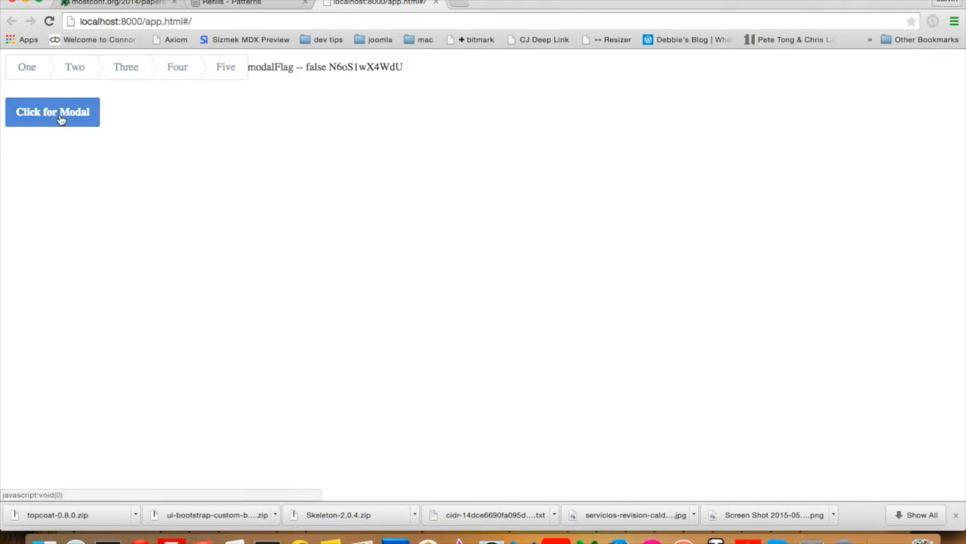
Step: View localhost:8000/app.html in Chrome and try the 'Click for Modal' button
click(51, 112)
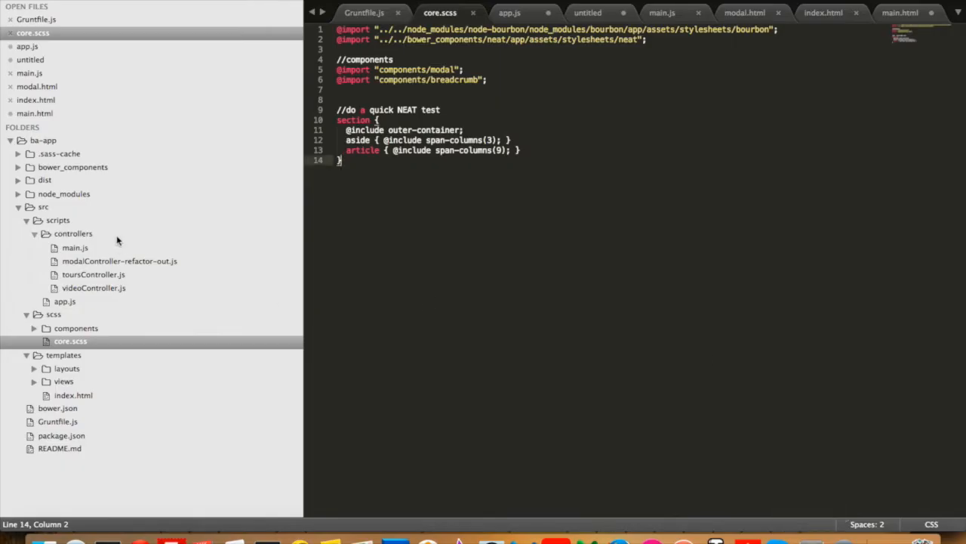
Step: Open the compiled dist/core.css and read down through the generated modal rules
click(45, 180)
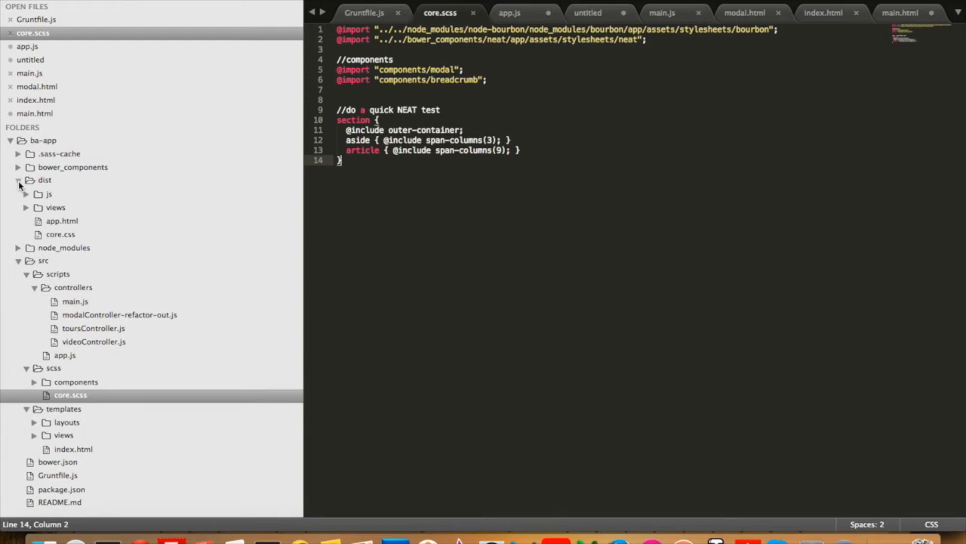
click(60, 234)
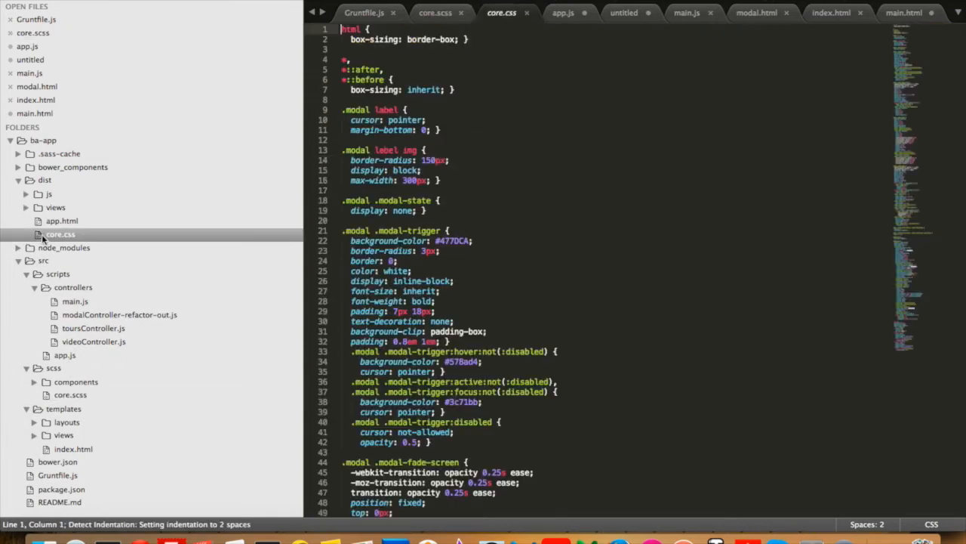
scroll(down, 3)
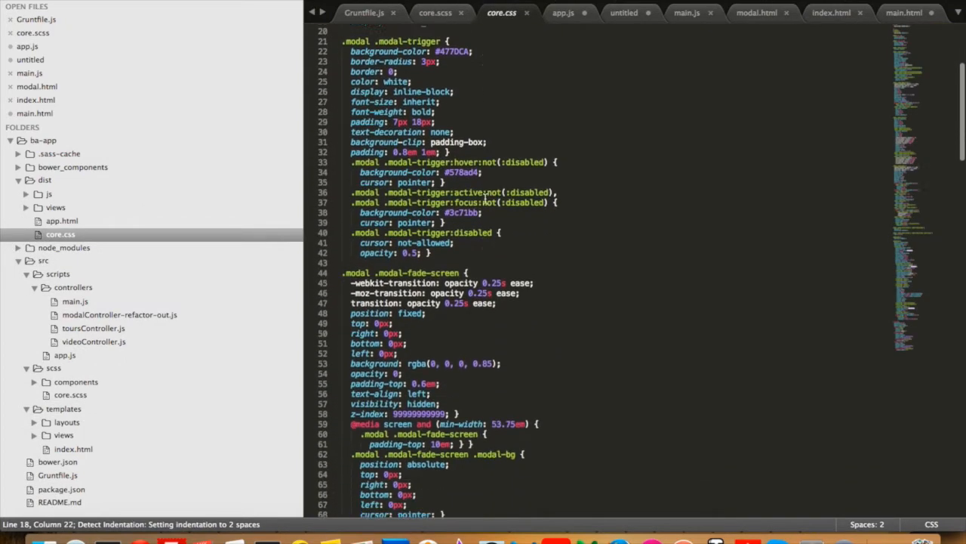
scroll(down, 3)
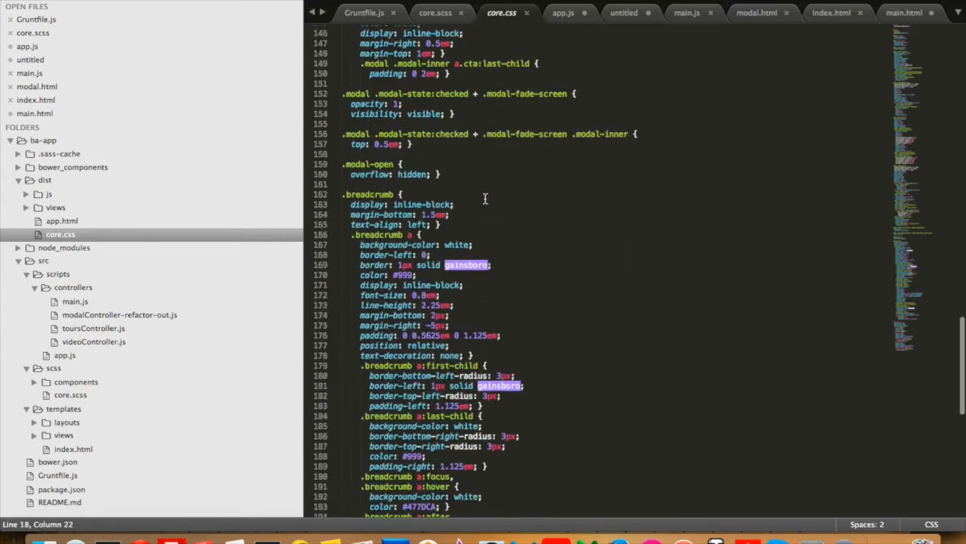
scroll(down, 3)
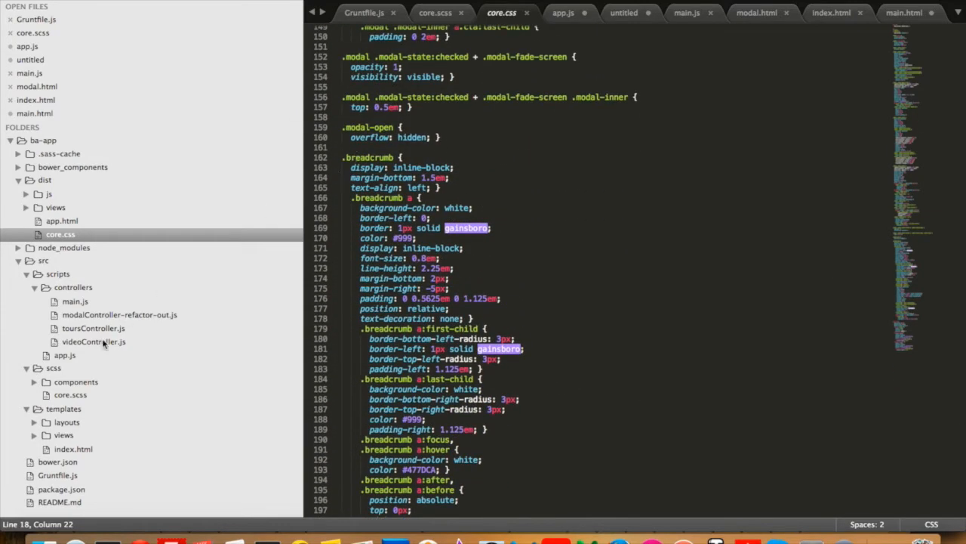
mouse_move(57, 396)
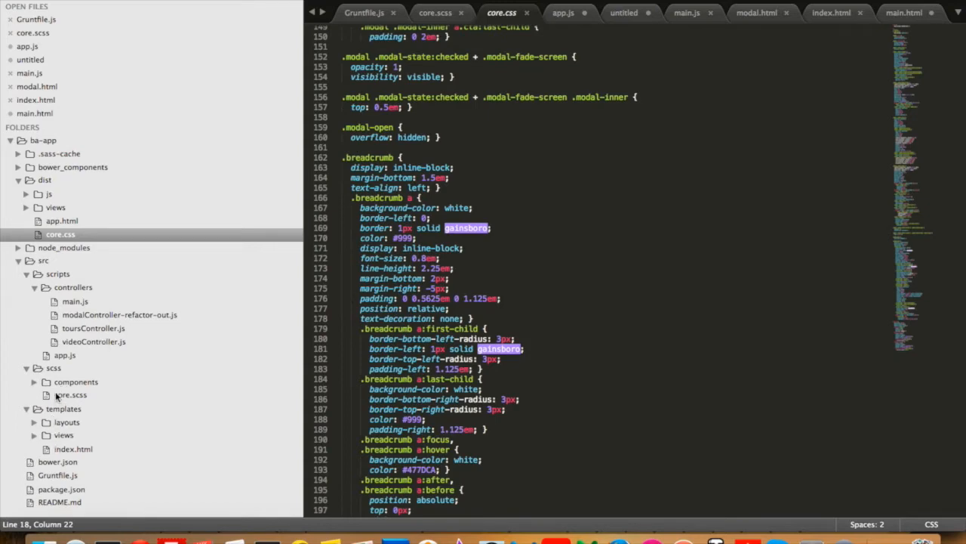
Step: Look back over the breadcrumb and modal styles, then fold the src folder away
scroll(up, 3)
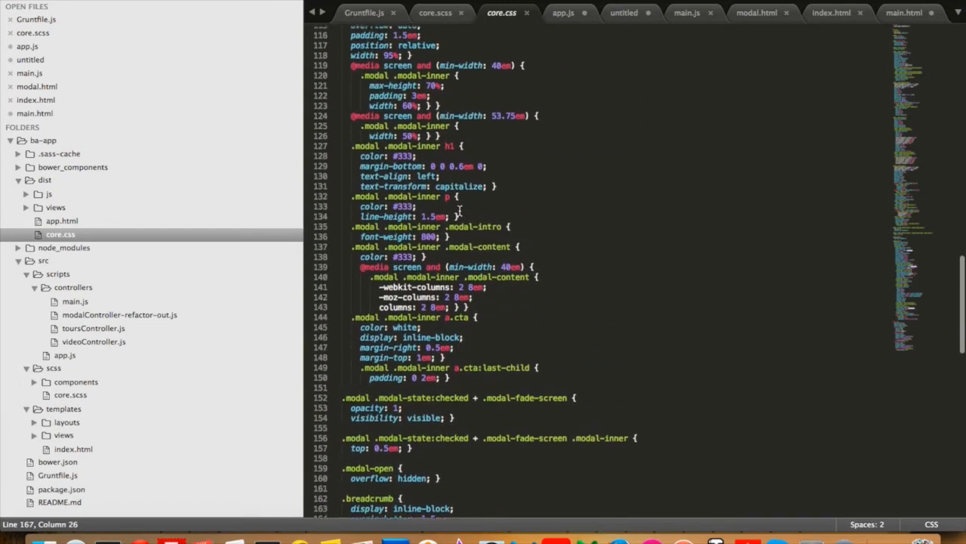
scroll(up, 3)
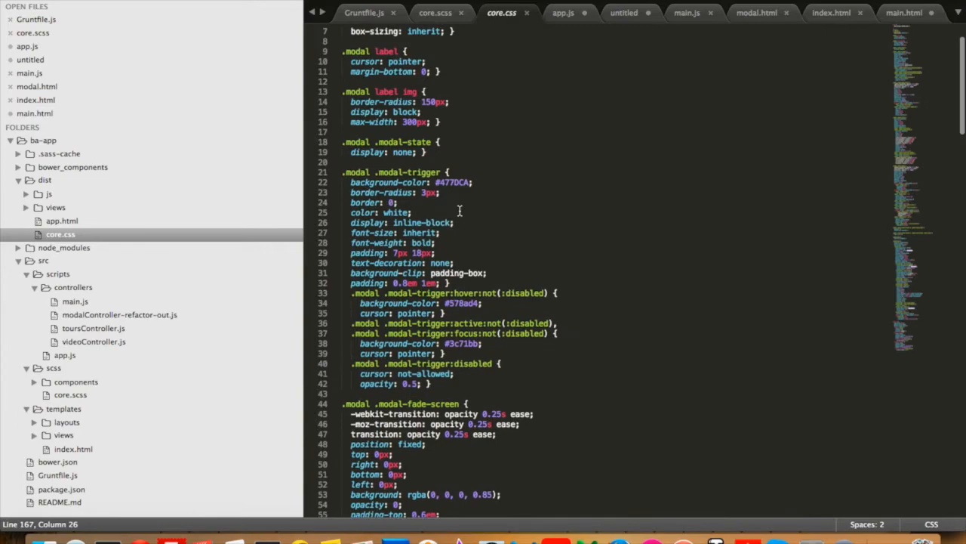
scroll(down, 3)
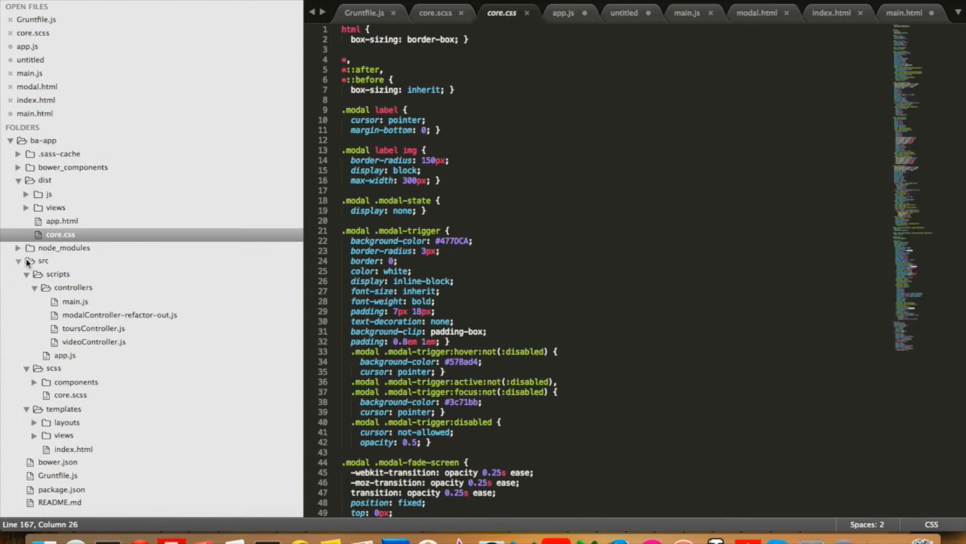
mouse_move(23, 263)
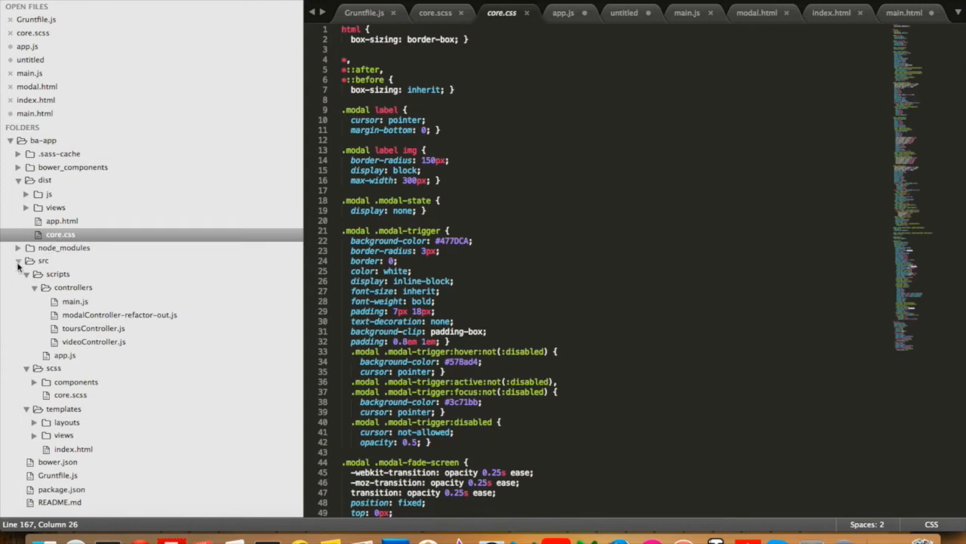
click(19, 259)
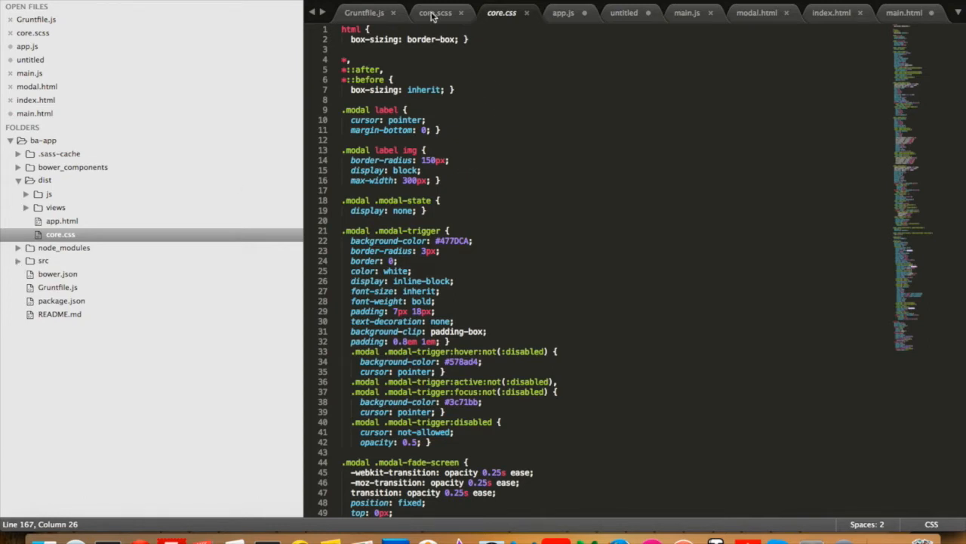
Step: Back in core.scss, highlight the Bourbon and Neat import lines and the section selector
click(435, 12)
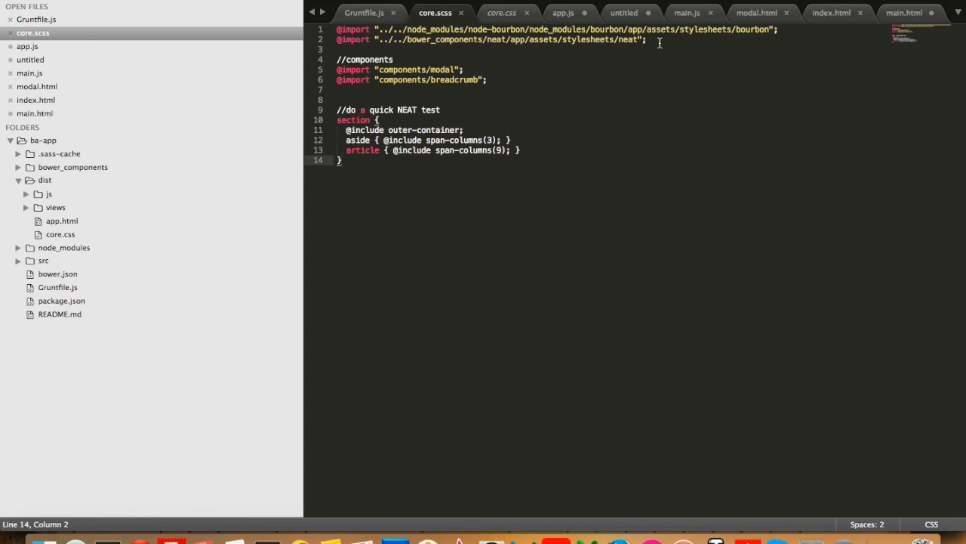
drag(339, 30, 646, 39)
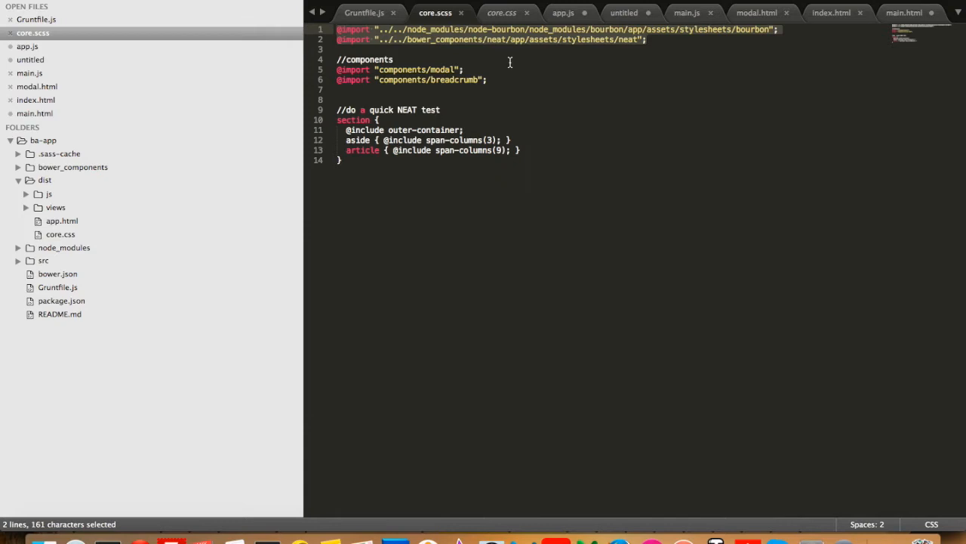
click(383, 120)
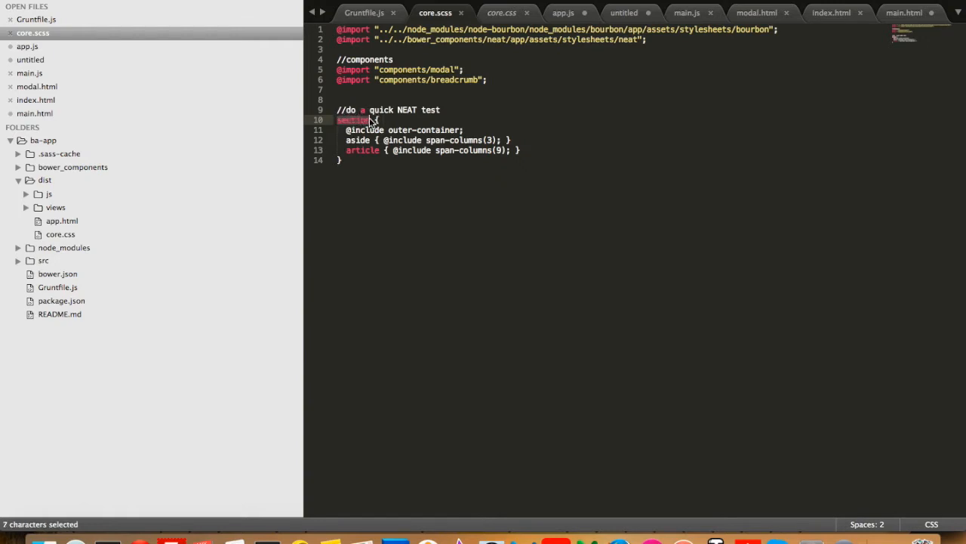
Step: Highlight the outer-container include and the aside and article span-columns includes
click(380, 121)
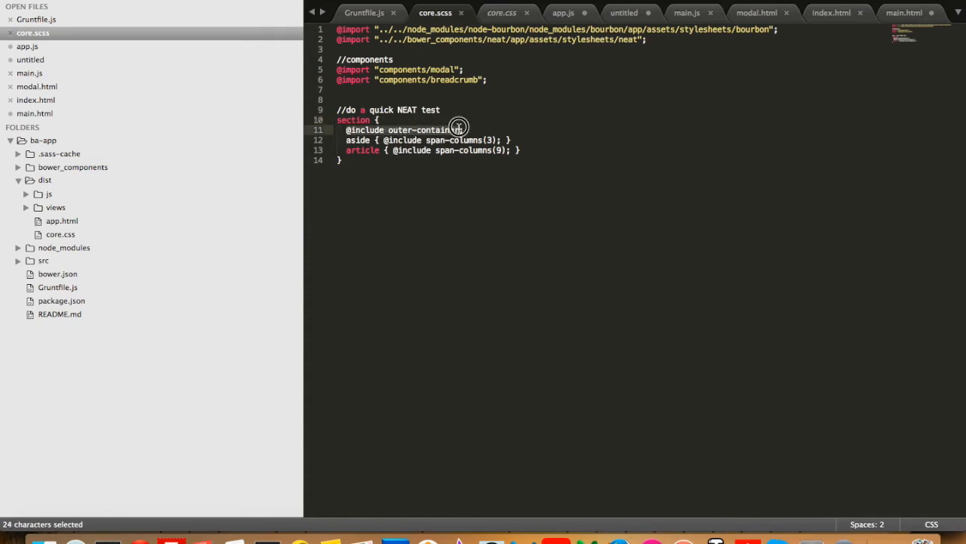
click(463, 130)
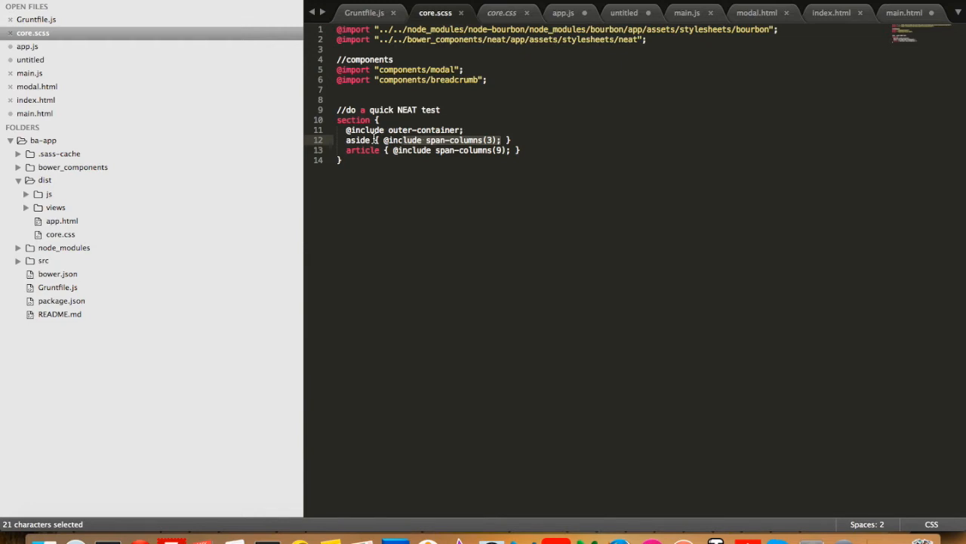
click(385, 139)
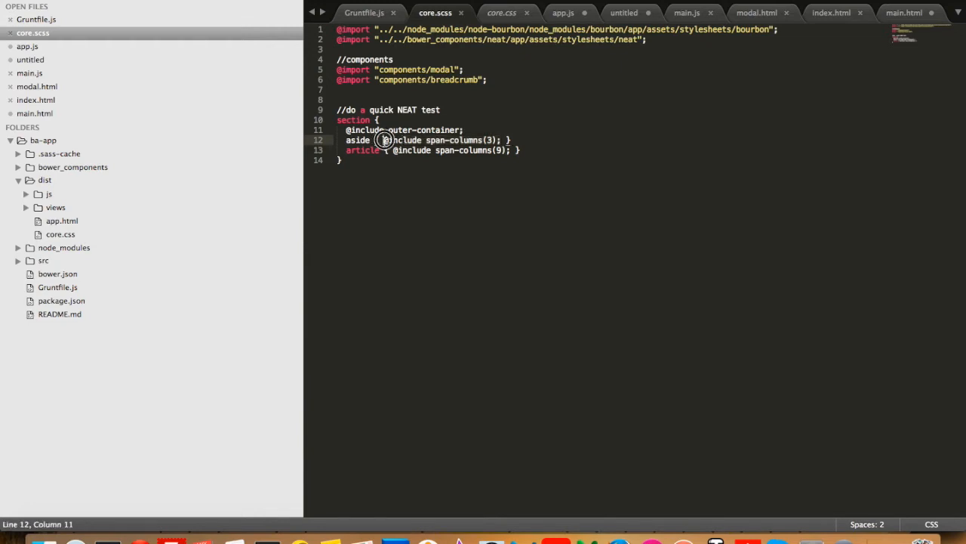
drag(386, 139, 420, 166)
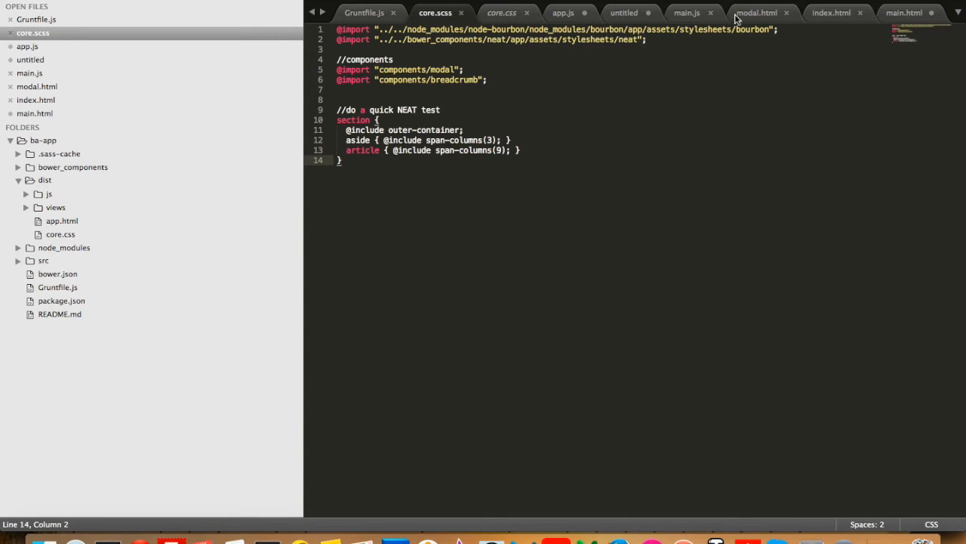
Step: Flip through main.html, index.html, modal.html and core.css, ending on core.scss
click(903, 12)
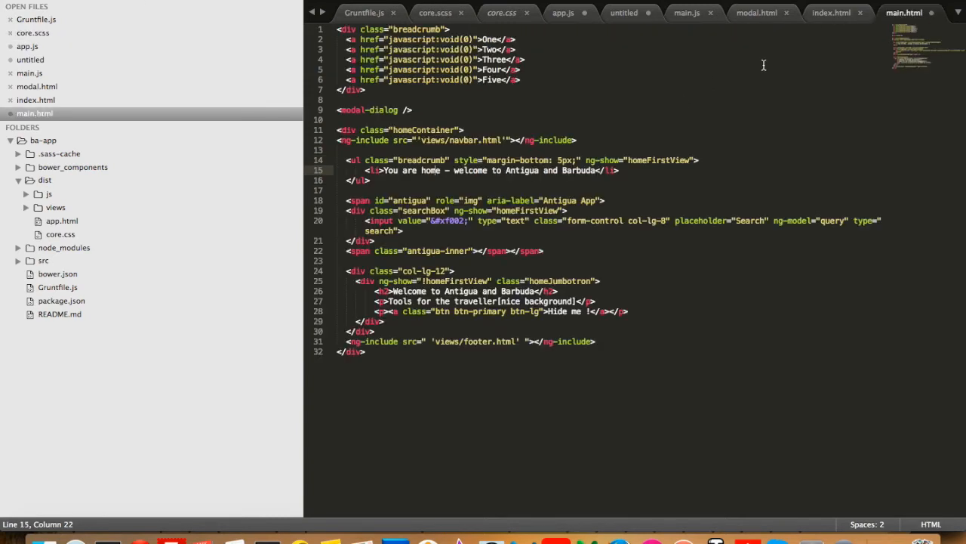
click(831, 12)
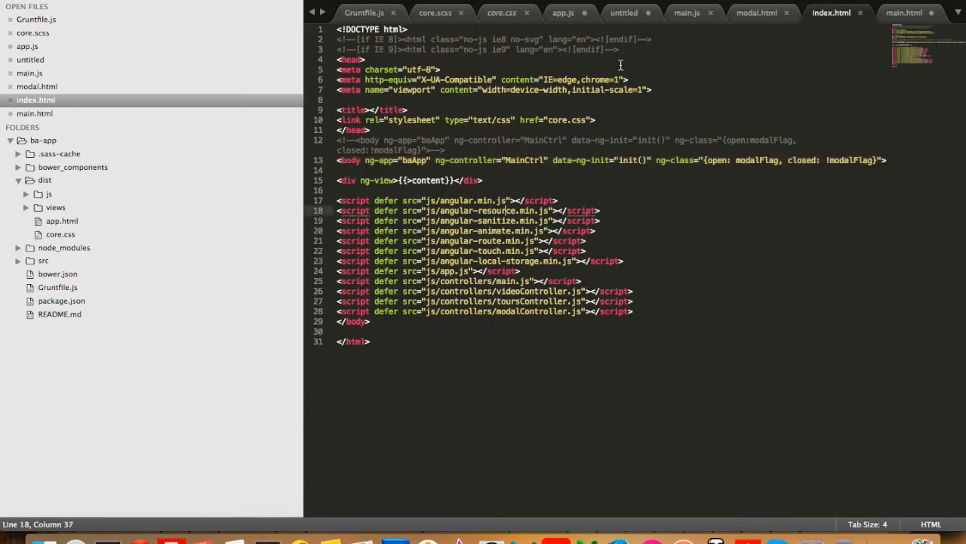
mouse_move(625, 12)
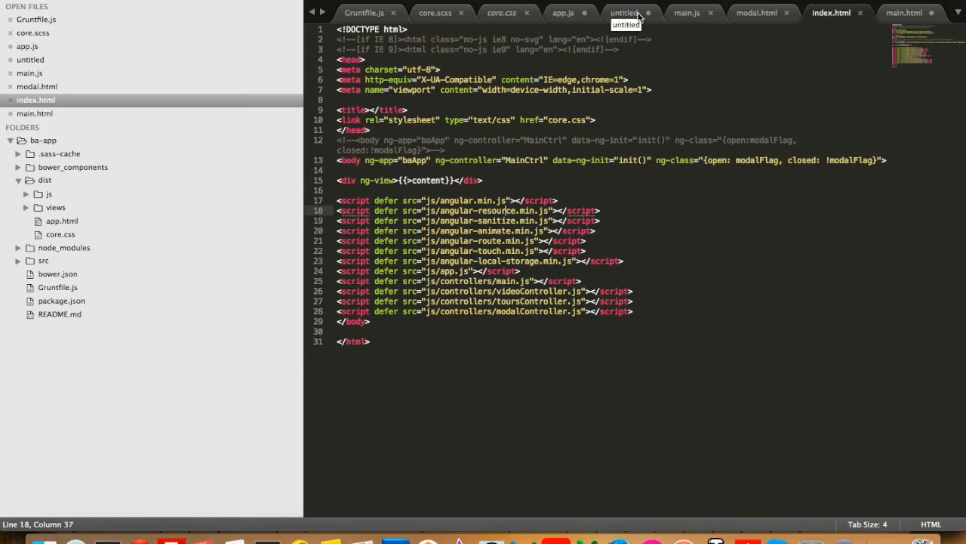
click(757, 12)
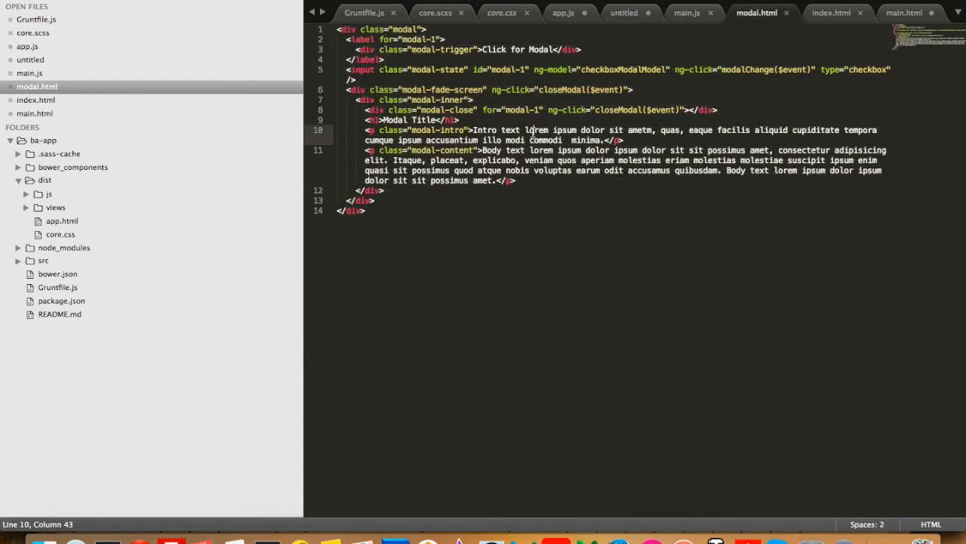
click(501, 12)
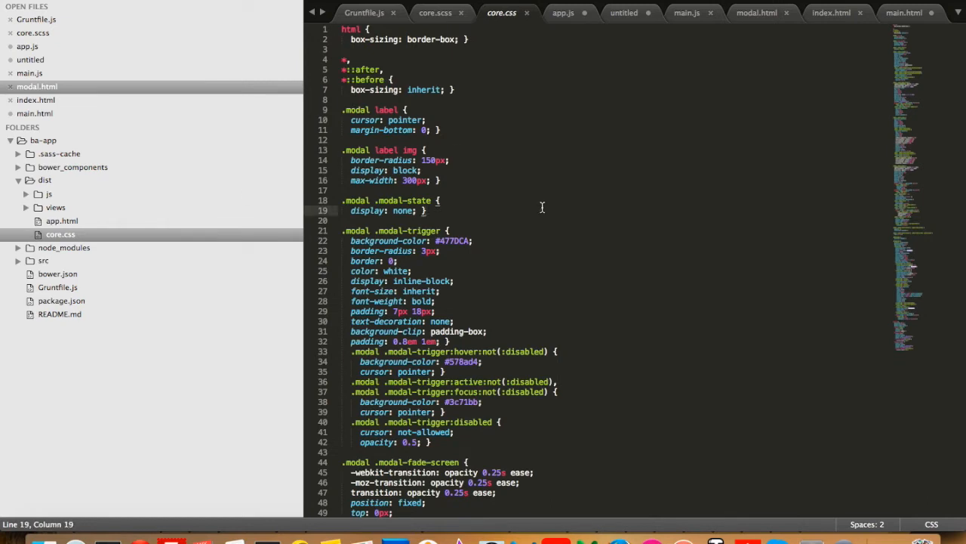
mouse_move(184, 284)
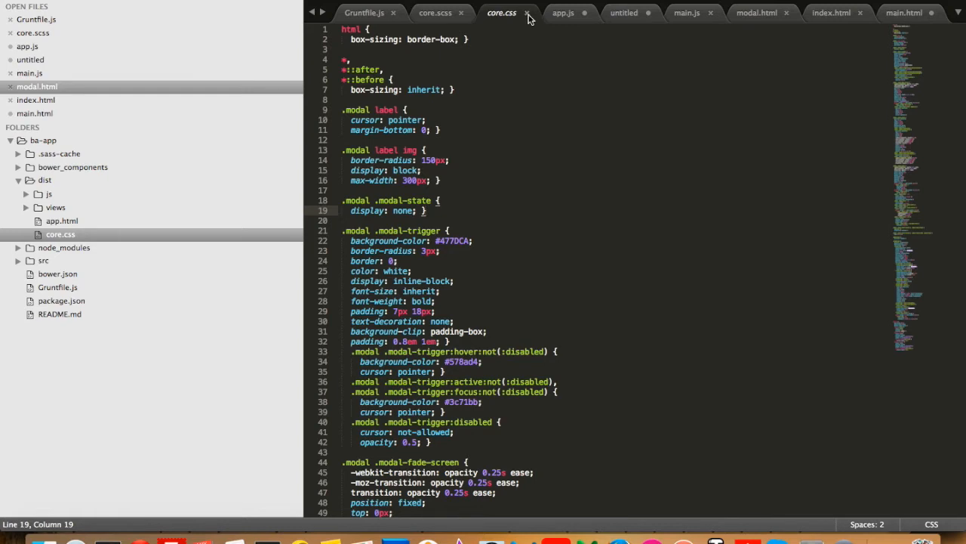
click(441, 13)
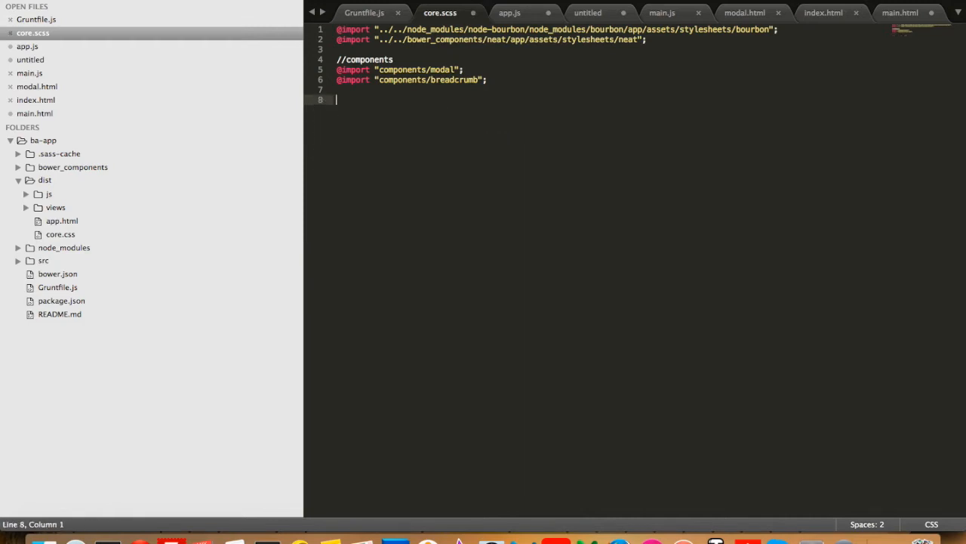
Step: Prefix the components/modal import line with // to comment it out
key(Backspace)
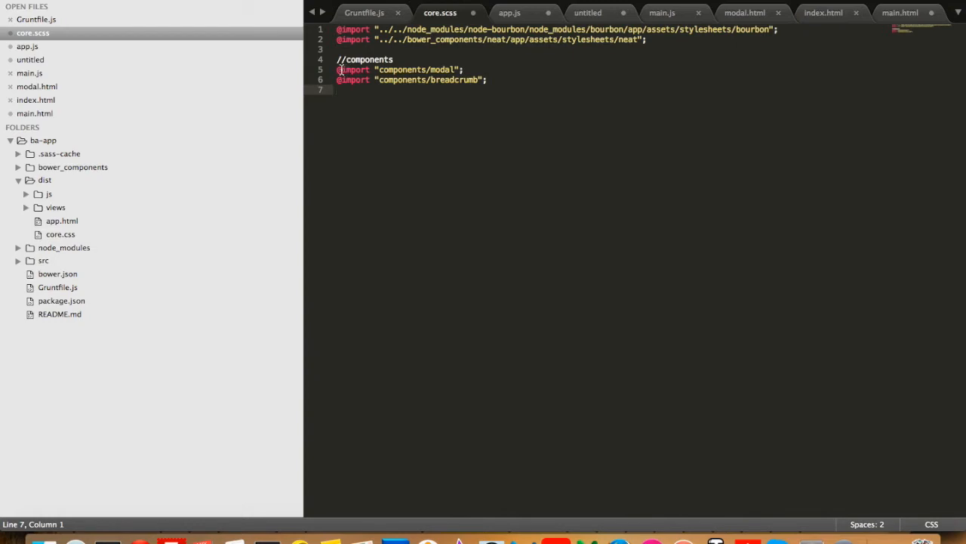
text(//)
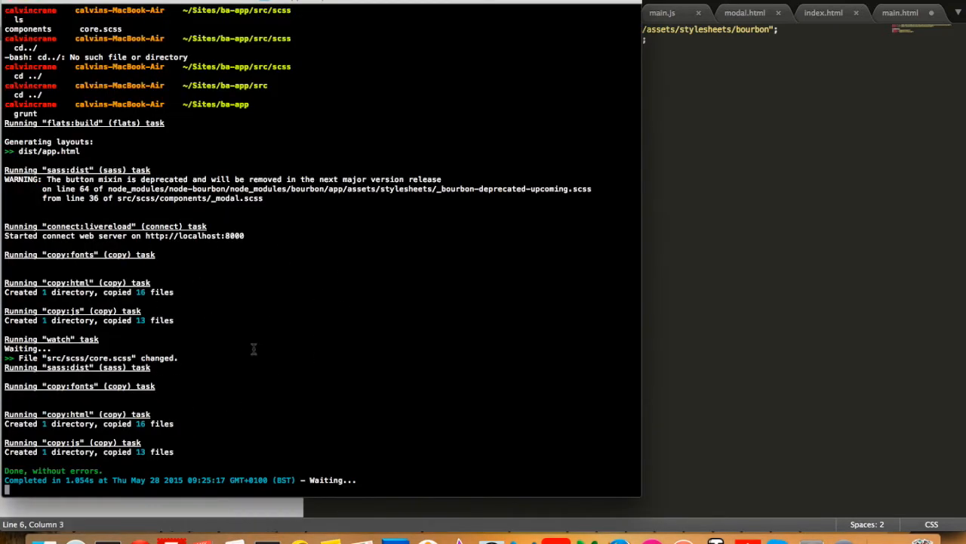
mouse_move(254, 378)
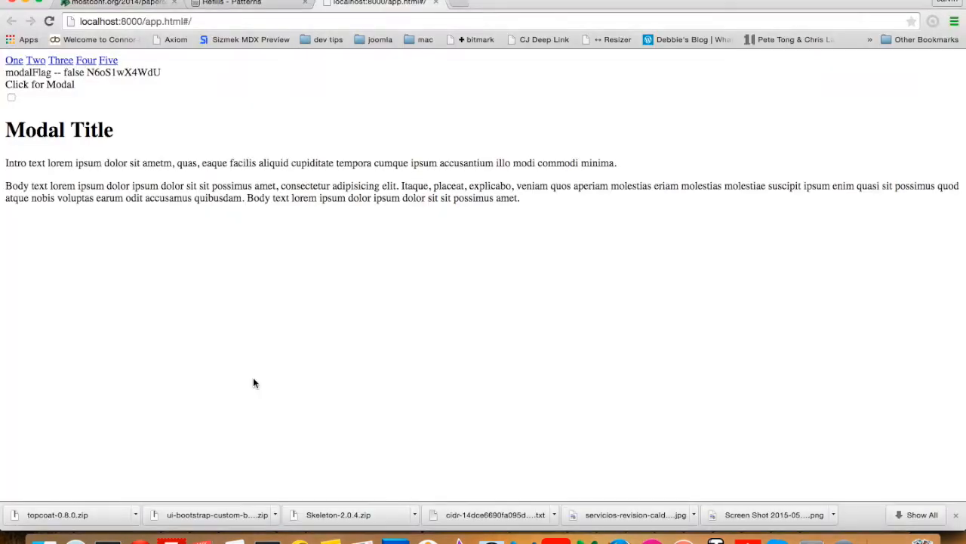
mouse_move(112, 121)
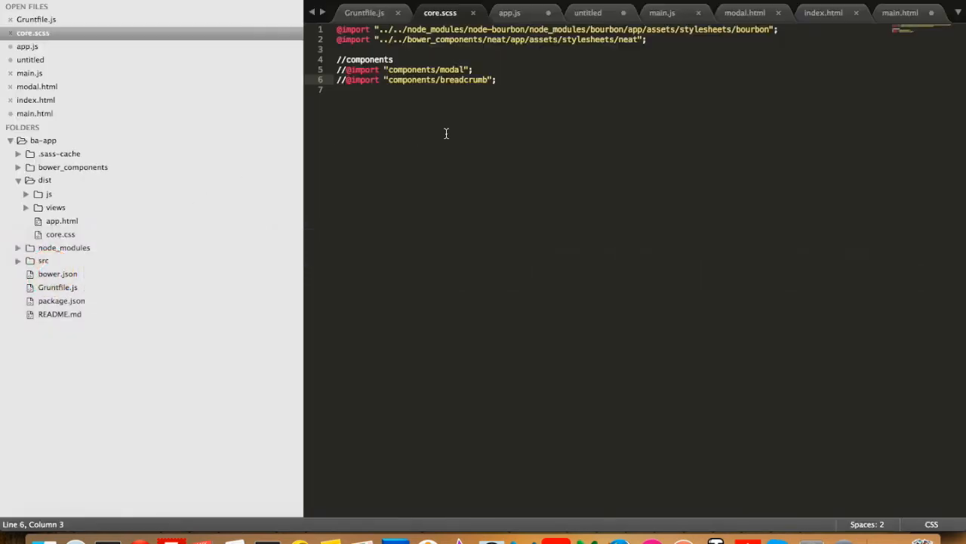
mouse_move(510, 12)
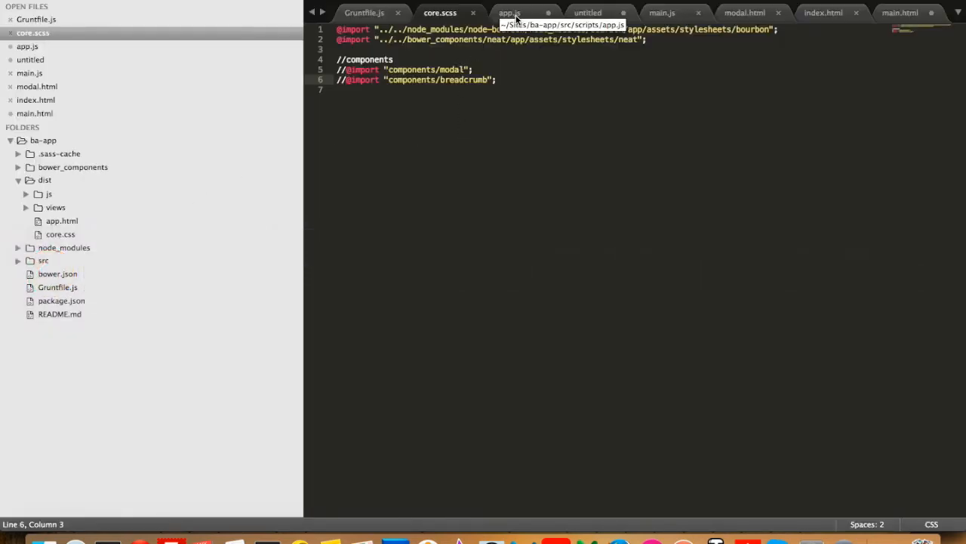
mouse_move(471, 85)
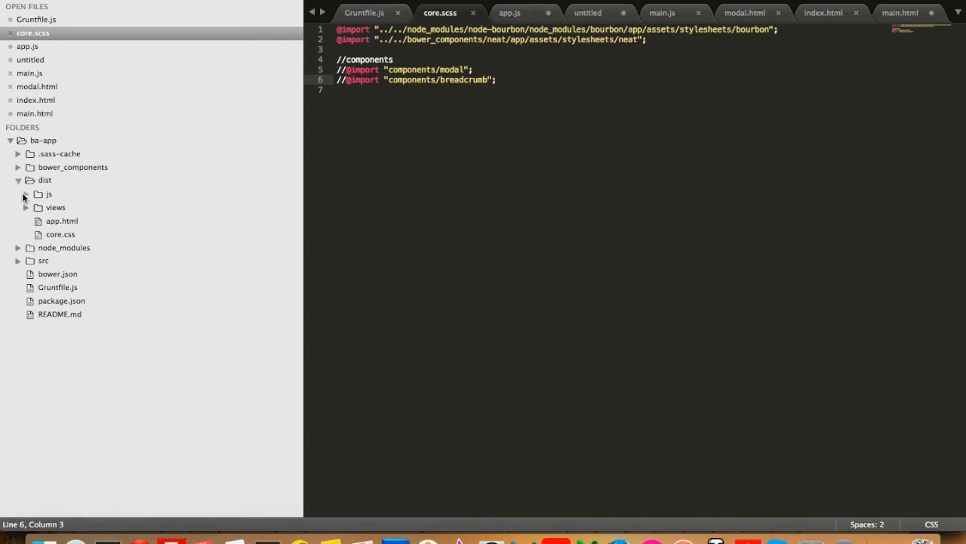
Step: View dist/core.css, now only box-sizing rules, then return to core.scss
click(27, 207)
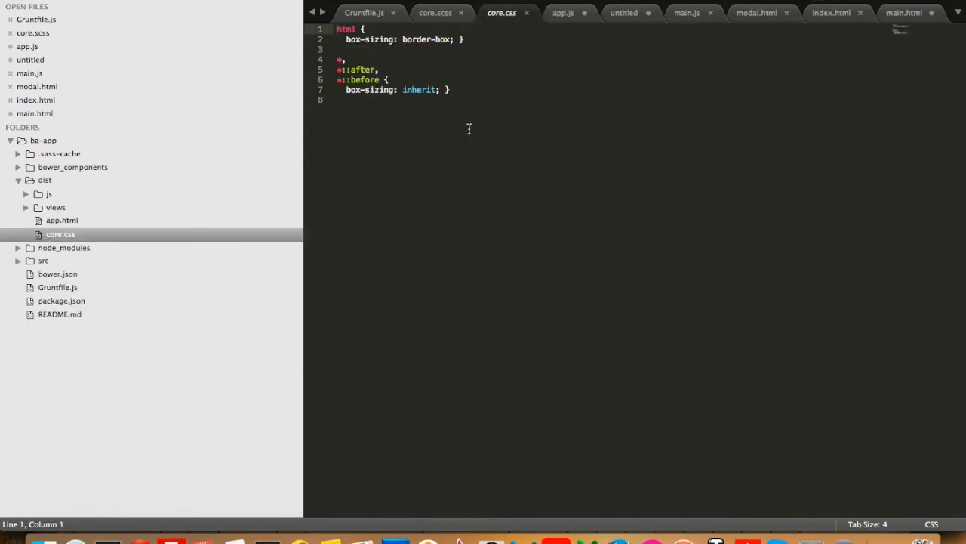
click(437, 100)
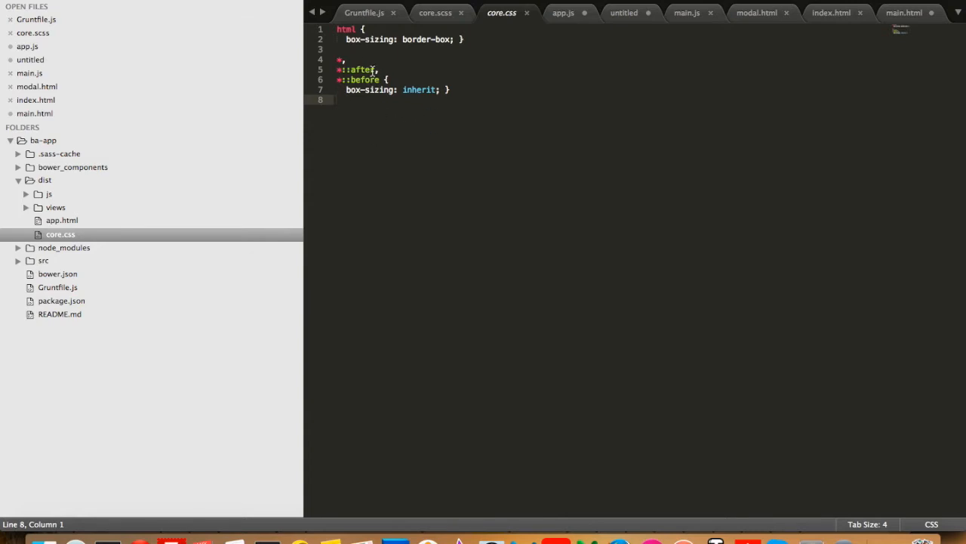
mouse_move(411, 148)
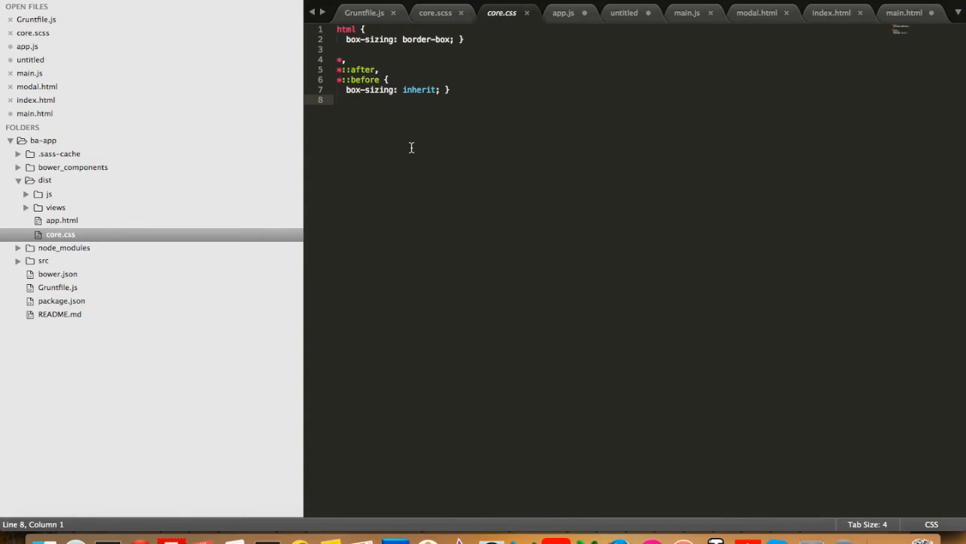
click(435, 12)
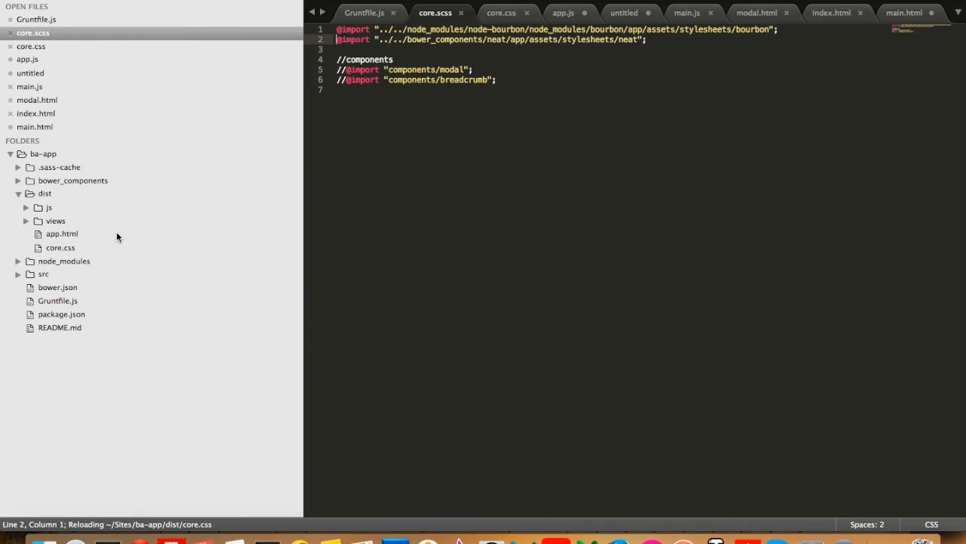
Step: Uncomment the component imports and point out the outer-container, aside span-columns(3), article span-columns(9) test
click(504, 89)
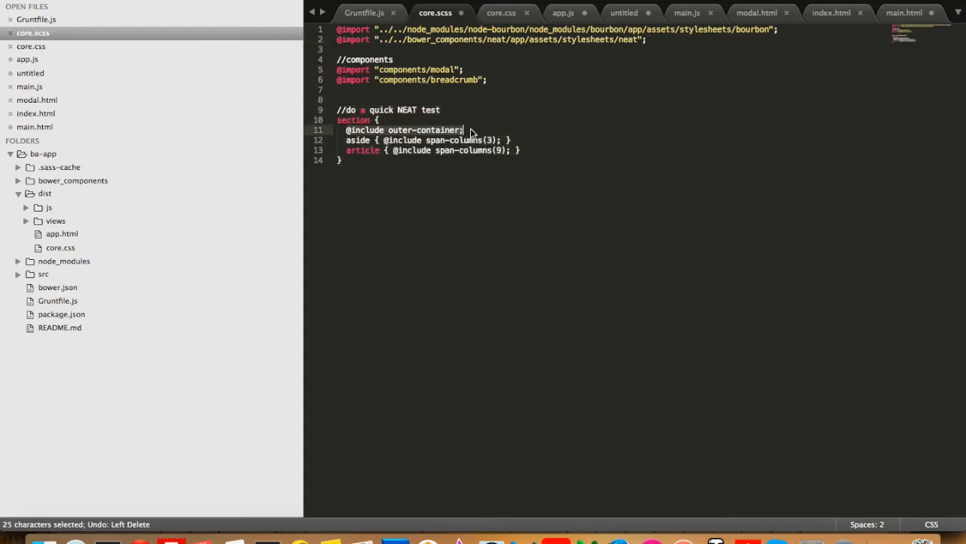
click(377, 32)
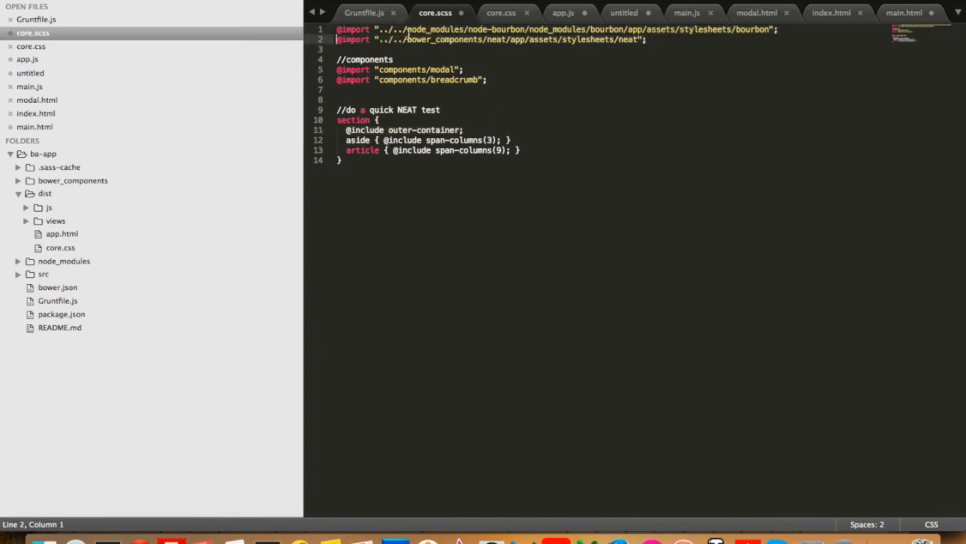
click(392, 60)
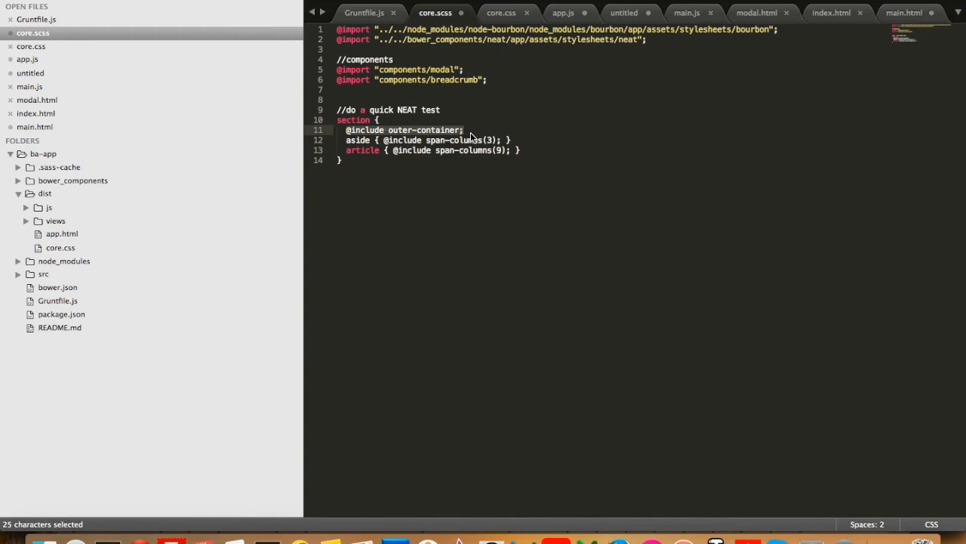
click(465, 130)
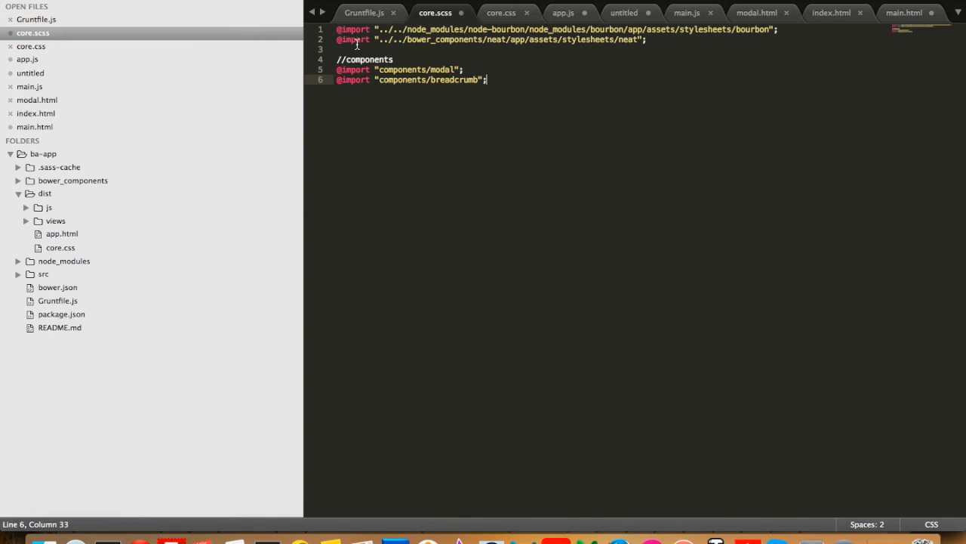
Step: Confirm the recompiled core.css contains modal rules again, then return to core.scss
click(384, 69)
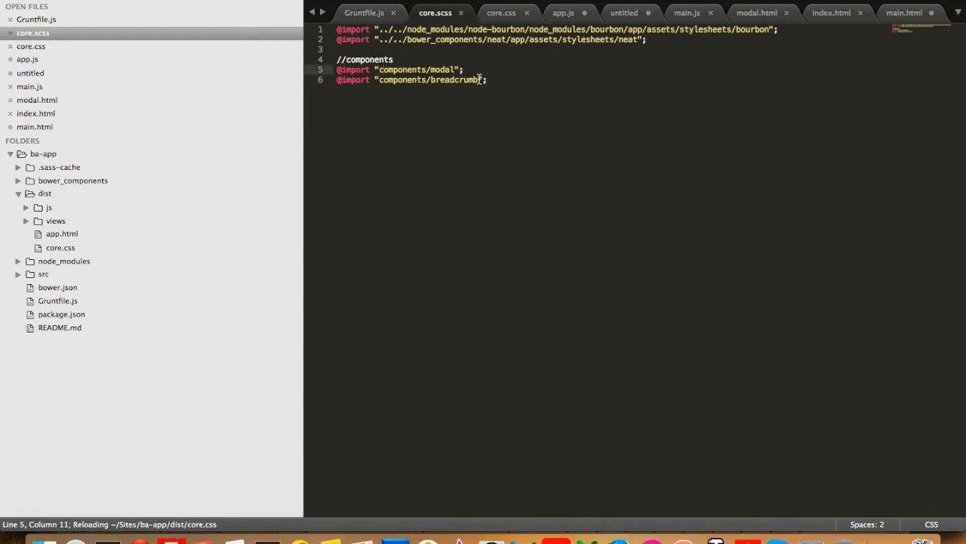
mouse_move(501, 12)
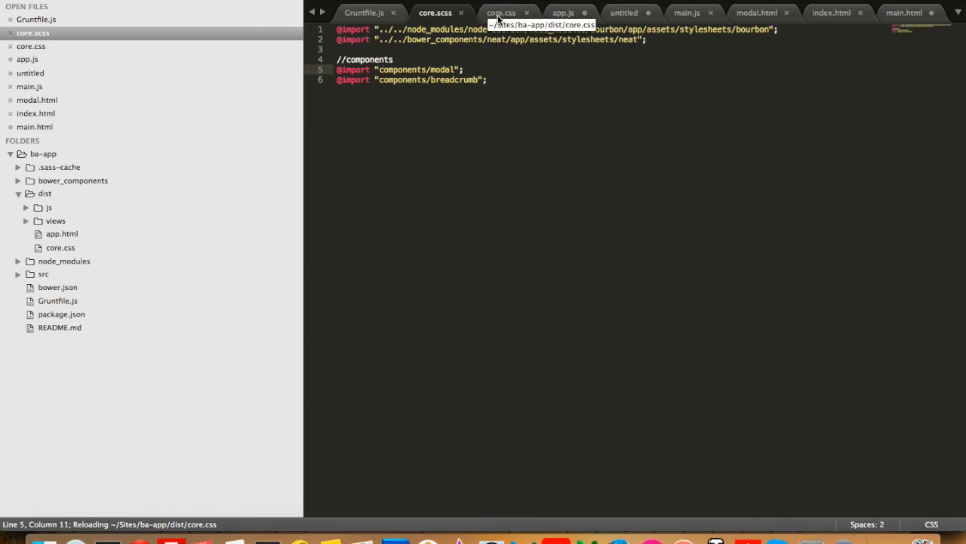
click(501, 12)
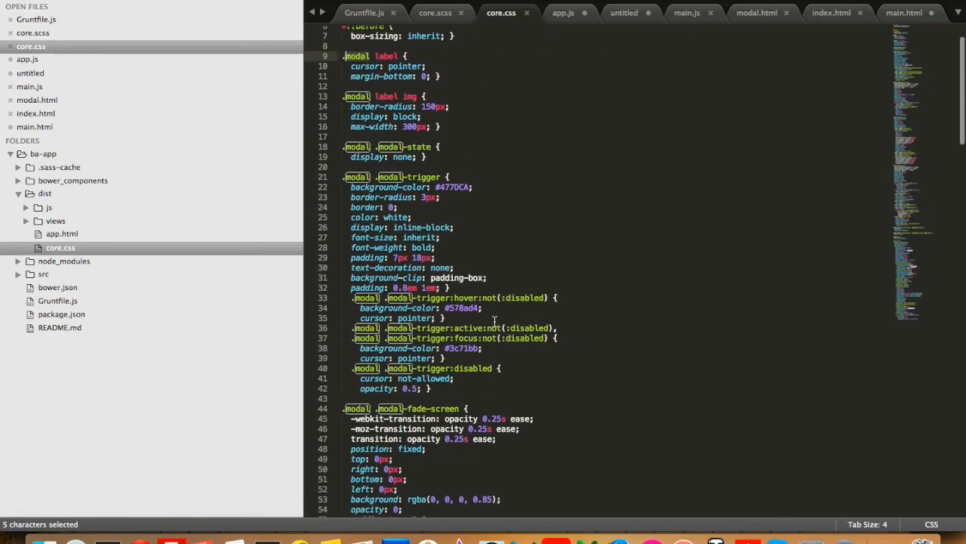
scroll(up, 3)
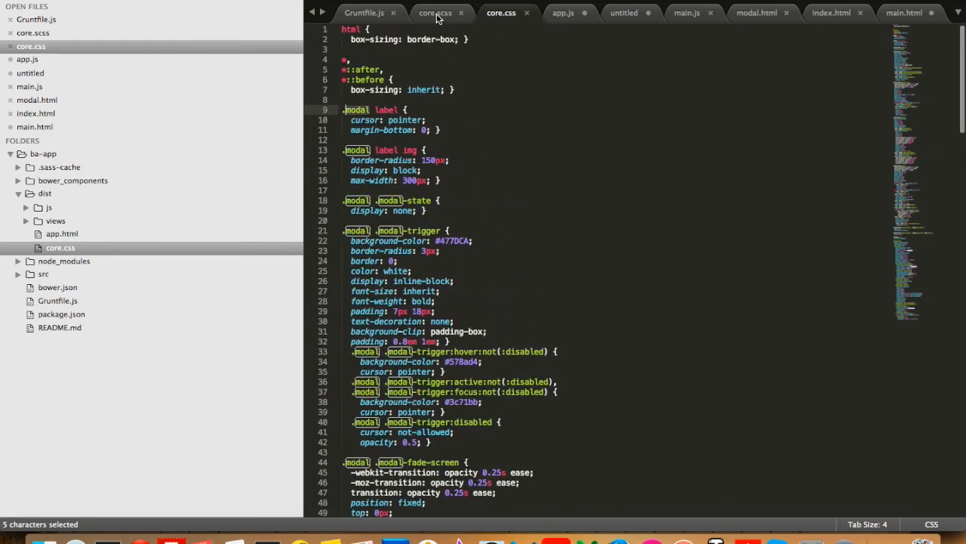
click(435, 12)
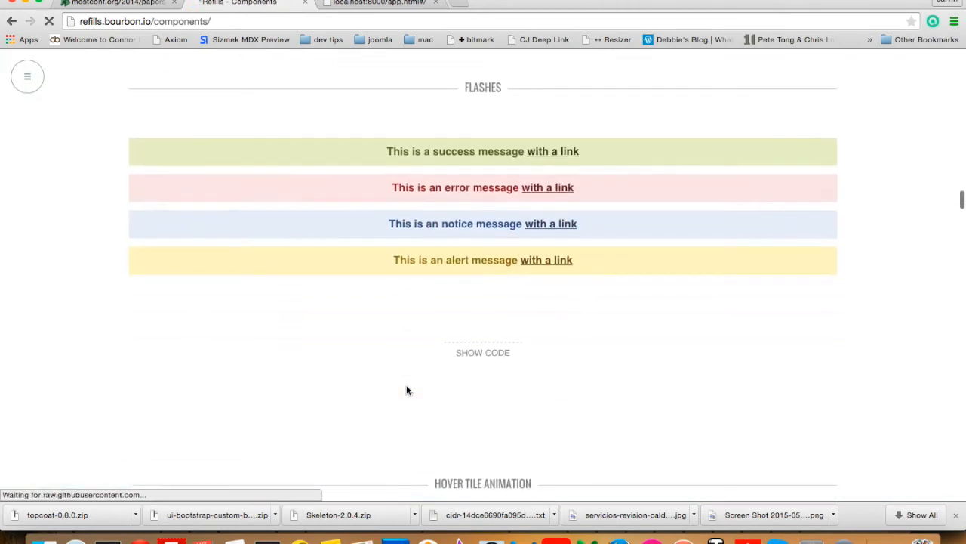
Step: Reveal the modal component's code on Refills and read through its HTML and SCSS
scroll(down, 3)
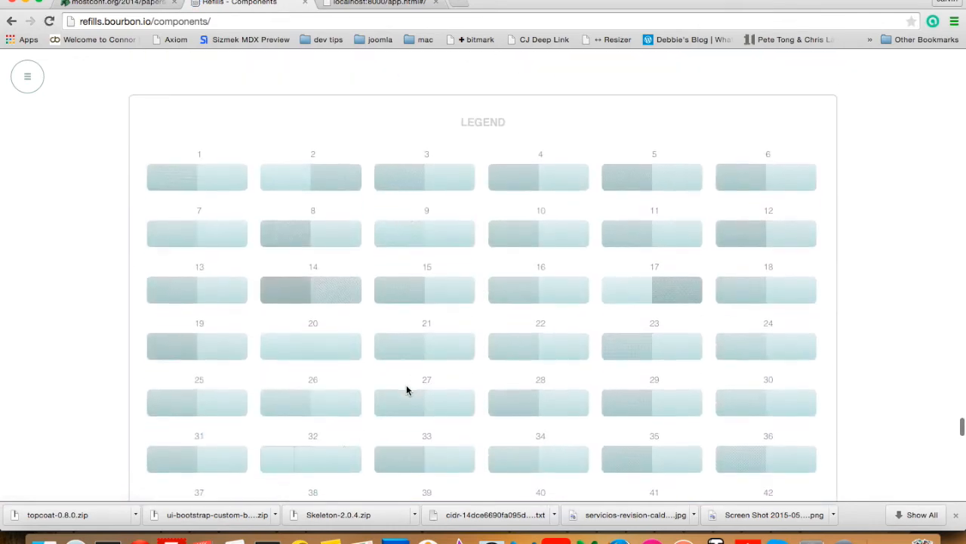
scroll(up, 3)
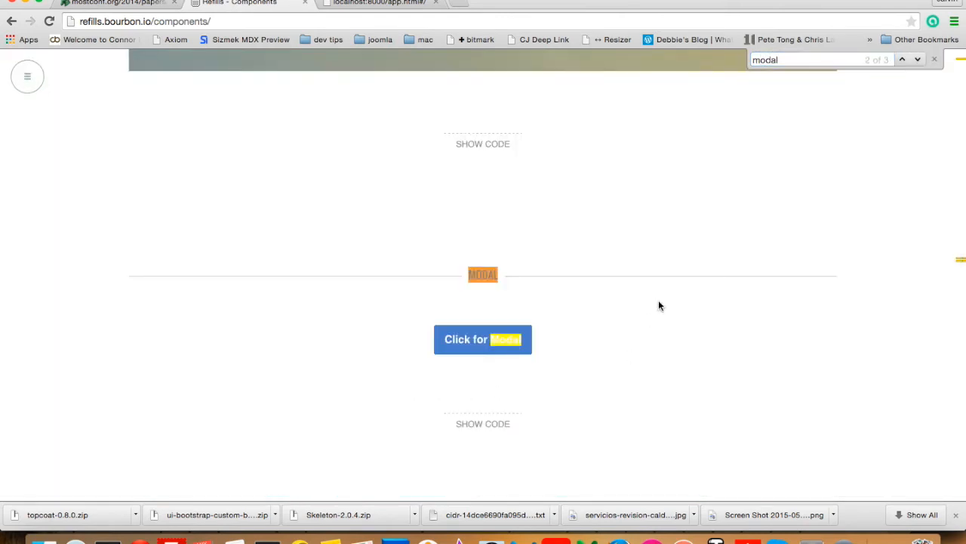
click(483, 423)
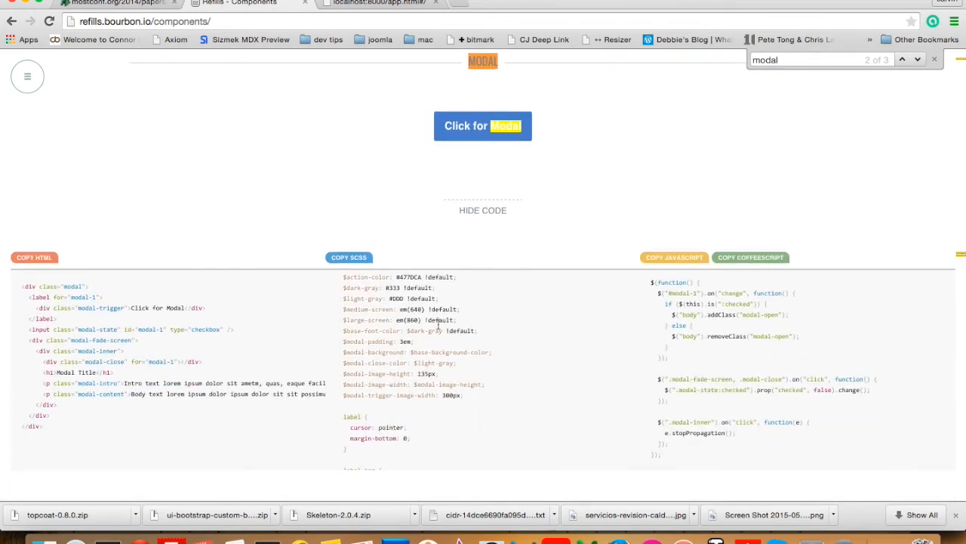
mouse_move(662, 338)
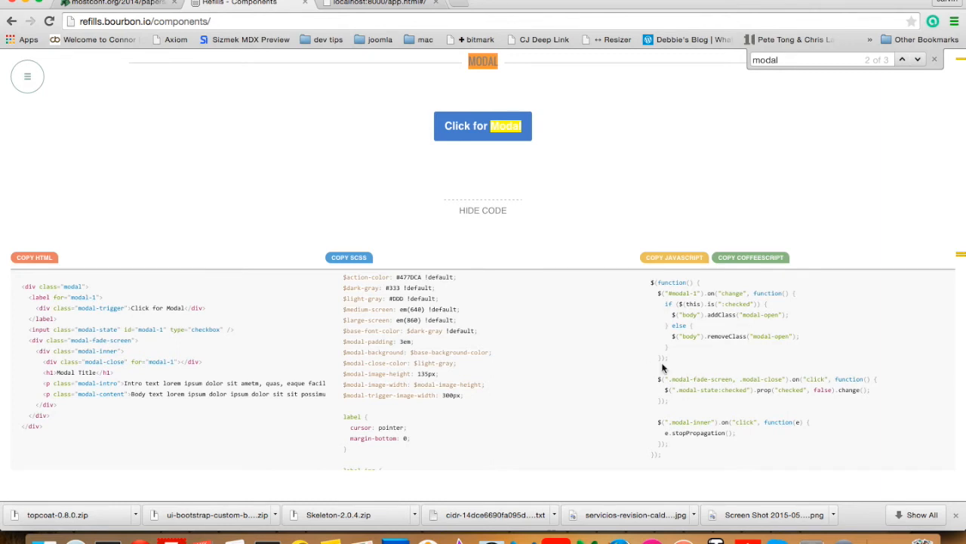
mouse_move(363, 281)
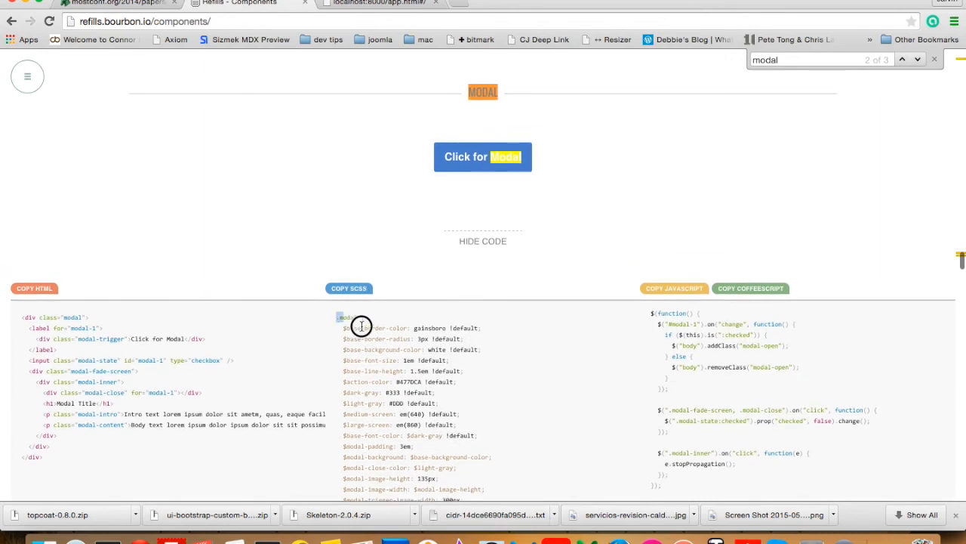
scroll(down, 3)
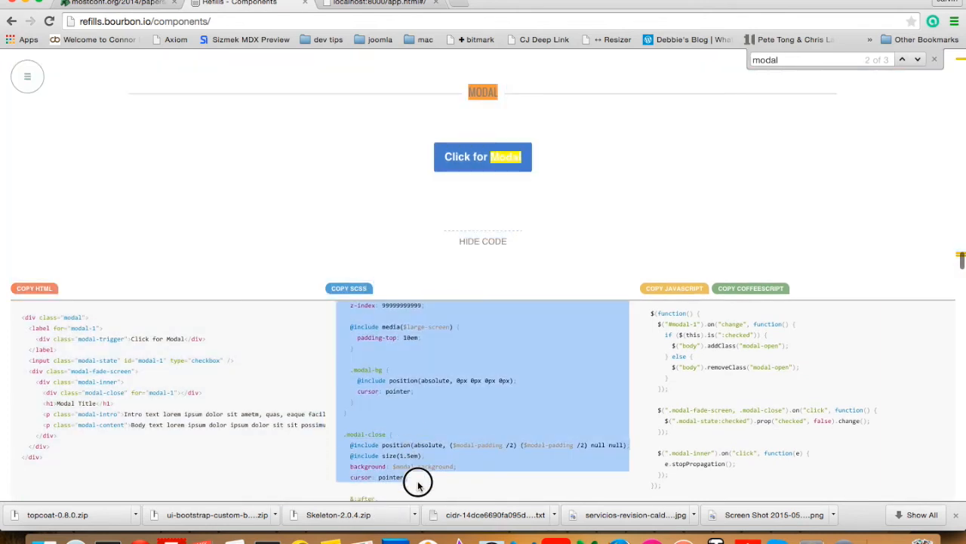
mouse_move(260, 234)
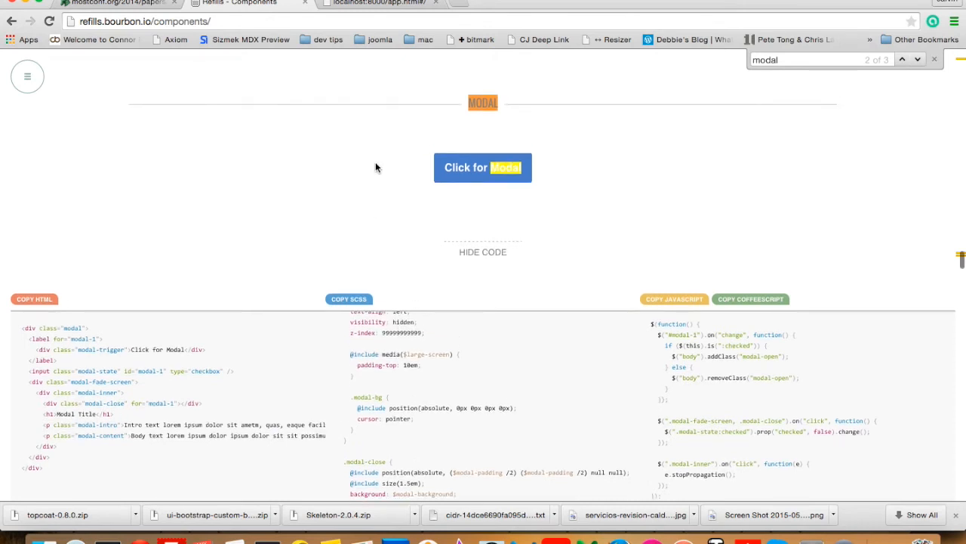
scroll(up, 3)
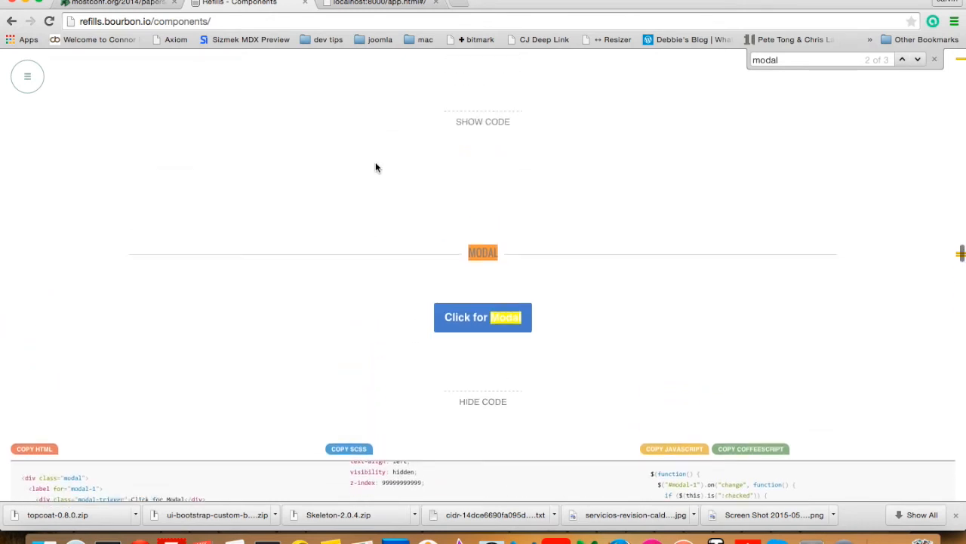
scroll(down, 3)
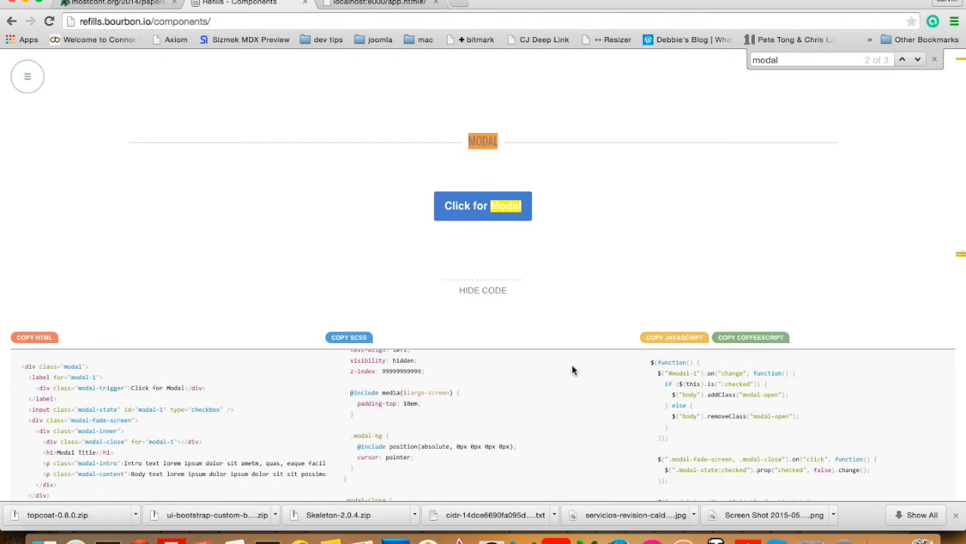
scroll(up, 3)
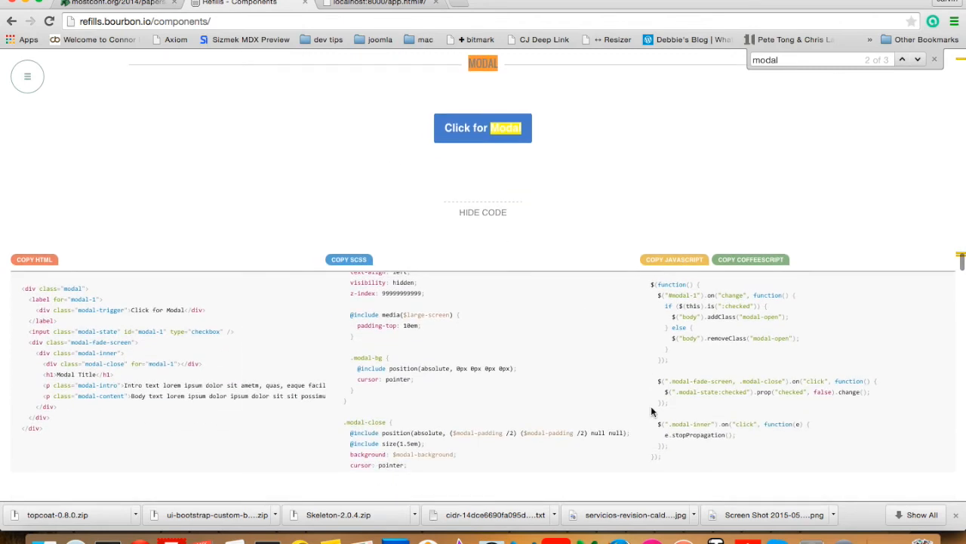
scroll(down, 3)
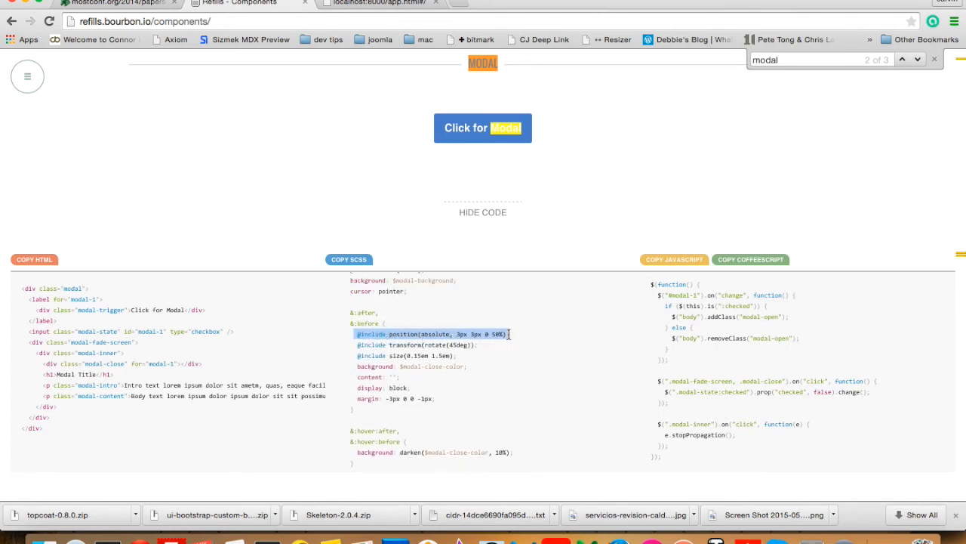
Step: Scroll down to the Button Group component and reveal its code
scroll(down, 3)
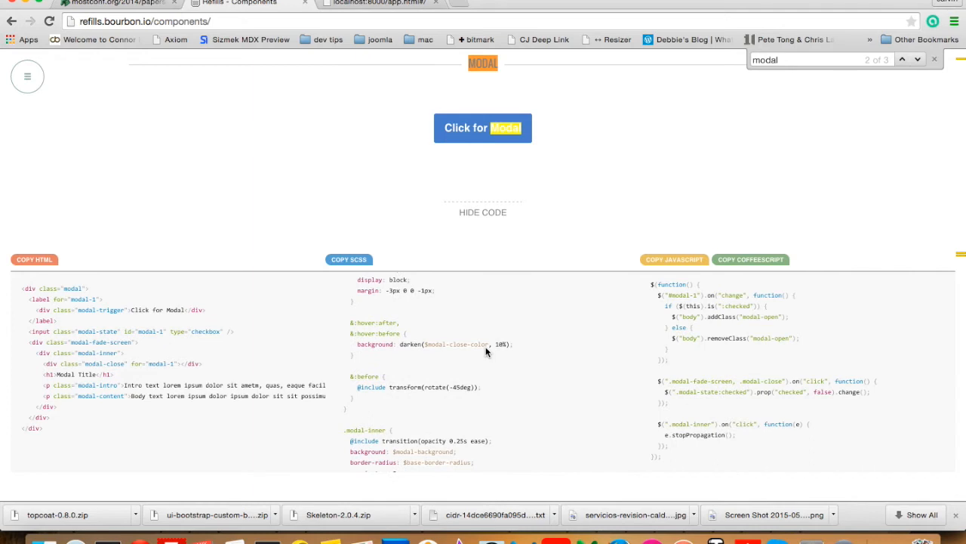
scroll(down, 3)
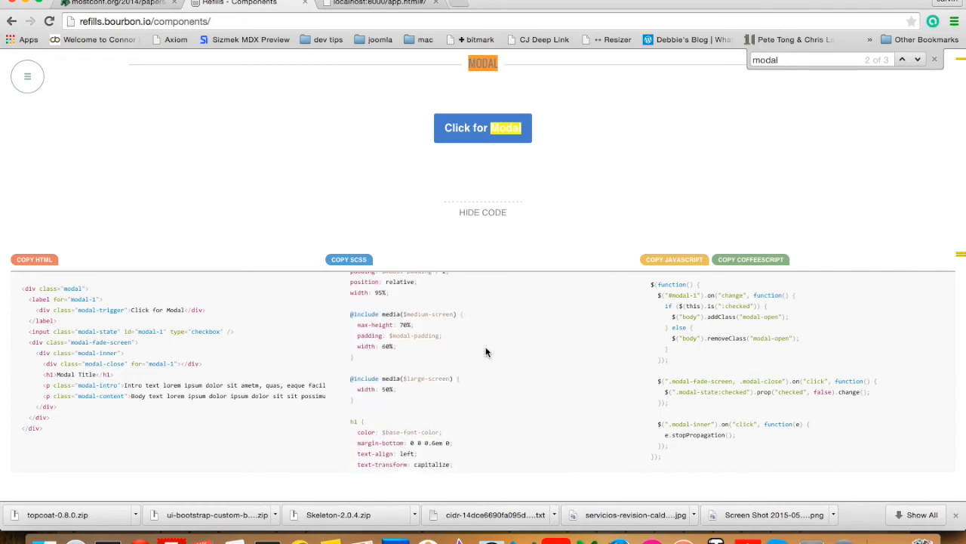
scroll(down, 3)
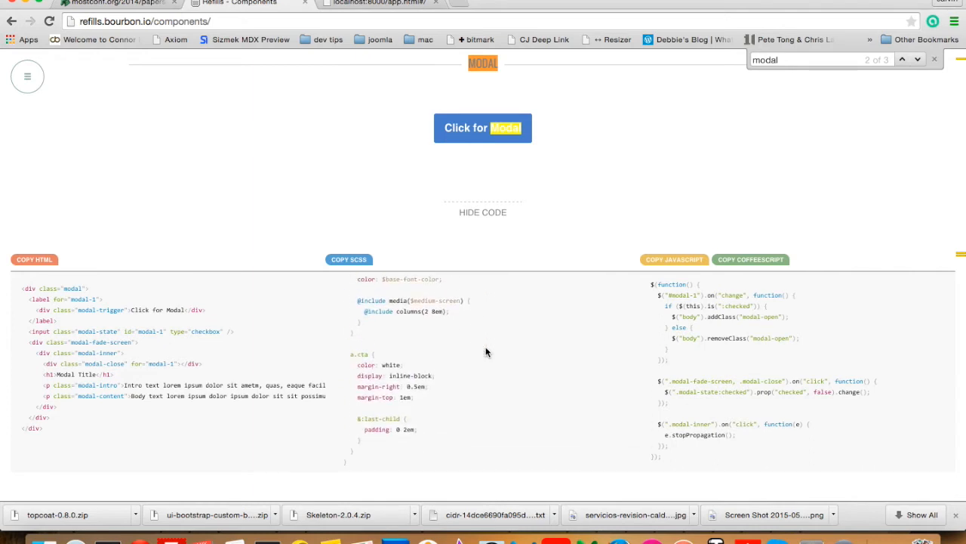
scroll(down, 3)
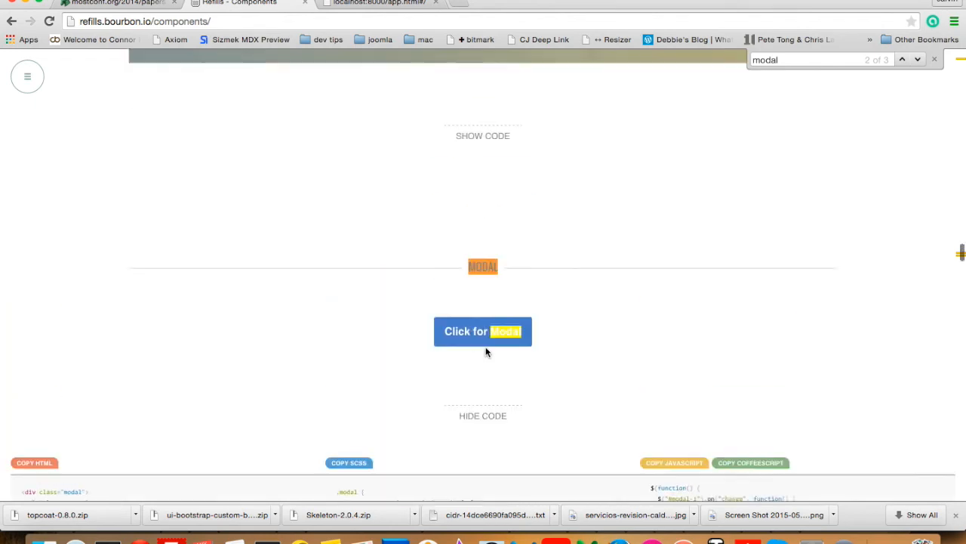
scroll(down, 3)
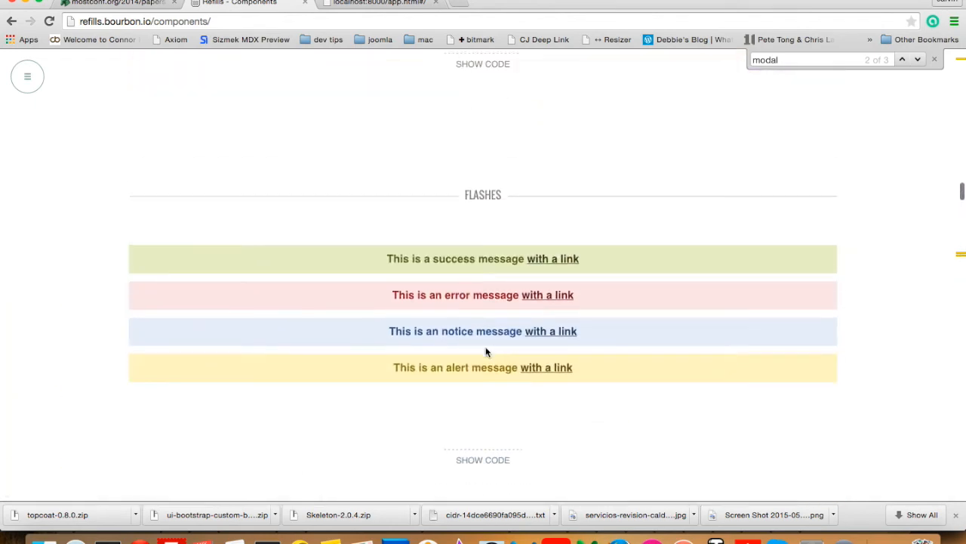
scroll(down, 3)
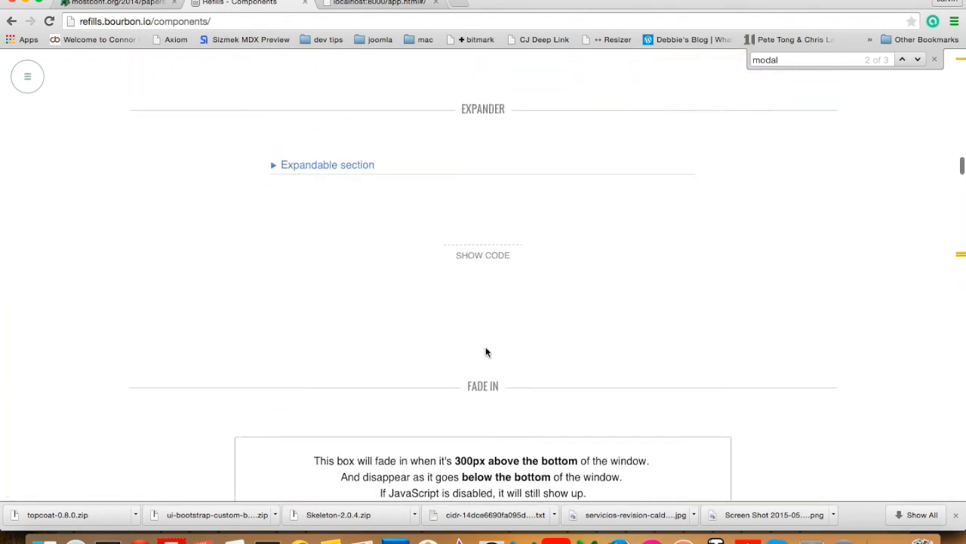
scroll(up, 3)
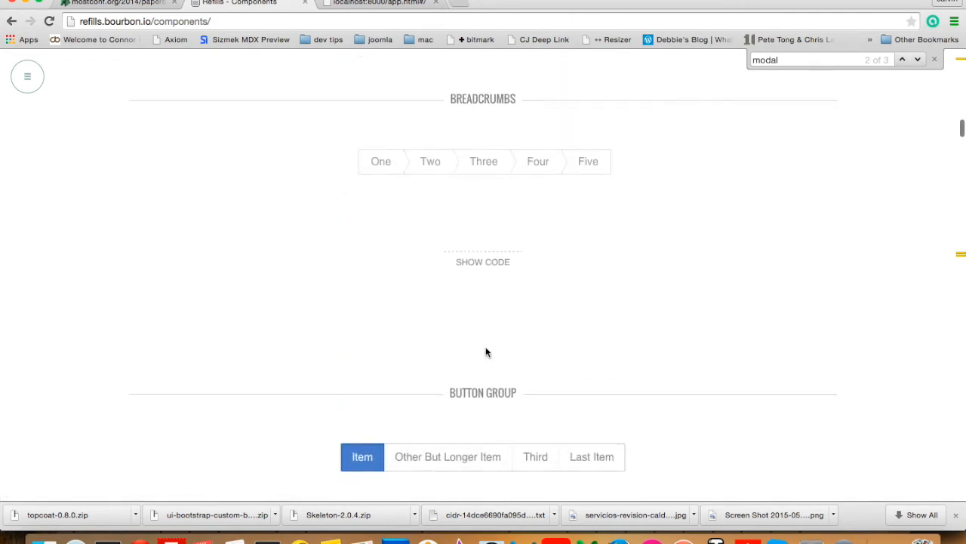
scroll(down, 3)
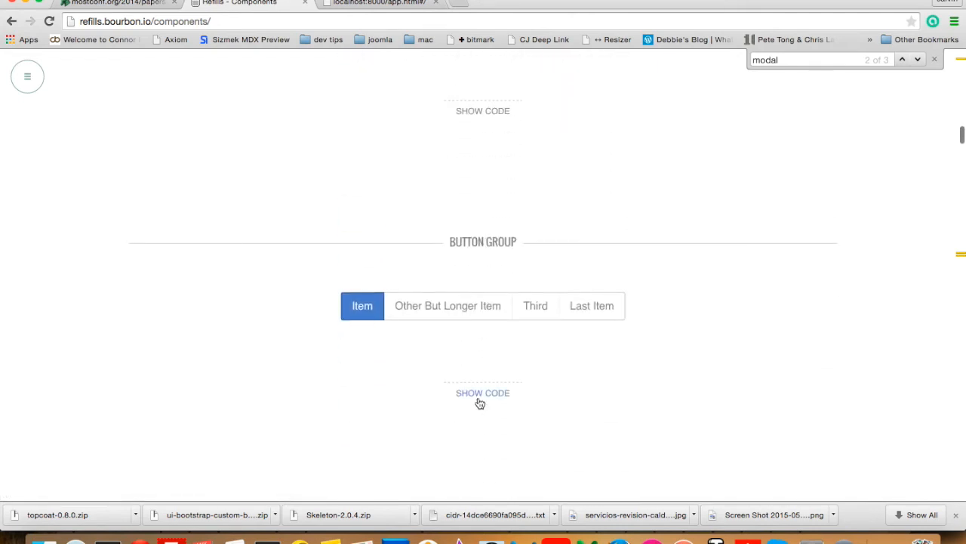
click(483, 393)
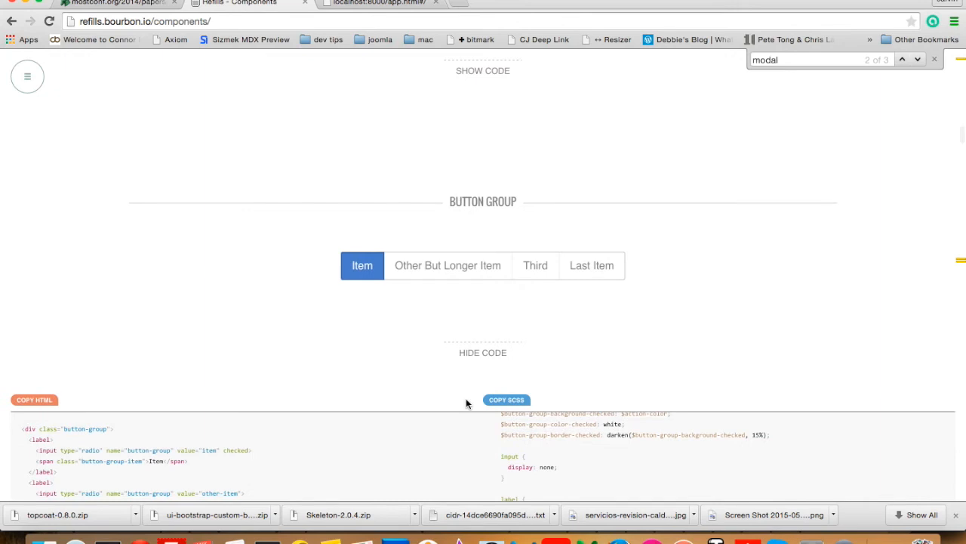
mouse_move(506, 400)
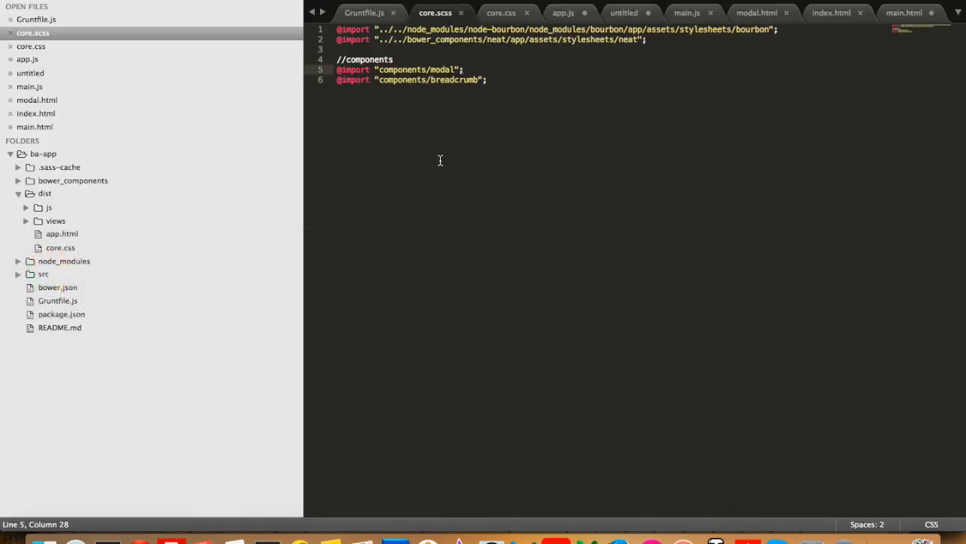
Step: Add an empty line after the imports in core.scss and expand the src/scss partials folders
key(enter)
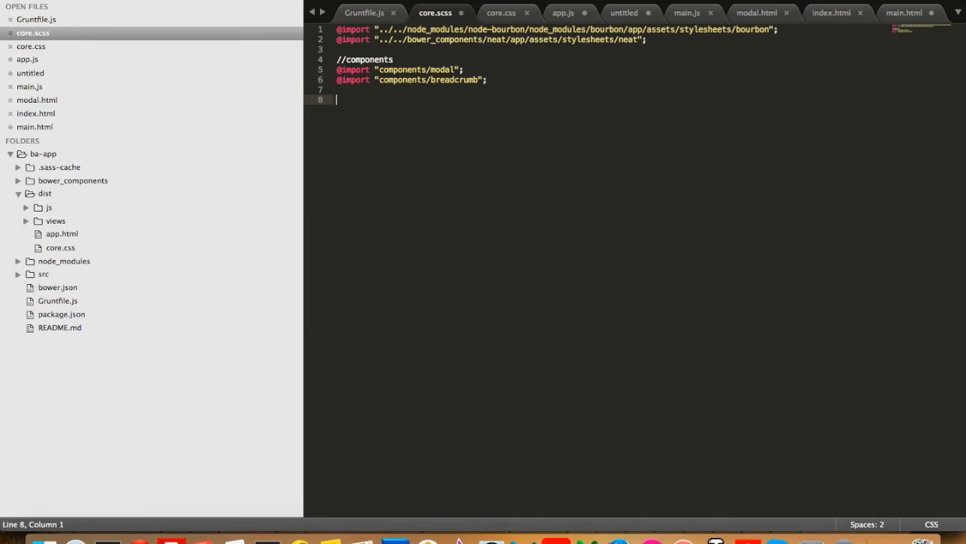
scroll(down, 3)
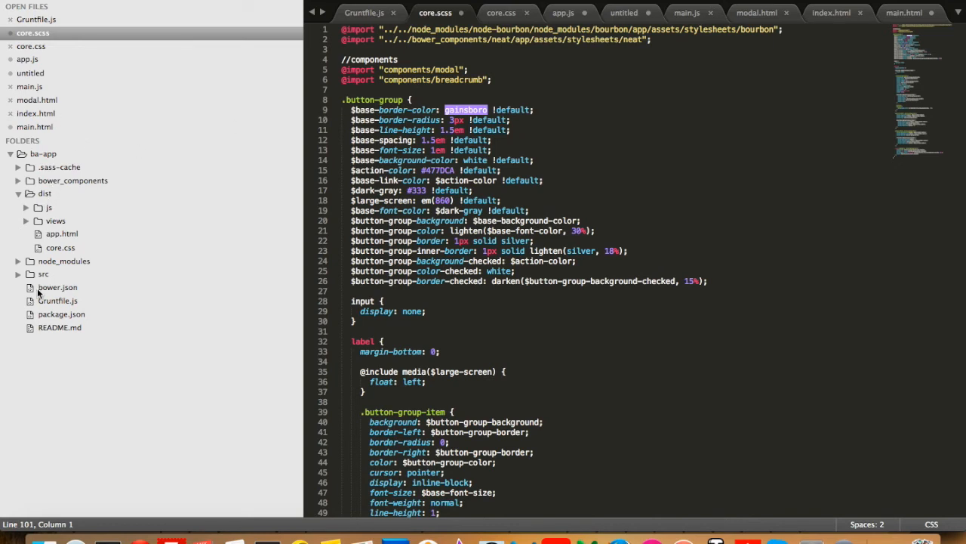
click(44, 274)
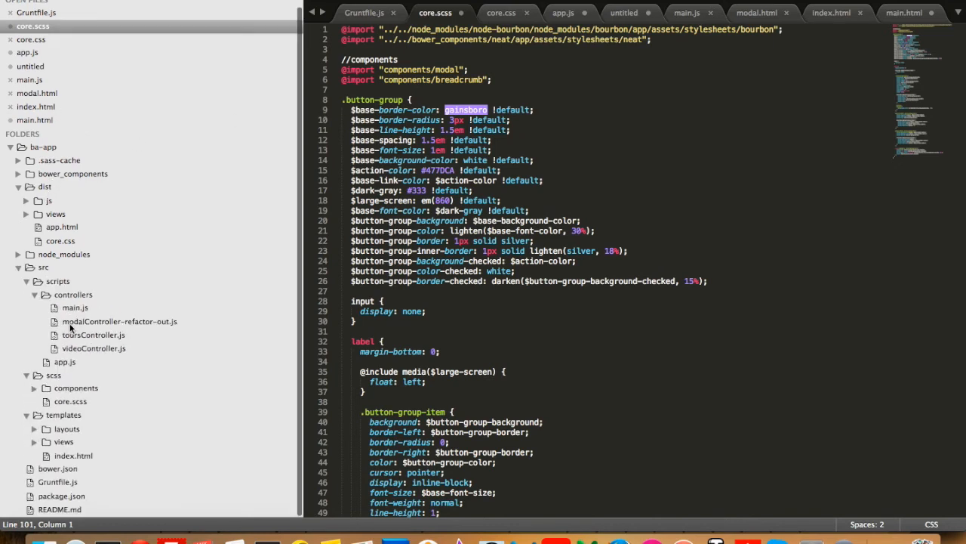
click(33, 388)
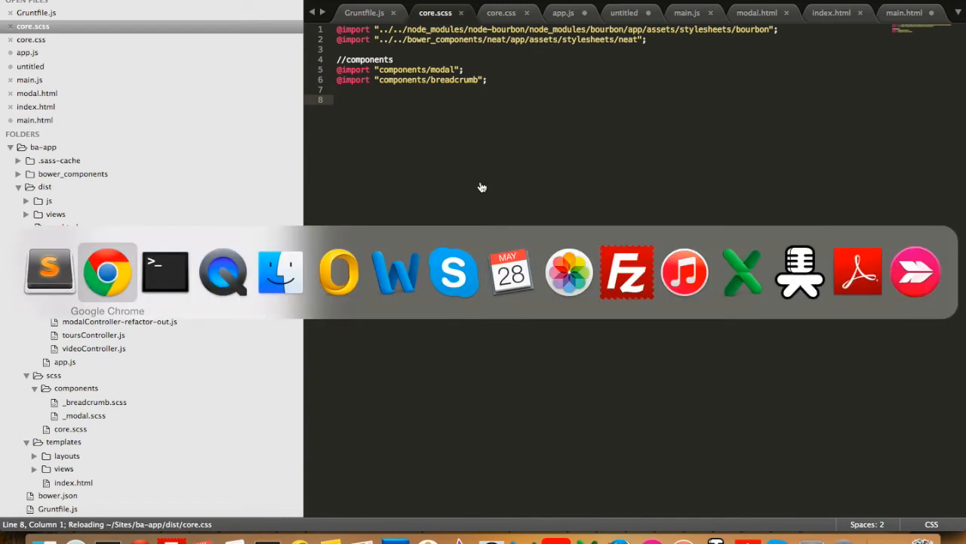
Step: Switch to Chrome and bring the Refills components page back to its top
click(107, 272)
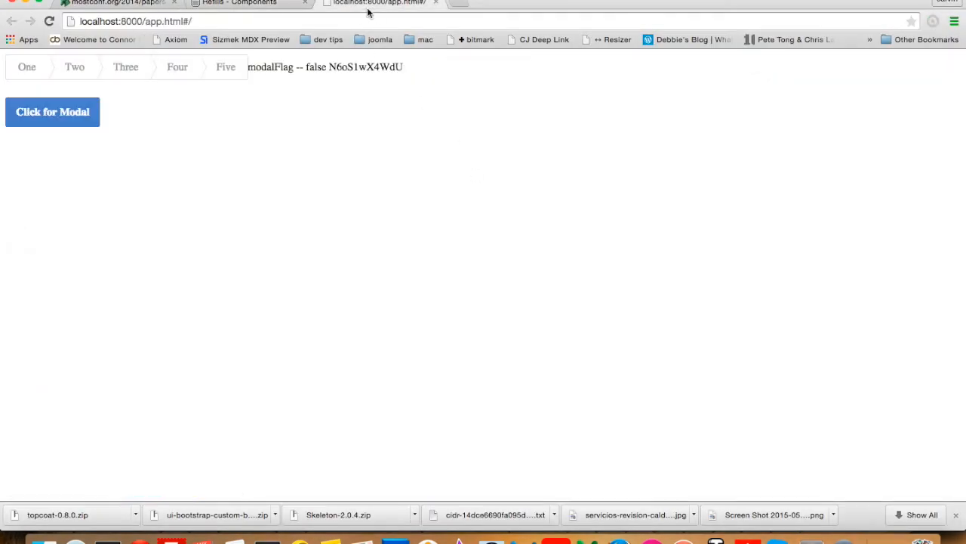
mouse_move(317, 80)
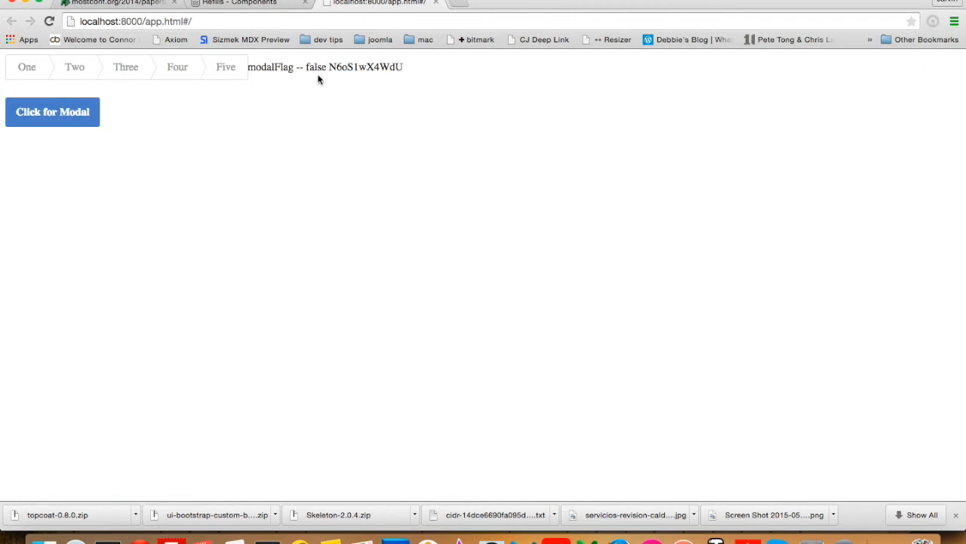
click(239, 3)
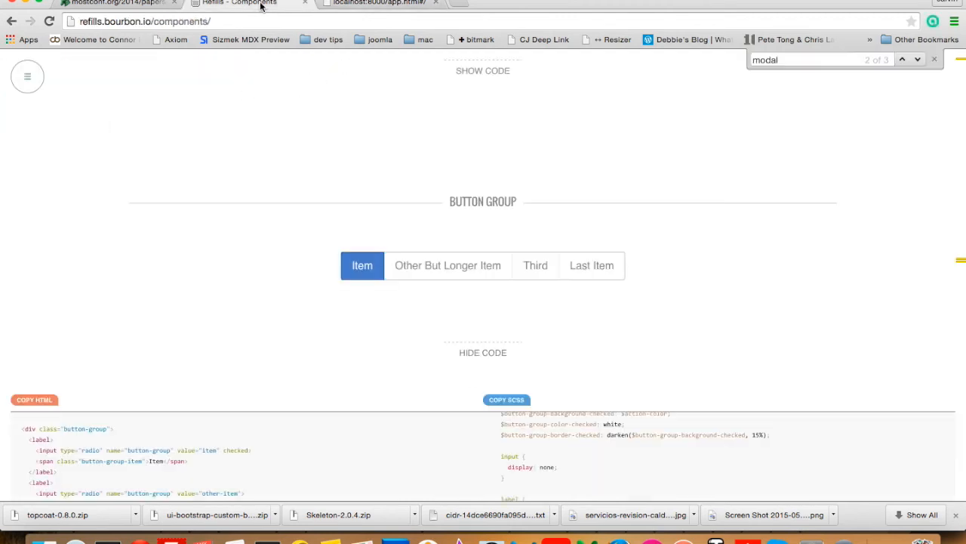
scroll(up, 3)
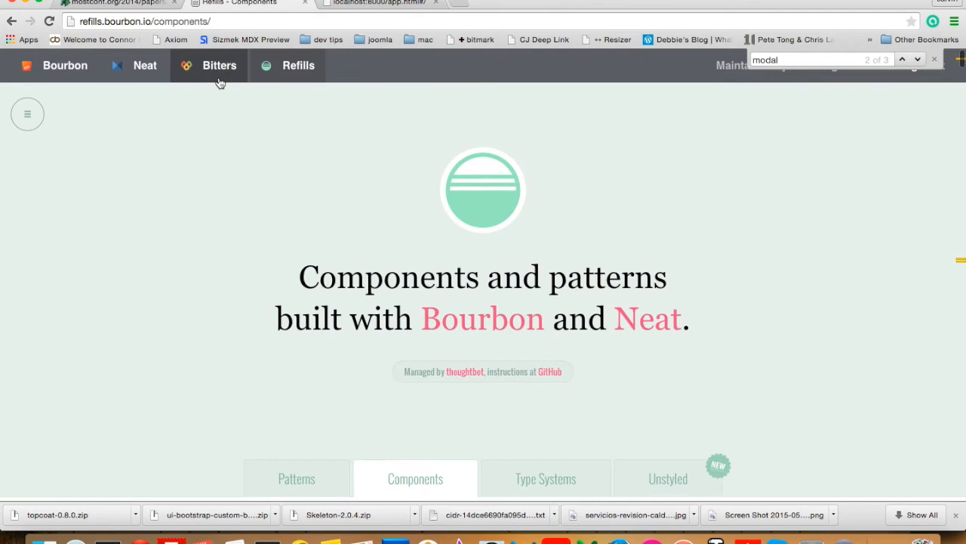
Step: Open bitters.bourbon.io and scroll down to the Install Instructions
click(219, 65)
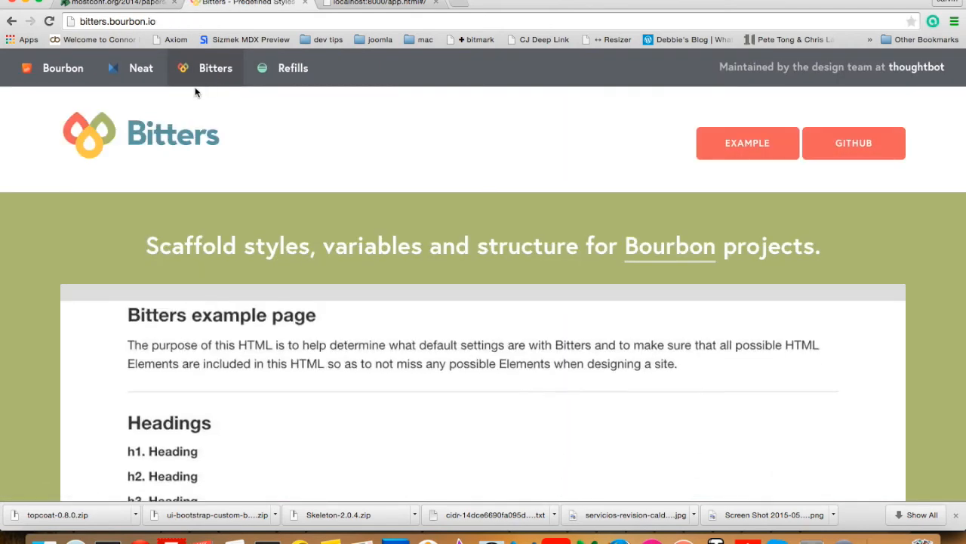
scroll(down, 3)
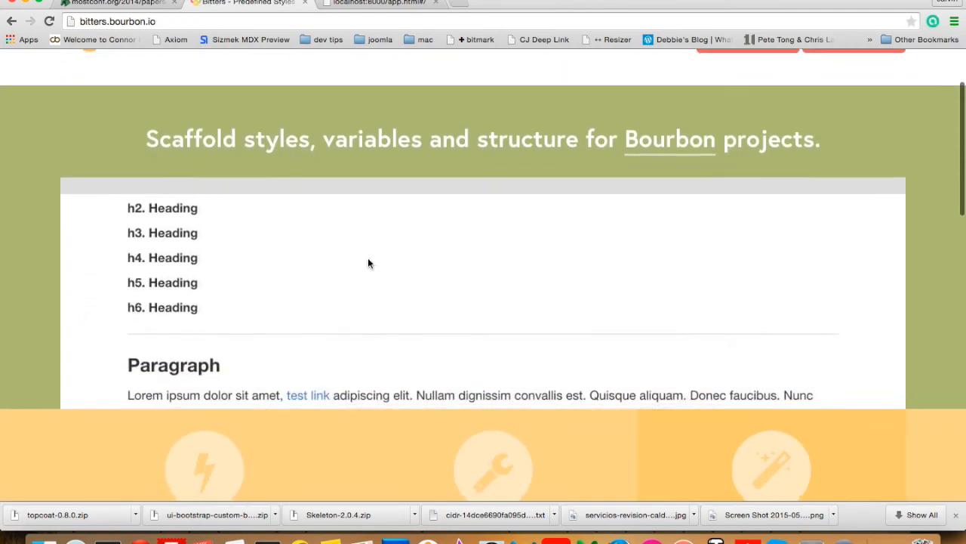
scroll(down, 3)
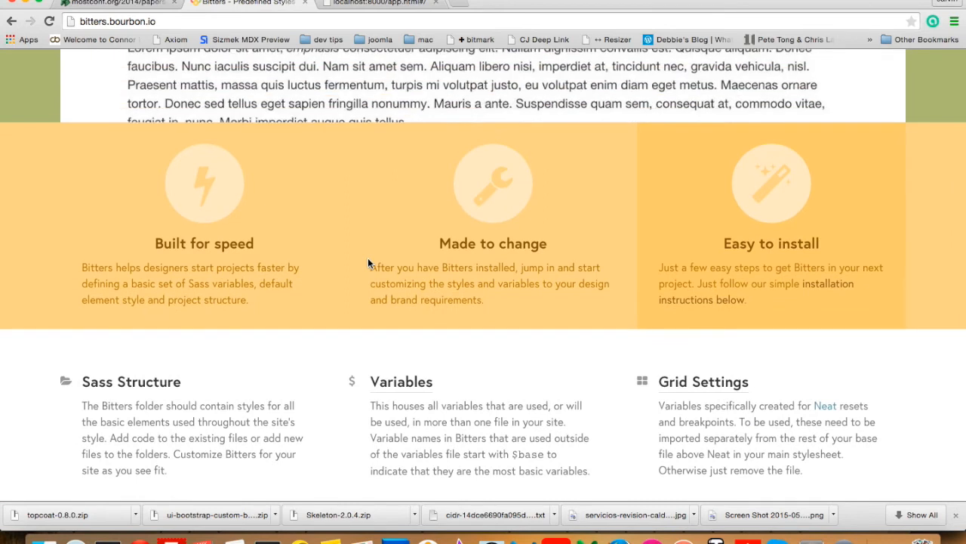
scroll(down, 3)
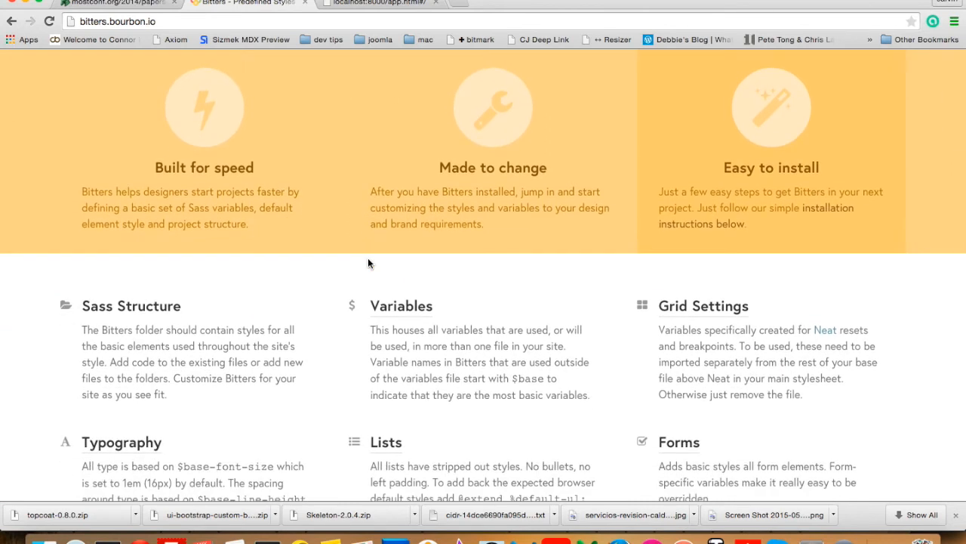
mouse_move(529, 167)
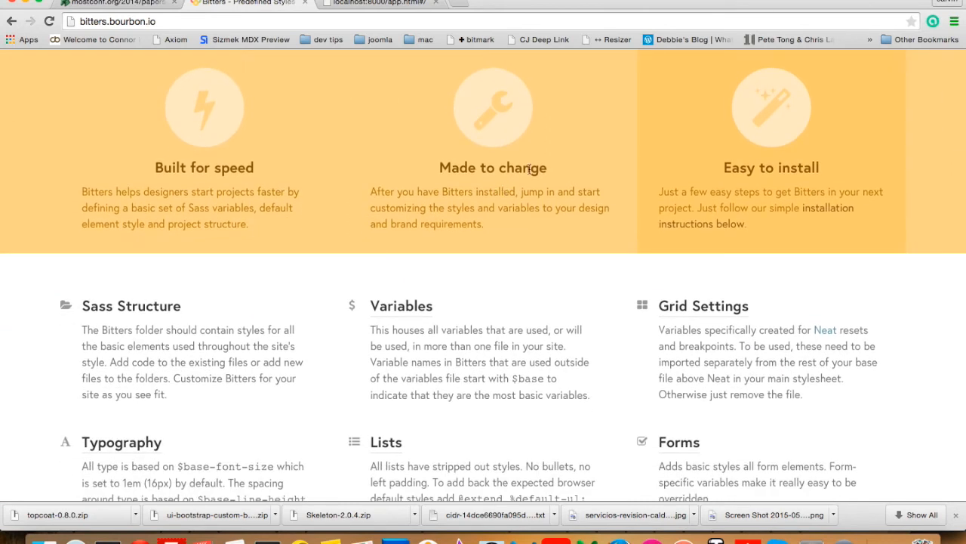
scroll(down, 3)
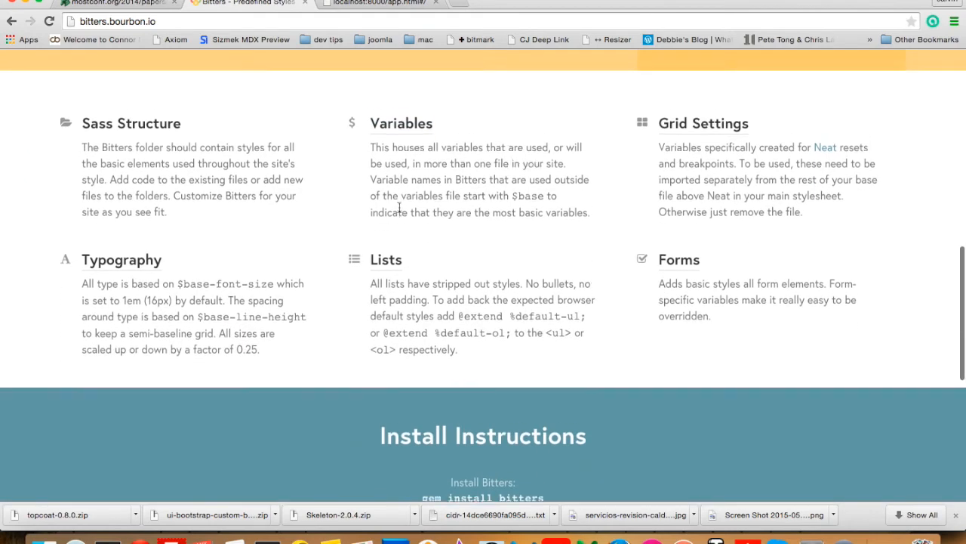
scroll(up, 3)
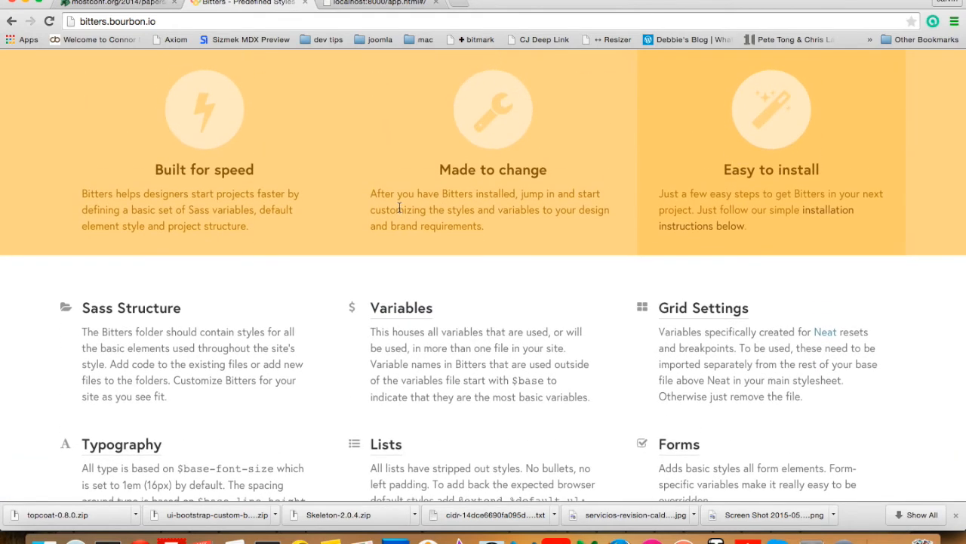
scroll(down, 3)
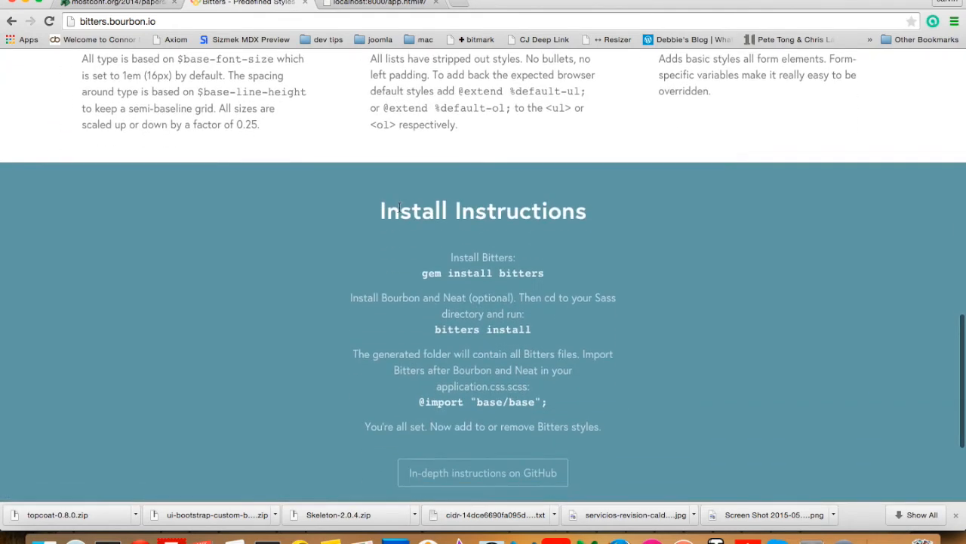
scroll(down, 3)
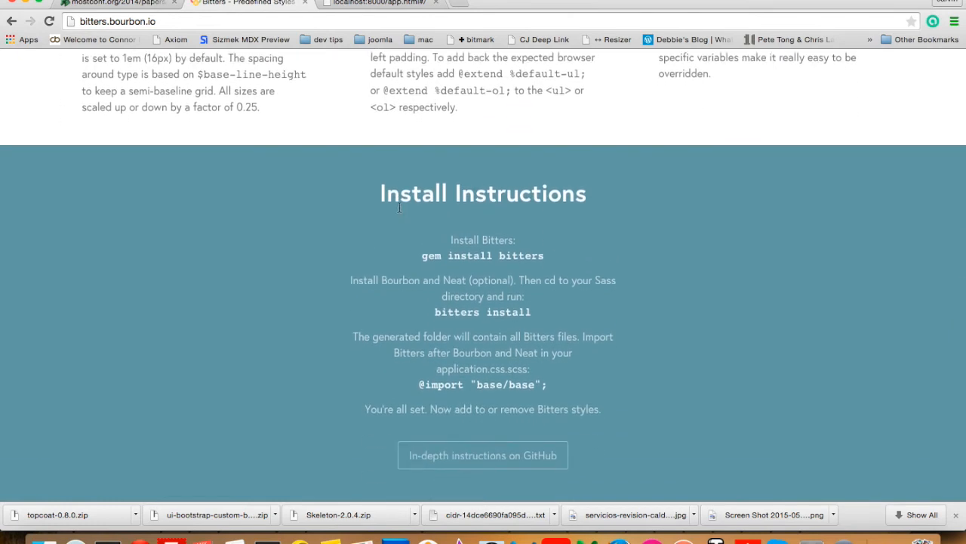
mouse_move(371, 489)
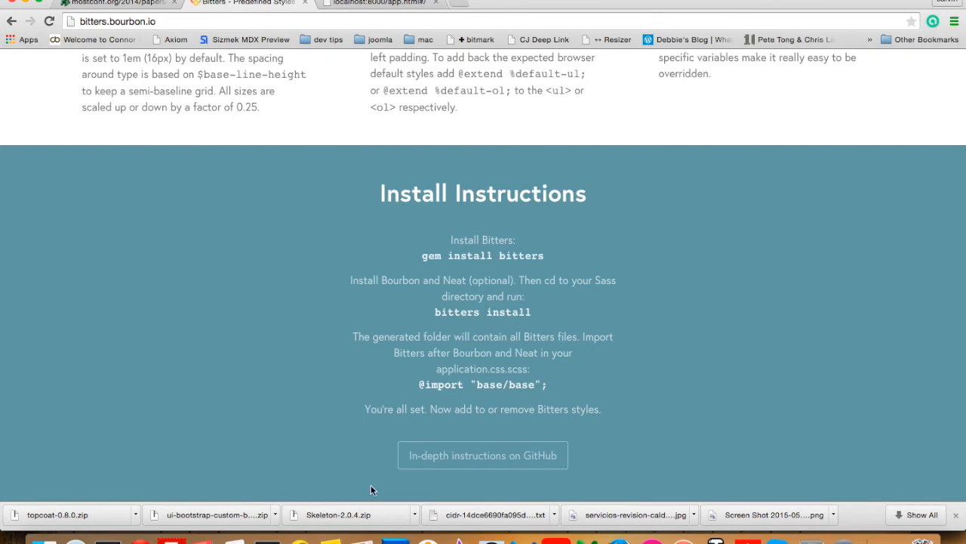
click(268, 513)
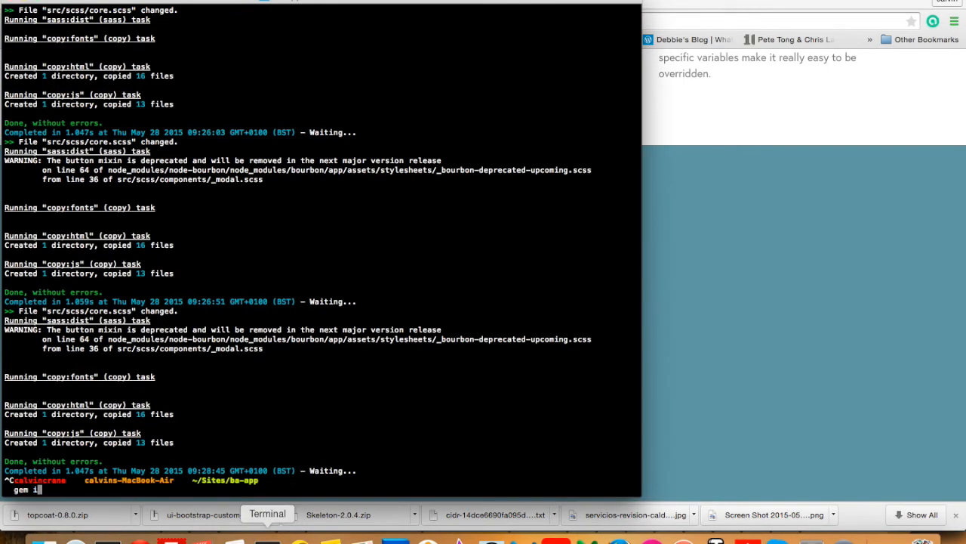
Step: Run 'sudo gem install bitters' and let Bitters 1.0.0 finish installing
text(install bitters)
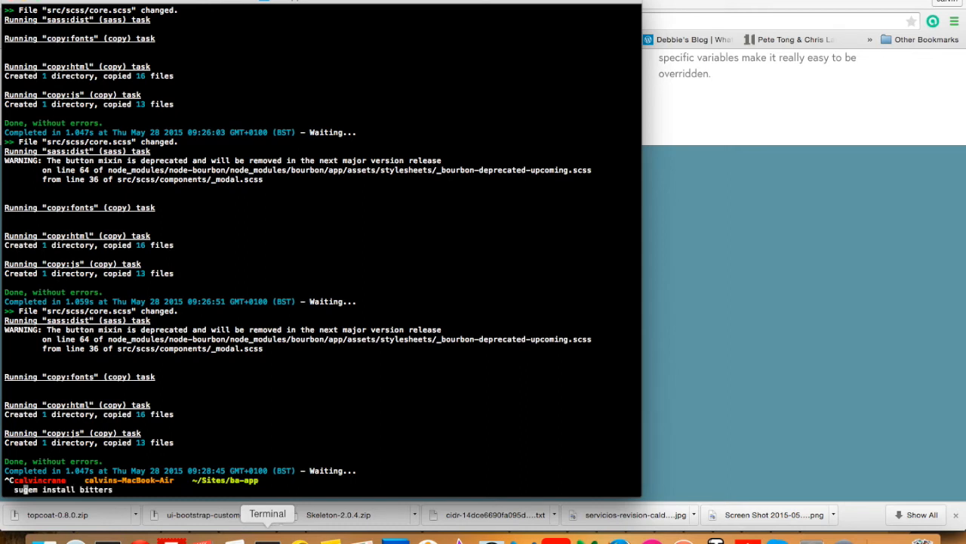
key(Return)
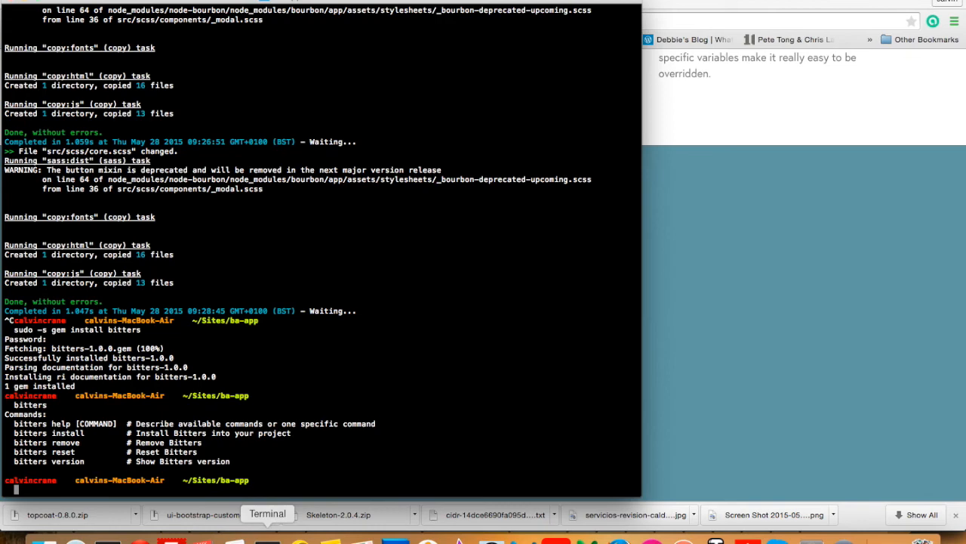
click(249, 3)
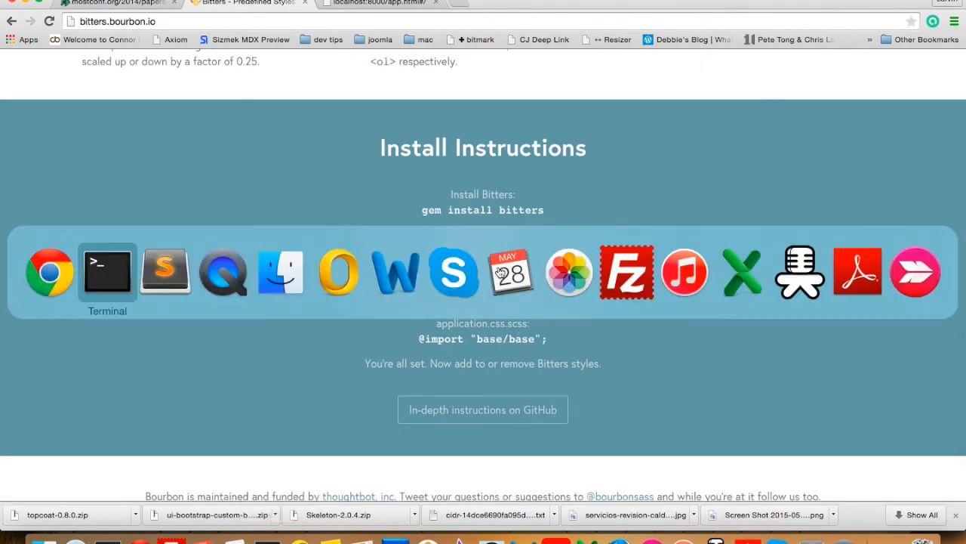
Step: Move into src/scss beside core.scss and components and run 'bitters install'
click(108, 272)
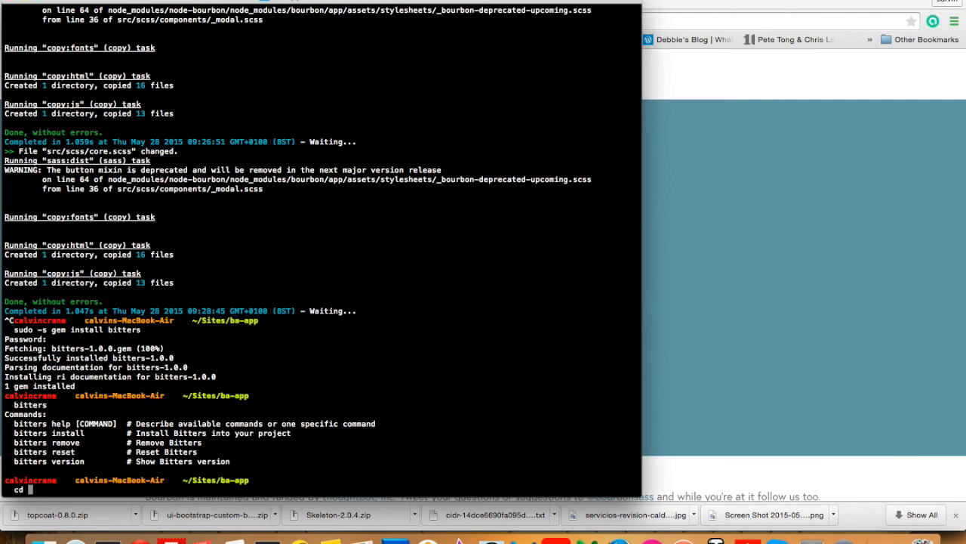
text(sr)
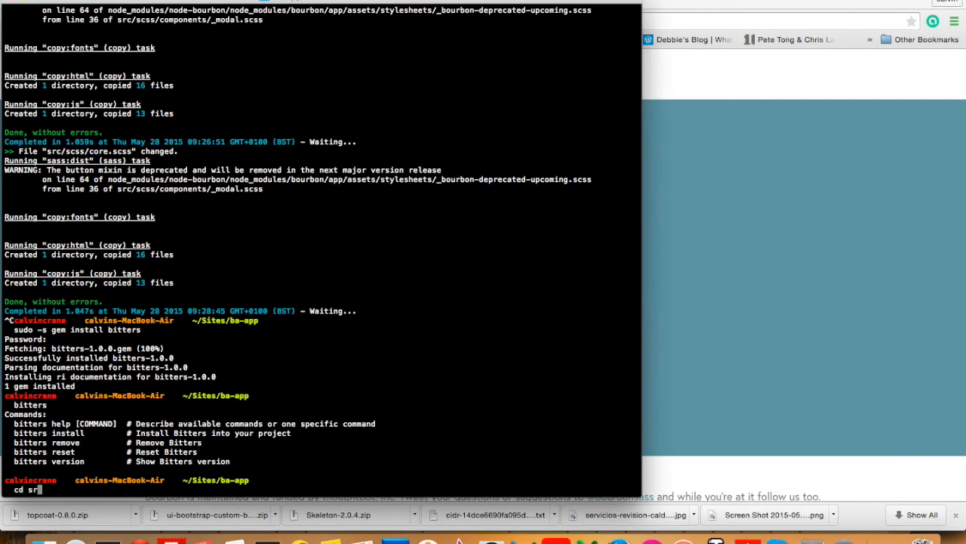
text(/scss)
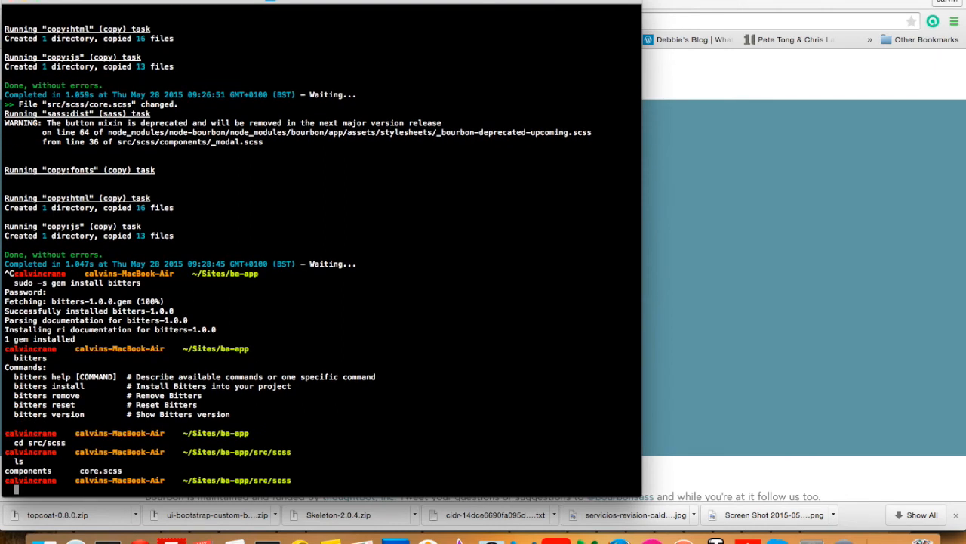
text(bitter)
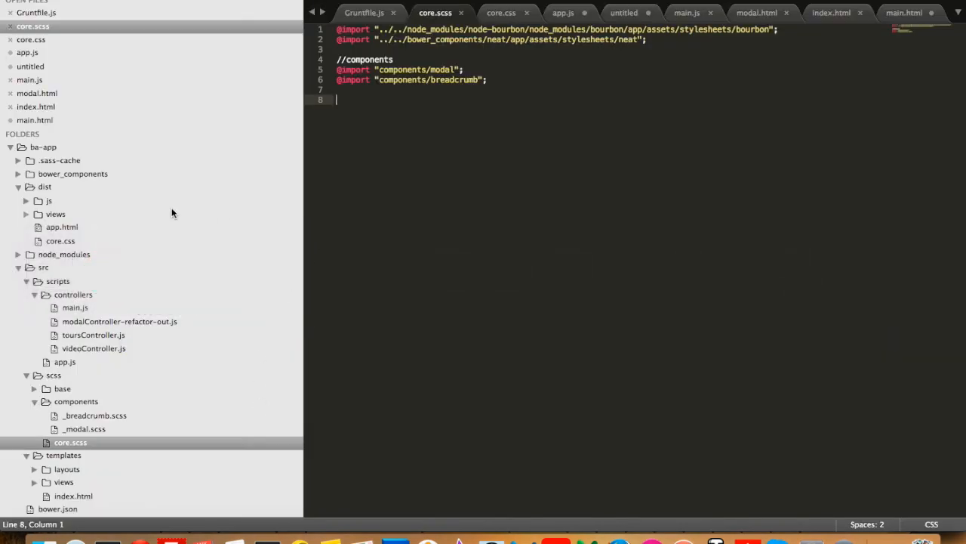
Step: Expand the new scss/base folder and review the _base.scss and _buttons.scss partials
scroll(down, 3)
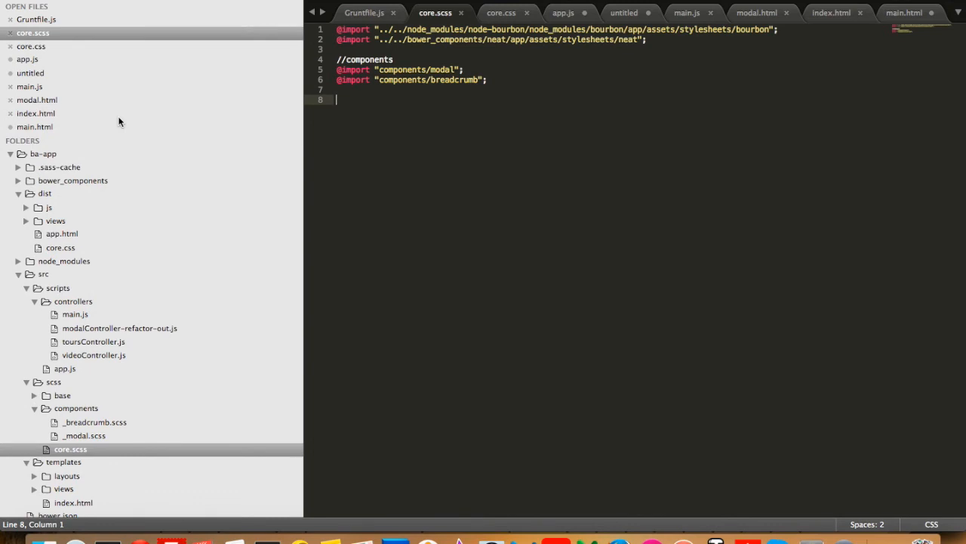
click(33, 350)
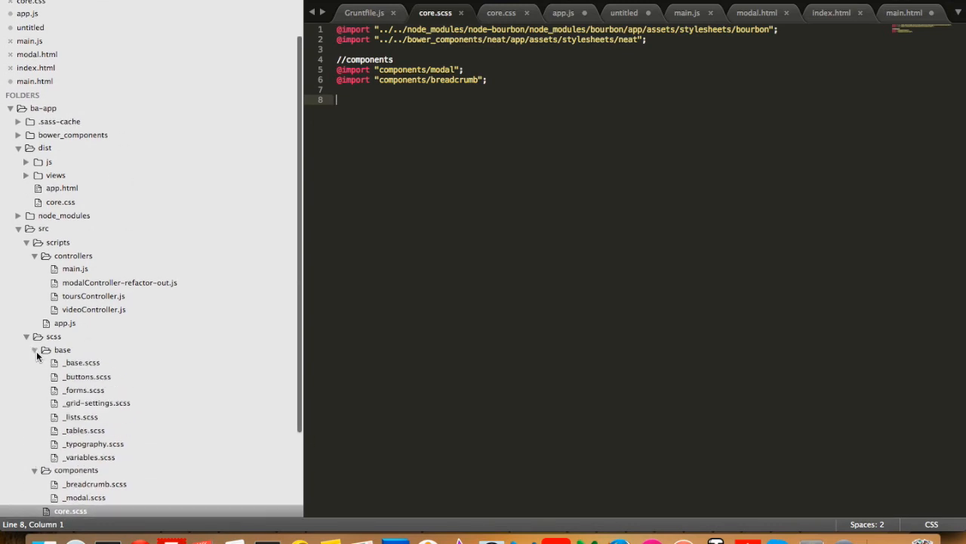
click(82, 254)
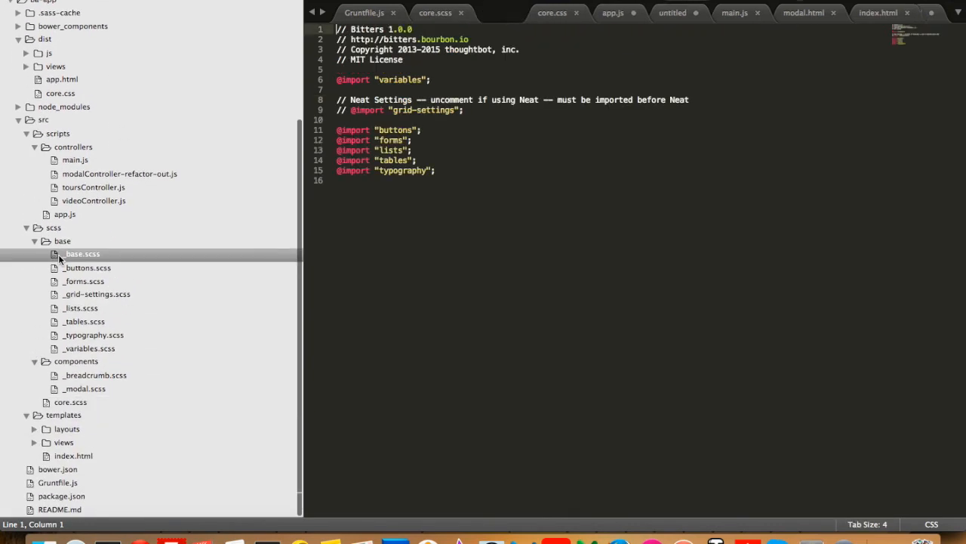
click(87, 267)
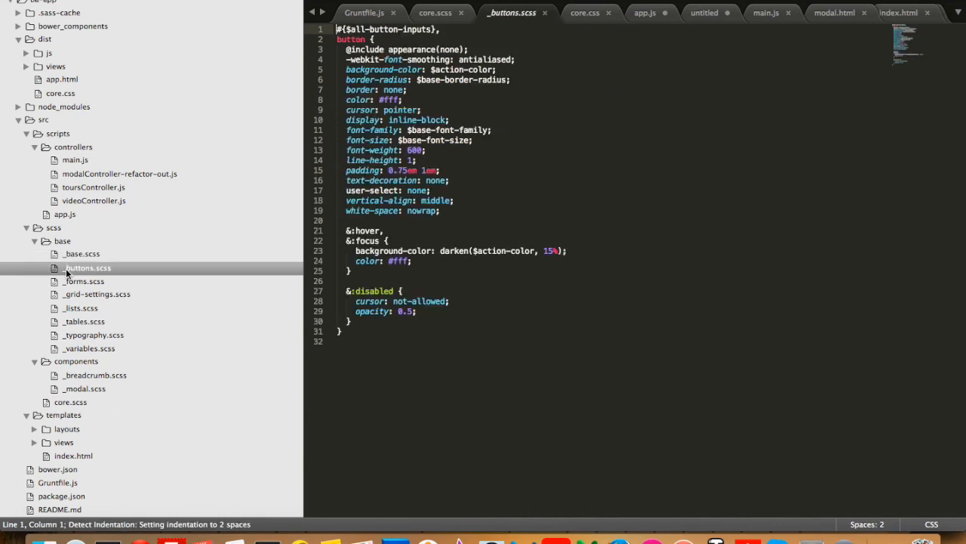
click(81, 254)
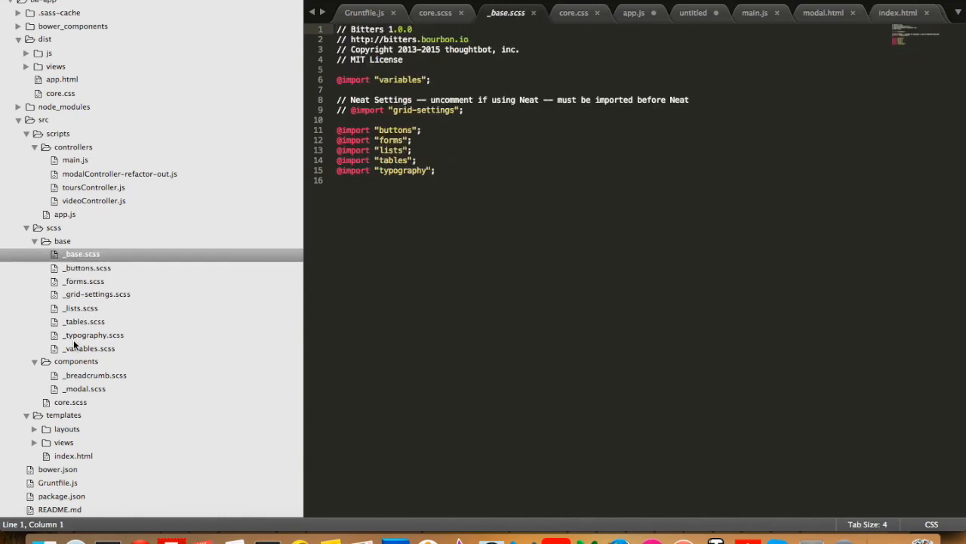
Step: Review the _variables.scss and _typography.scss partials
click(89, 348)
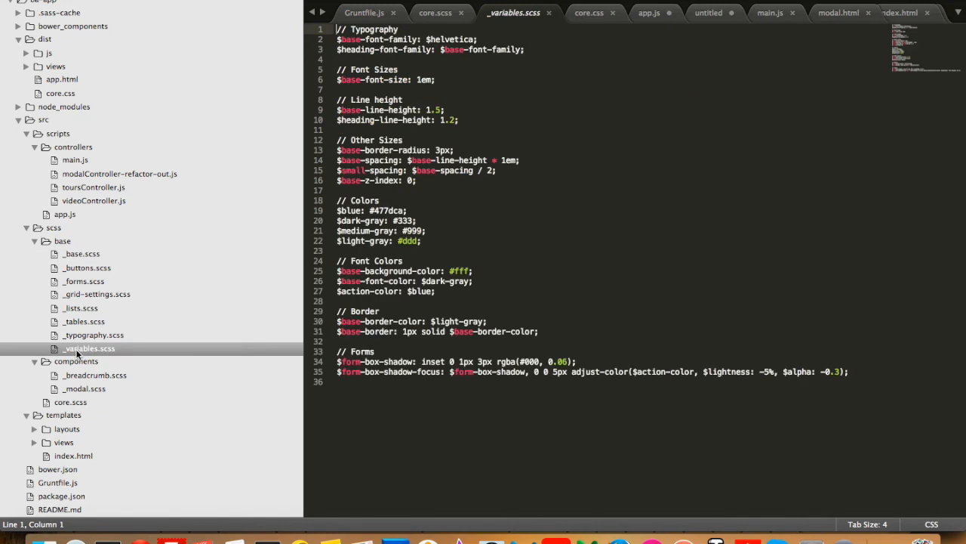
mouse_move(78, 335)
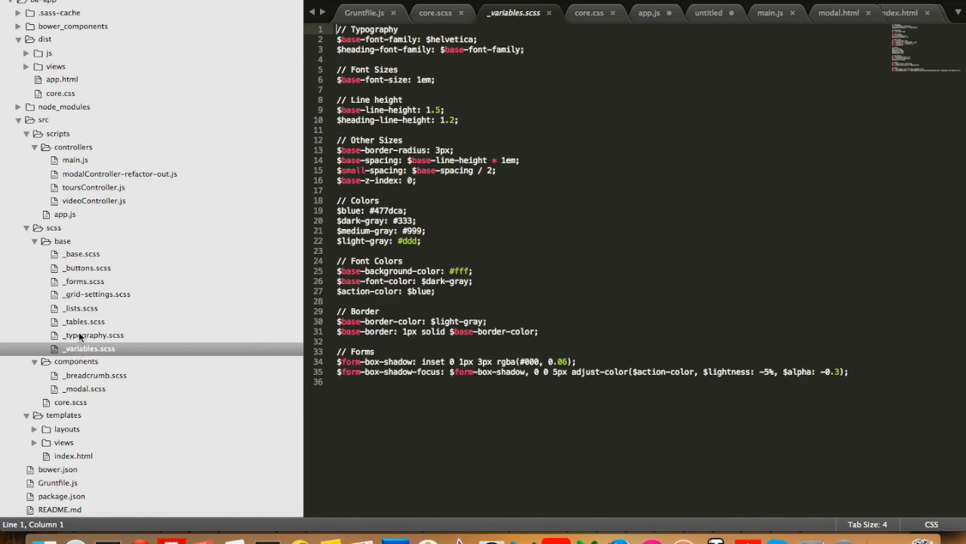
click(94, 335)
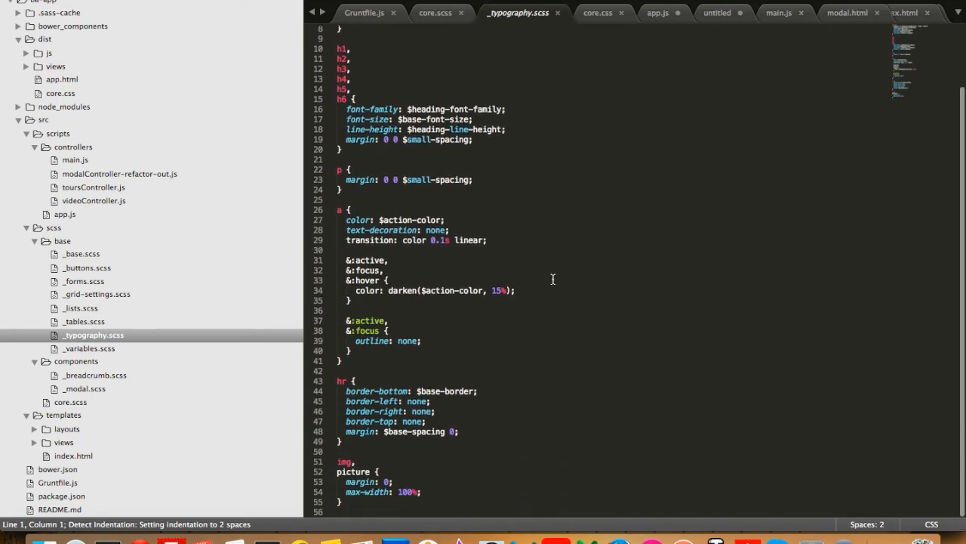
scroll(up, 3)
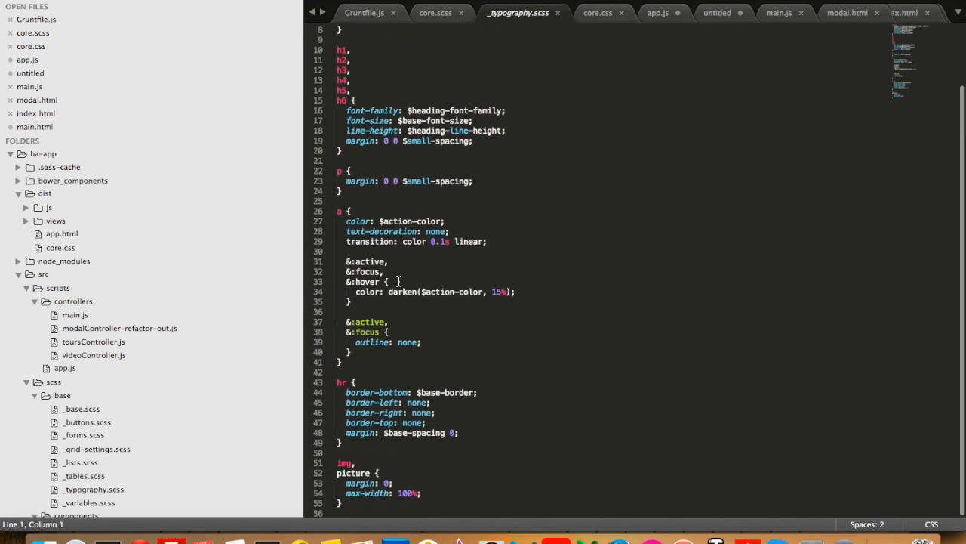
scroll(down, 3)
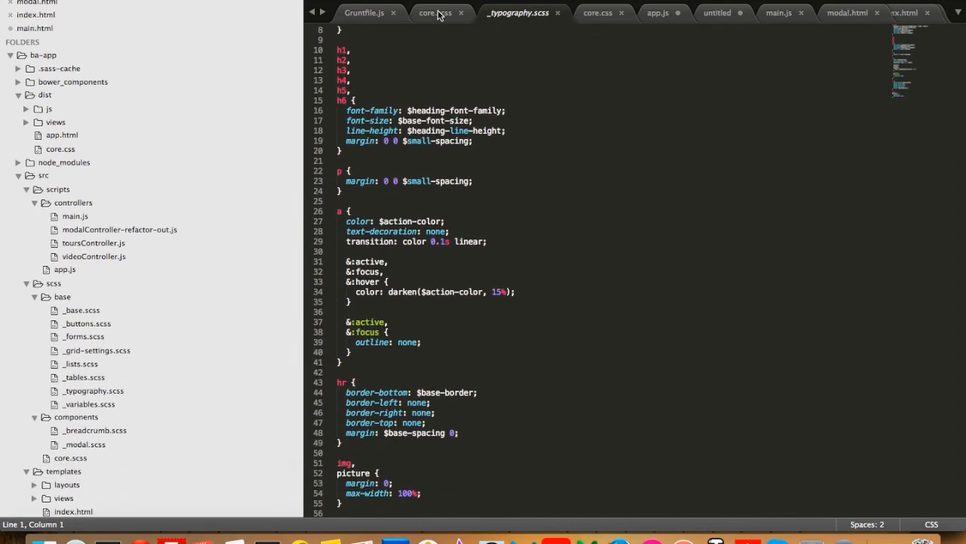
click(435, 12)
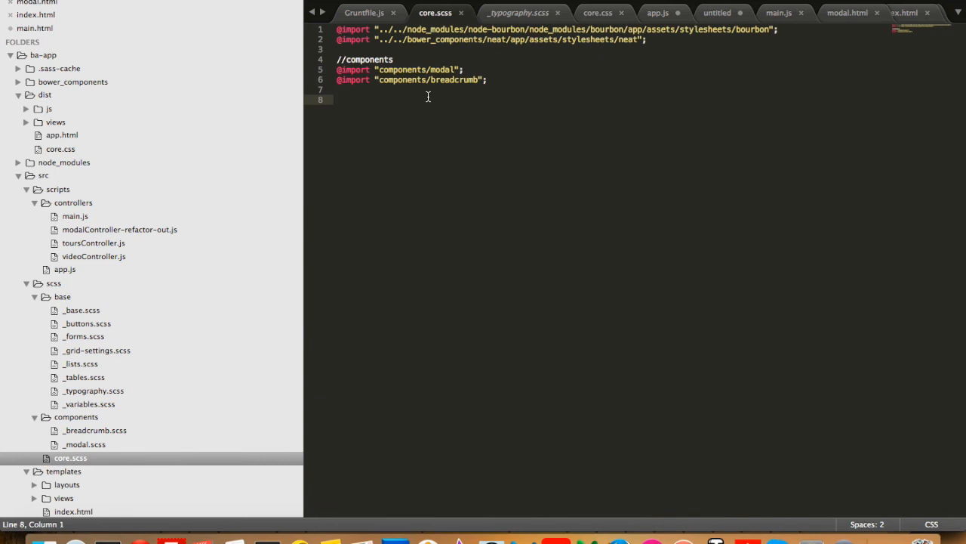
click(338, 59)
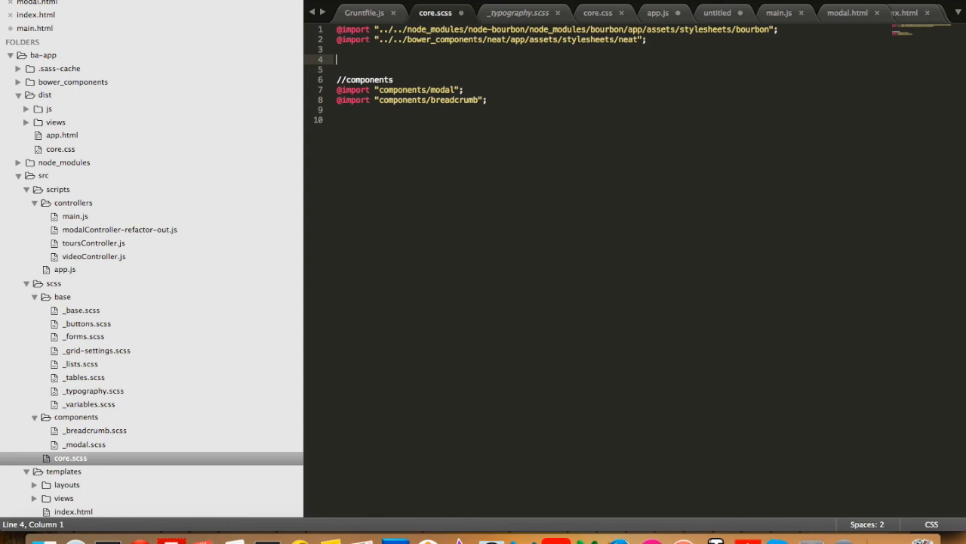
text(@import)
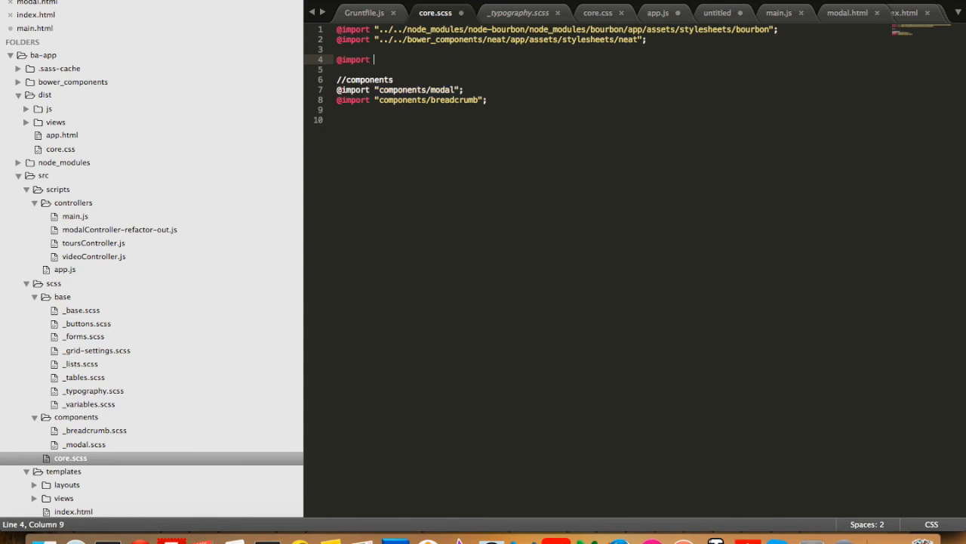
text("";)
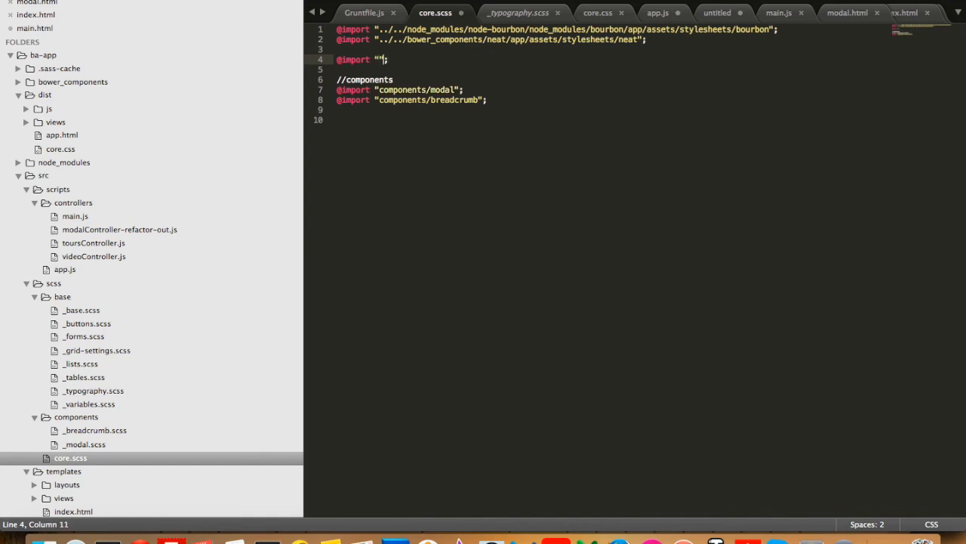
key(Left)
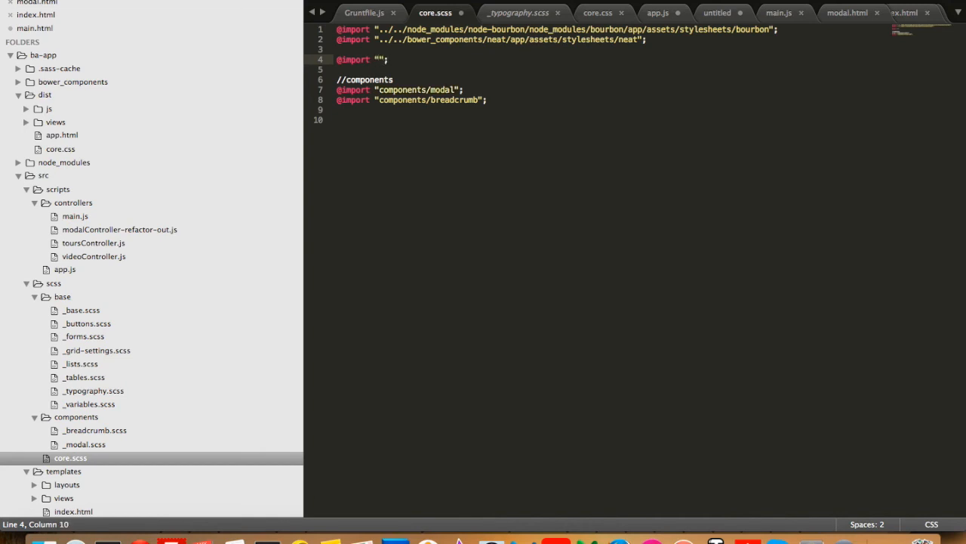
text(base)
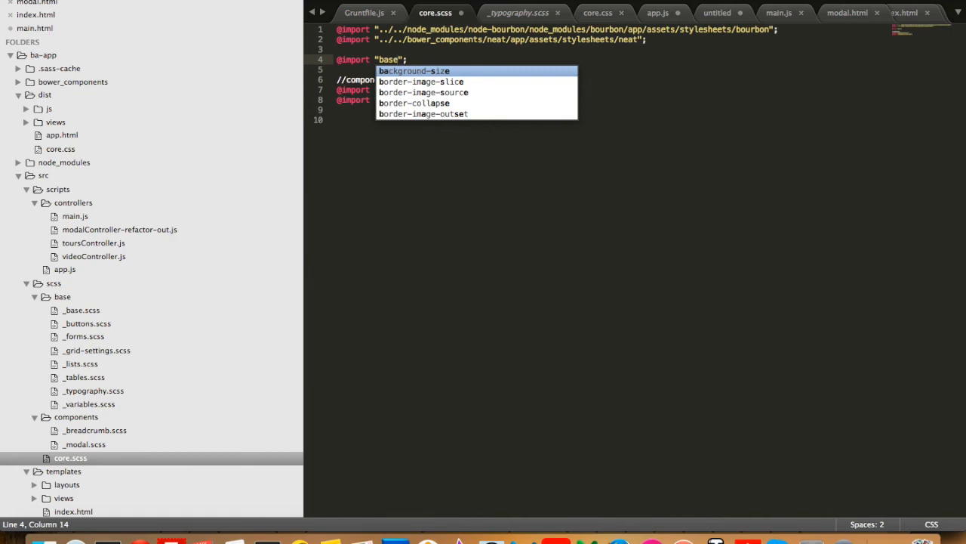
text(/base)
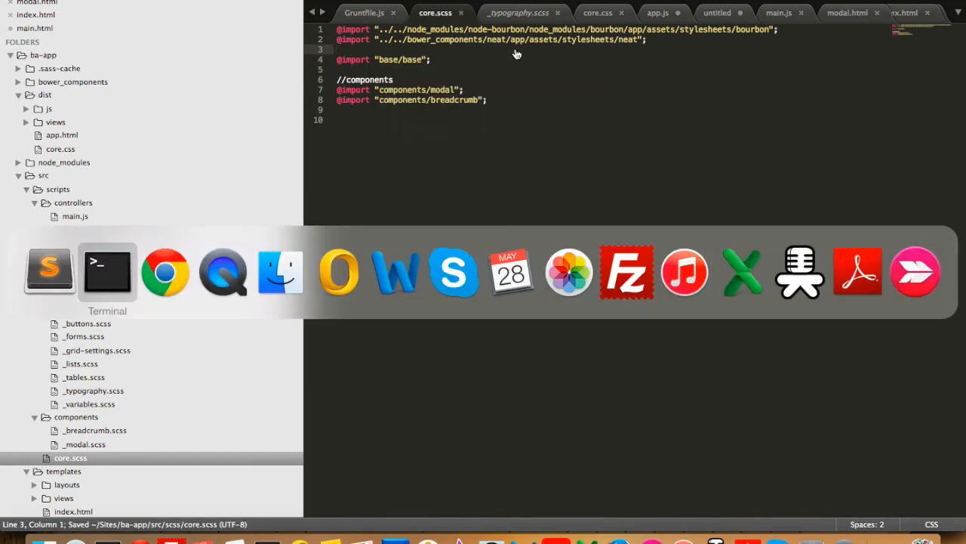
Step: Switch to the localhost:8000/app.html tab in Chrome and reload it to pick up the new styles
click(106, 272)
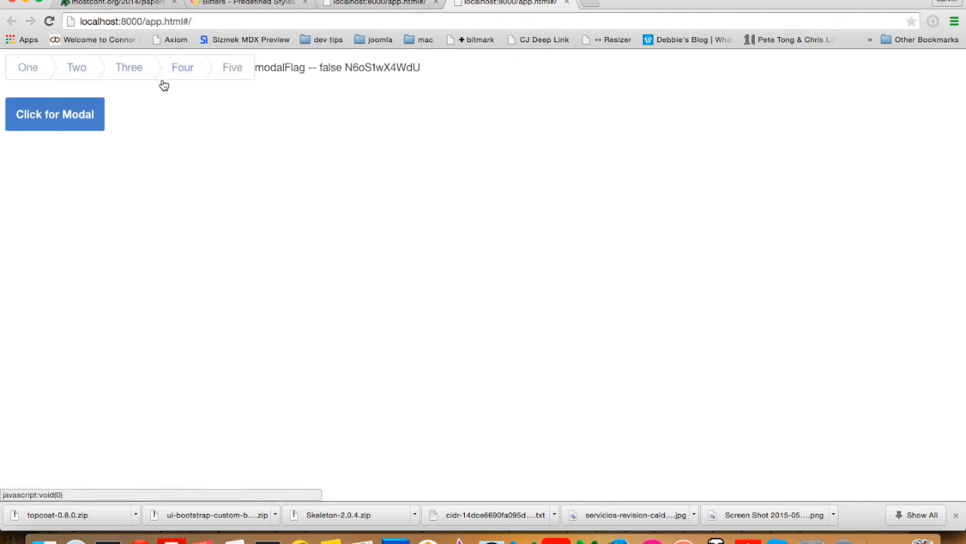
mouse_move(82, 122)
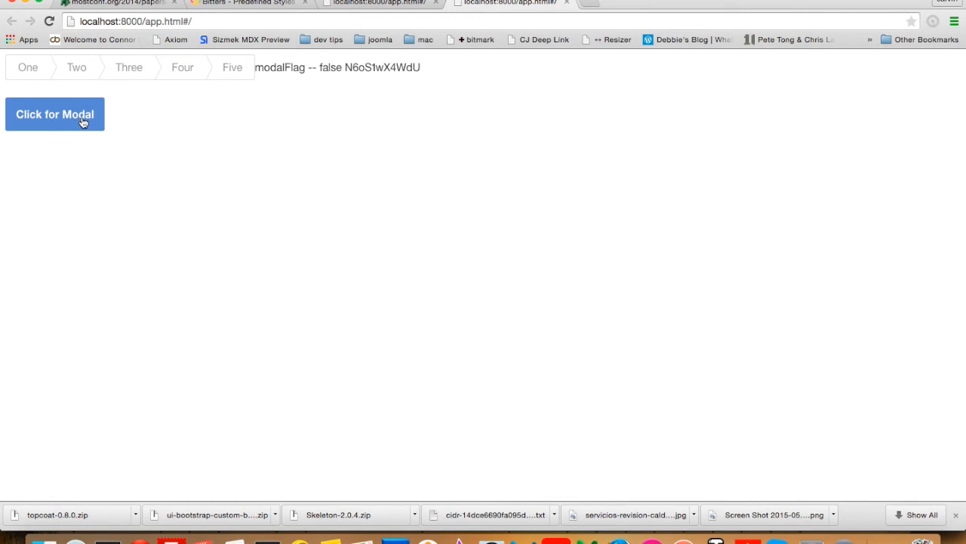
mouse_move(130, 151)
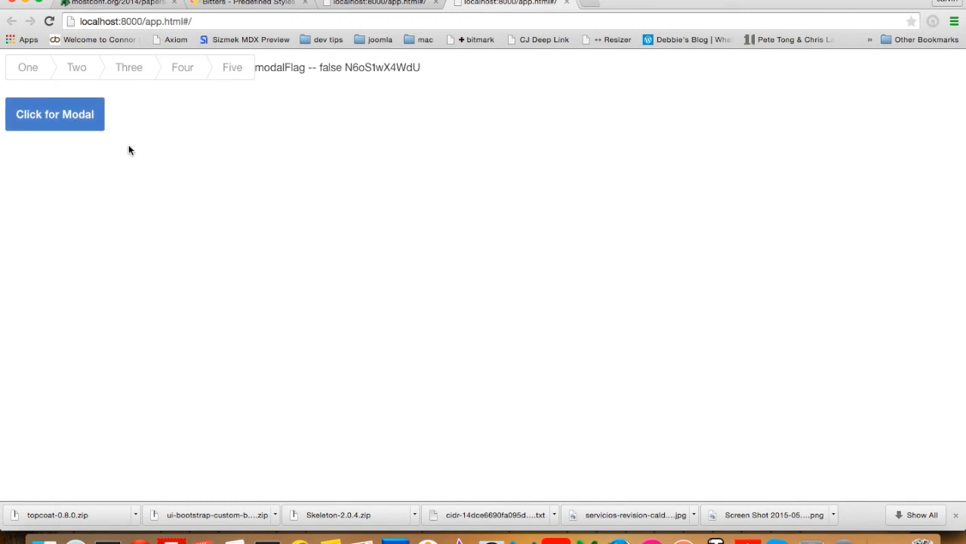
key(F12)
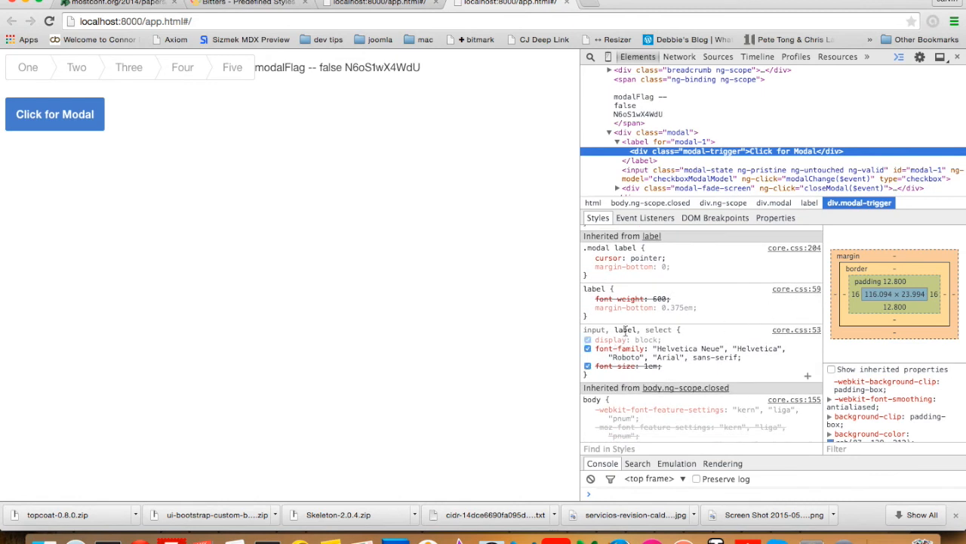
mouse_move(54, 115)
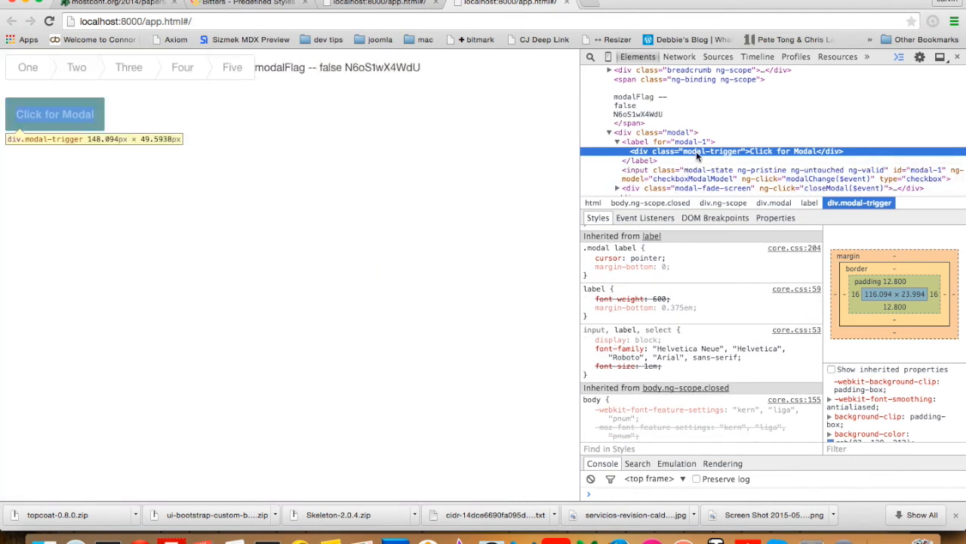
mouse_move(656, 142)
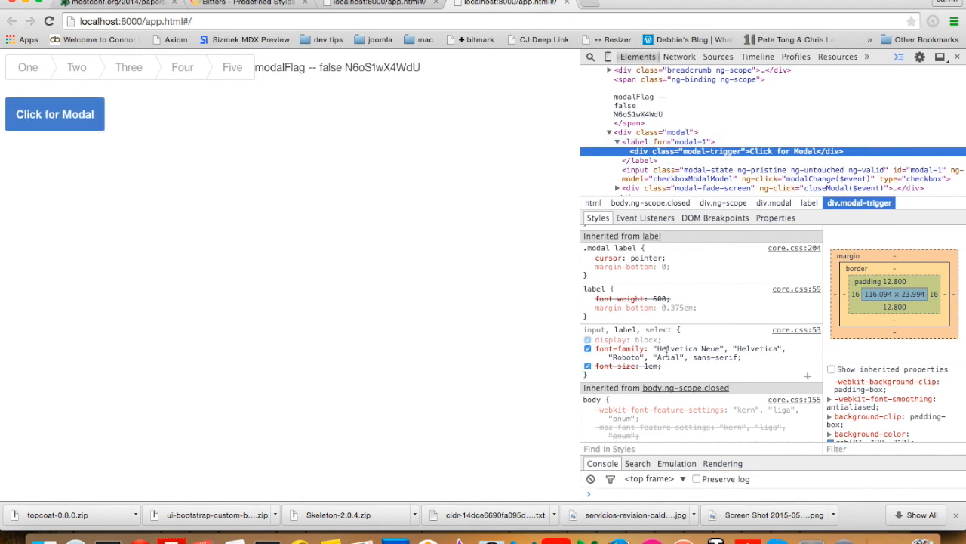
Step: Inspect the modal label, trace its Helvetica Neue font-family to the core.css rule, then close DevTools
click(637, 142)
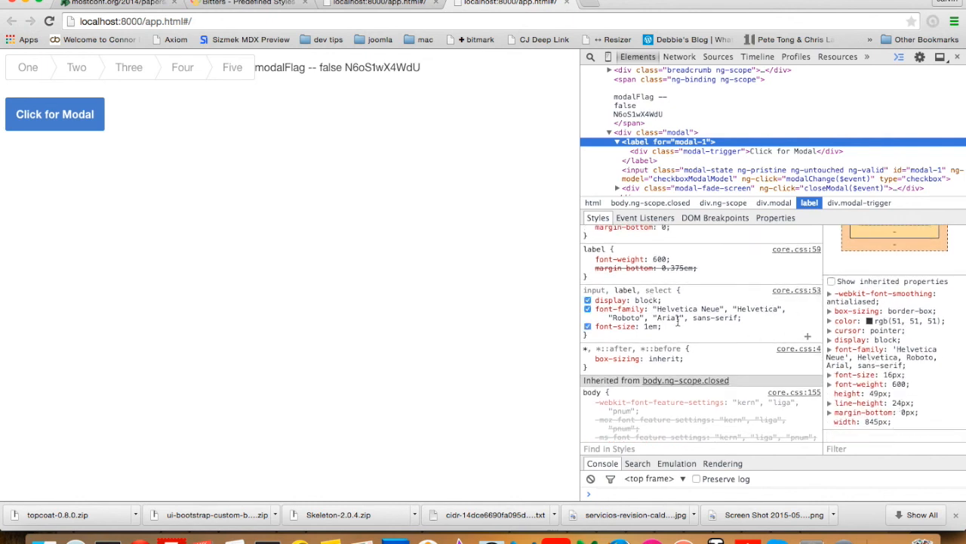
click(831, 349)
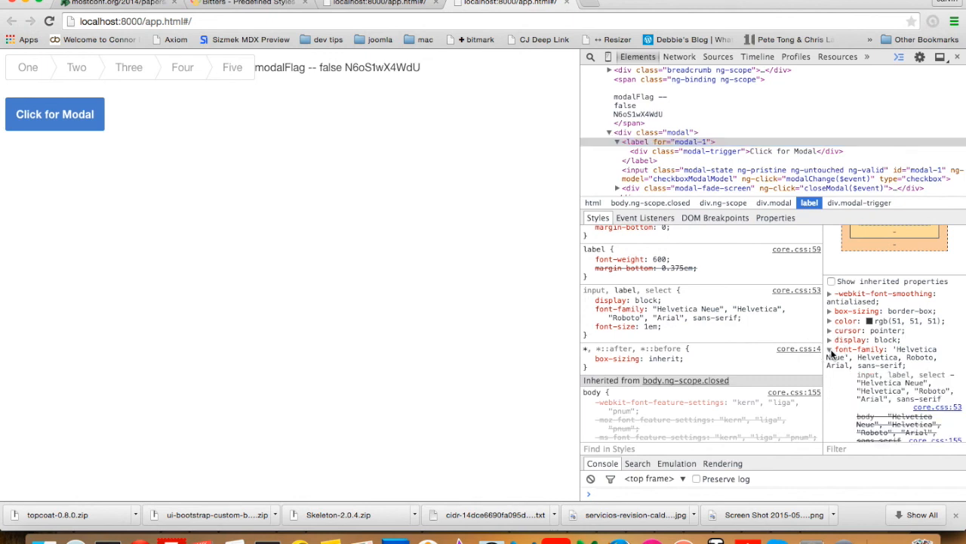
click(719, 57)
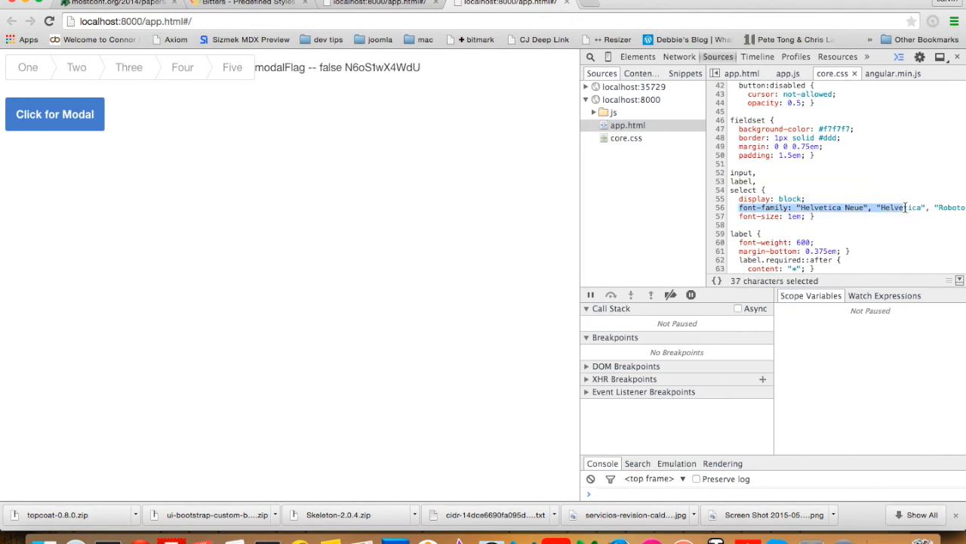
scroll(up, 3)
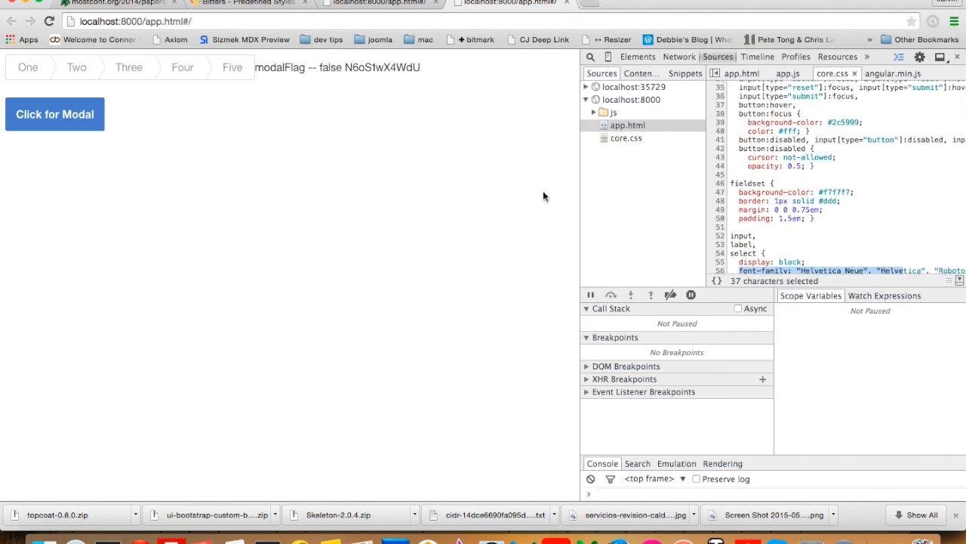
click(957, 58)
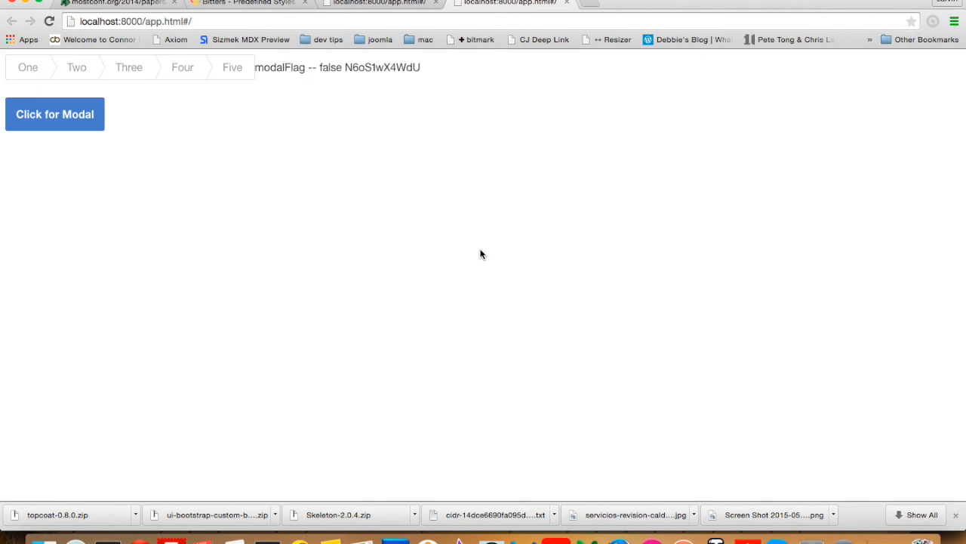
mouse_move(27, 66)
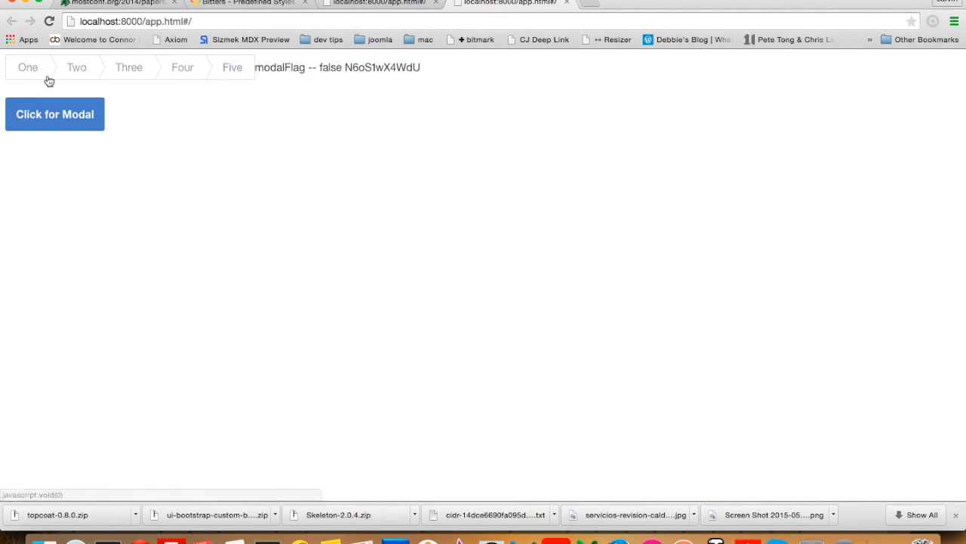
mouse_move(172, 151)
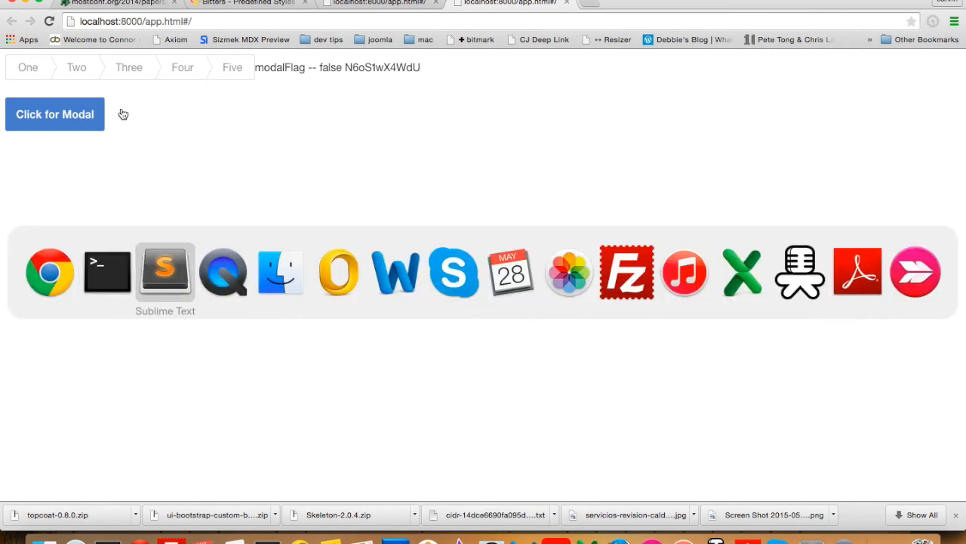
Step: Step through the _base, _forms and _grid-settings Bitters partials in the sidebar
click(164, 272)
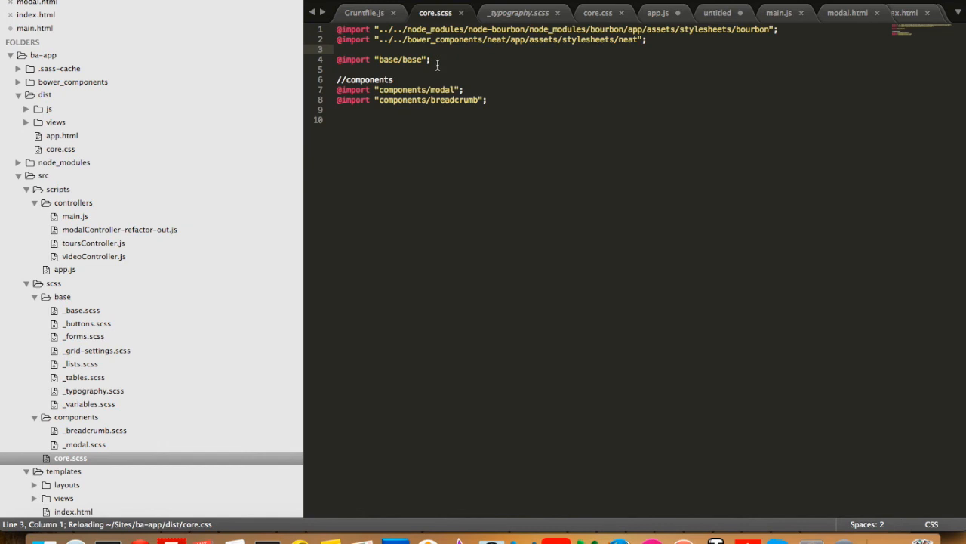
mouse_move(429, 72)
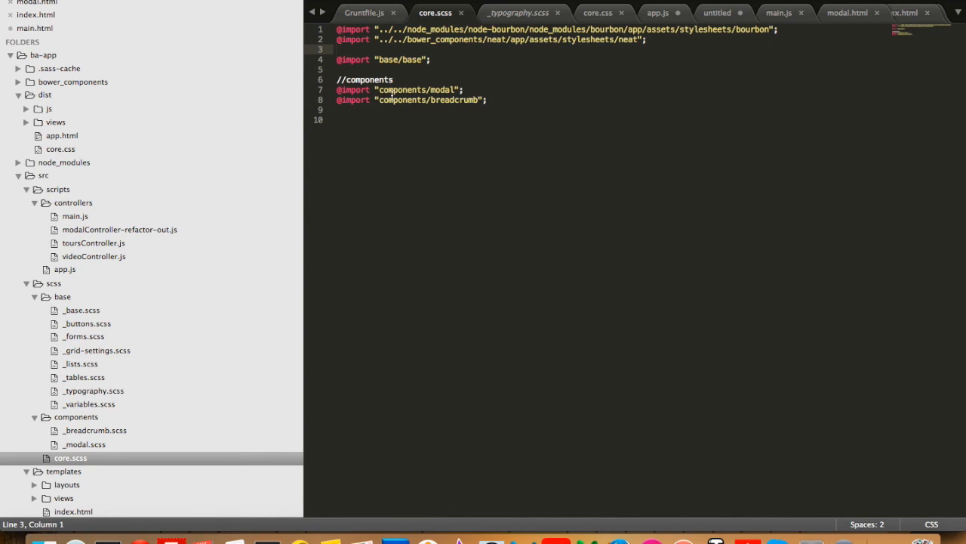
mouse_move(83, 317)
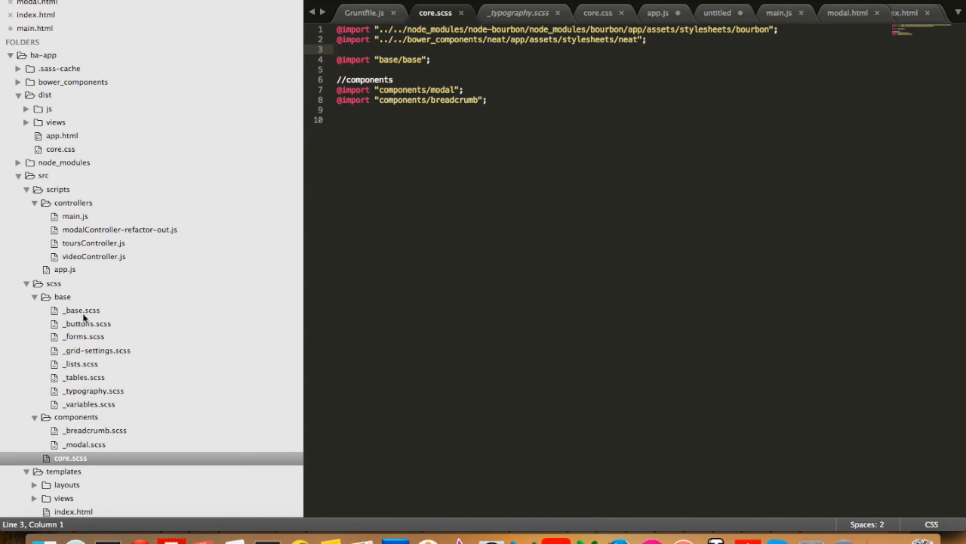
click(81, 310)
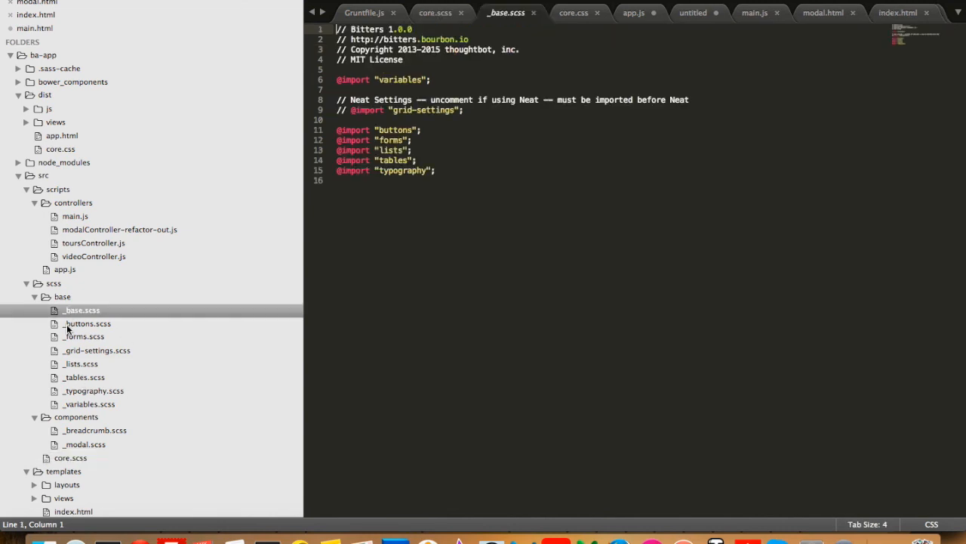
click(84, 335)
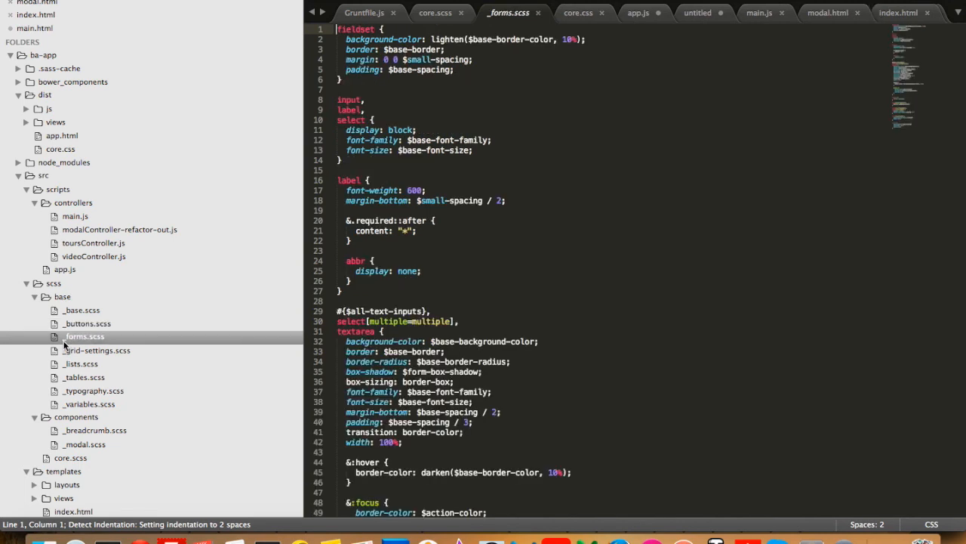
click(97, 350)
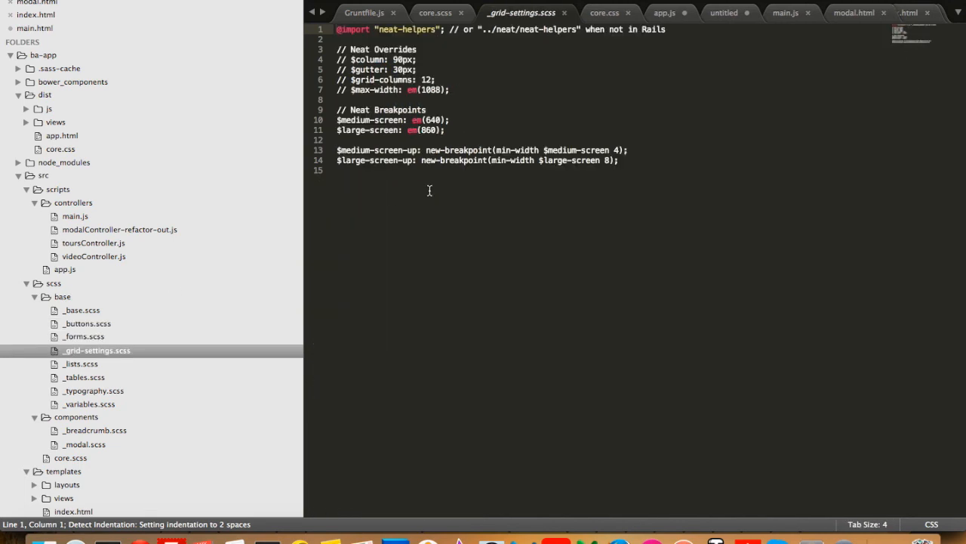
click(430, 130)
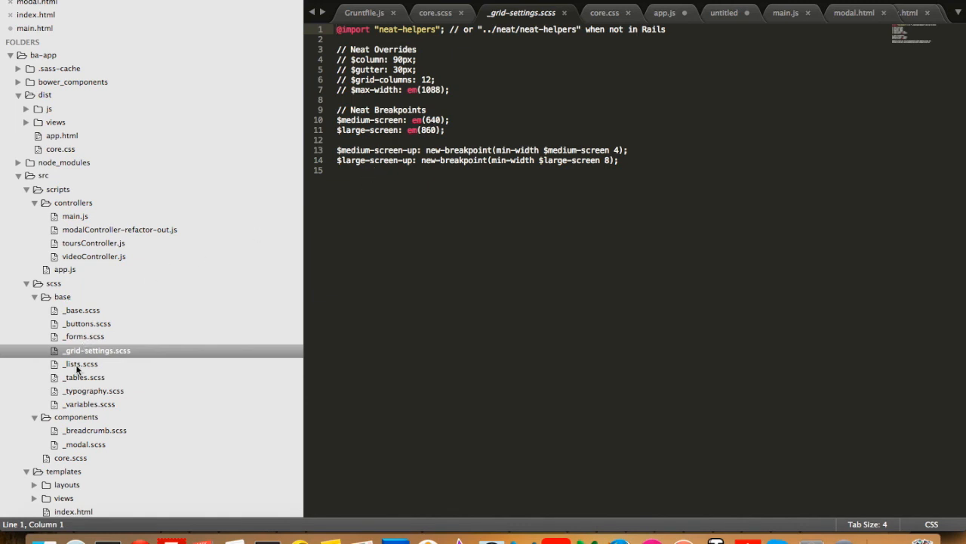
Step: Continue through _tables and _typography, ending with _variables.scss open
click(85, 378)
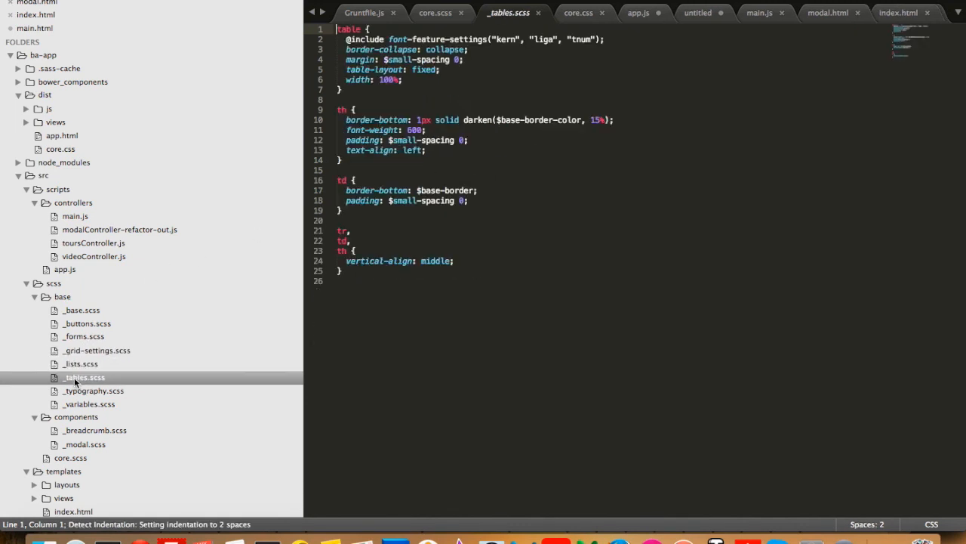
click(94, 390)
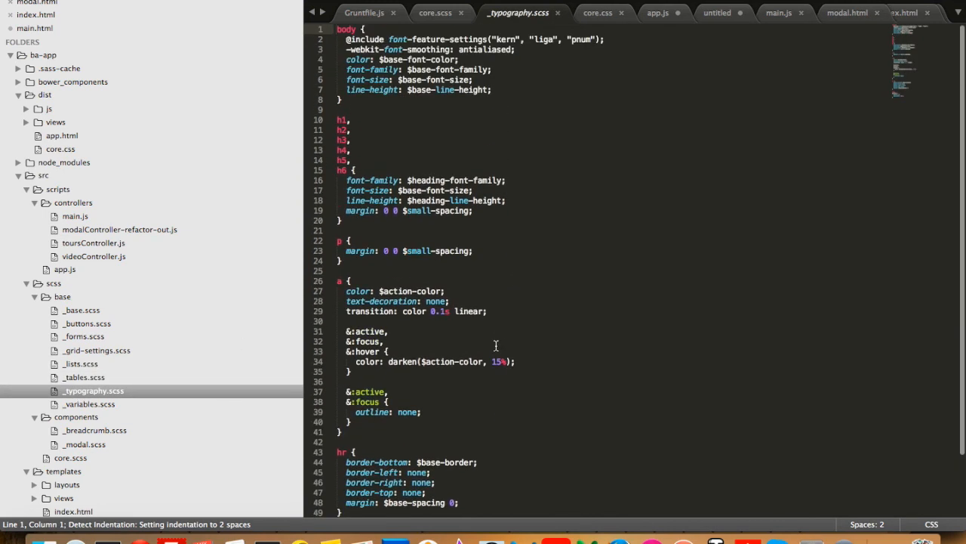
click(94, 405)
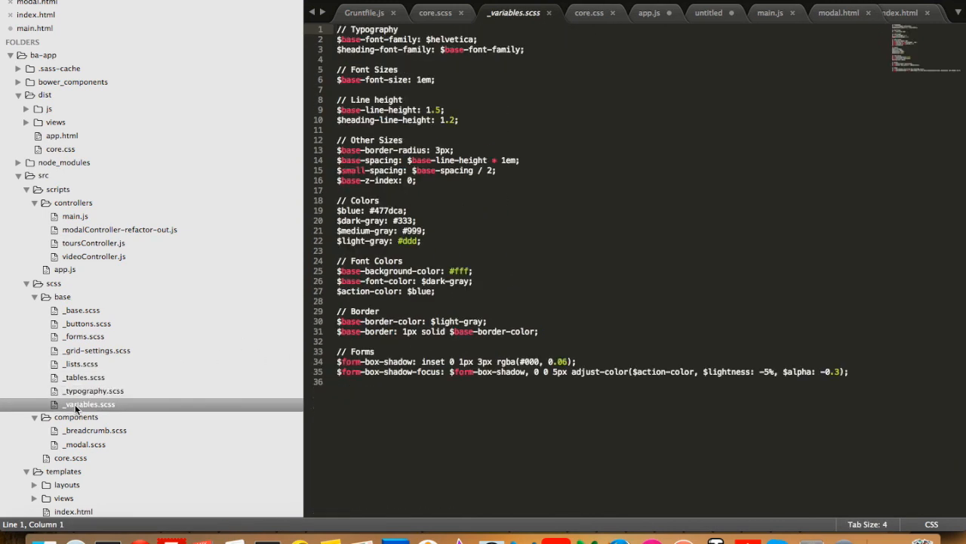
mouse_move(190, 280)
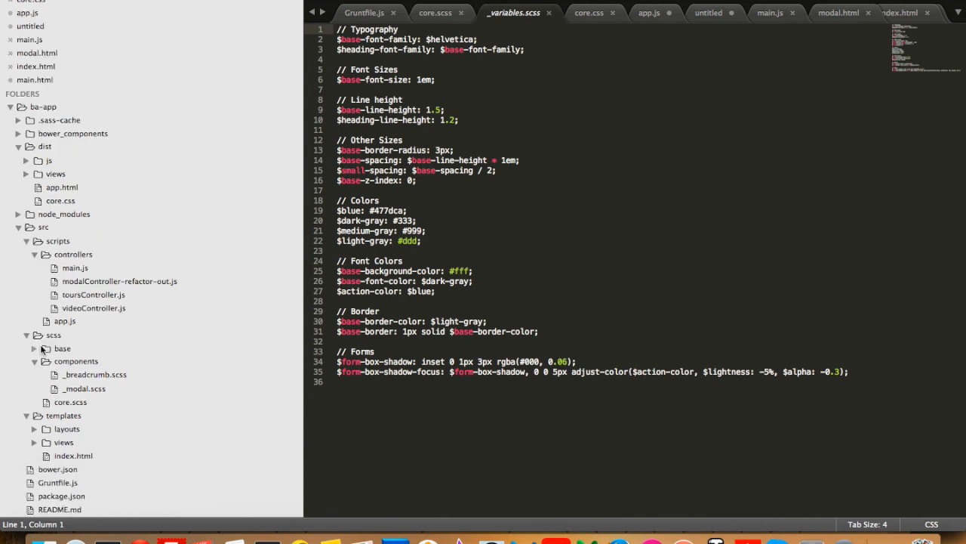
scroll(up, 3)
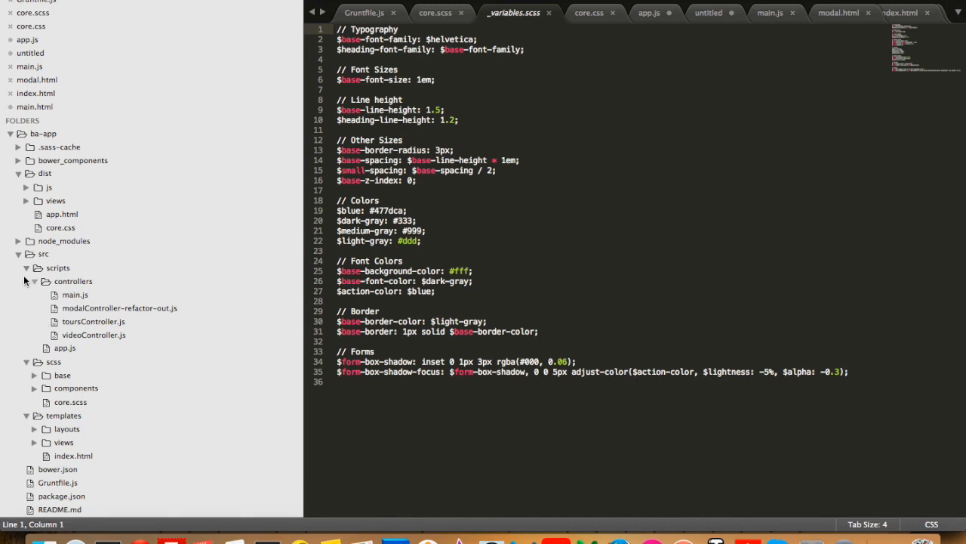